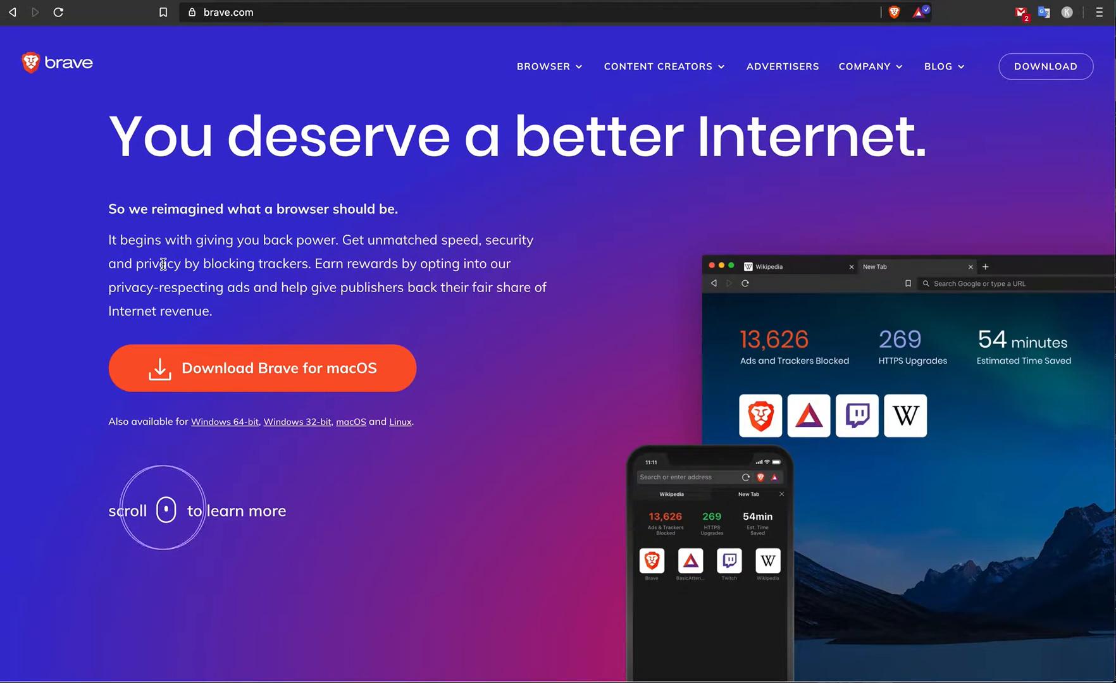
mouse_move(873, 18)
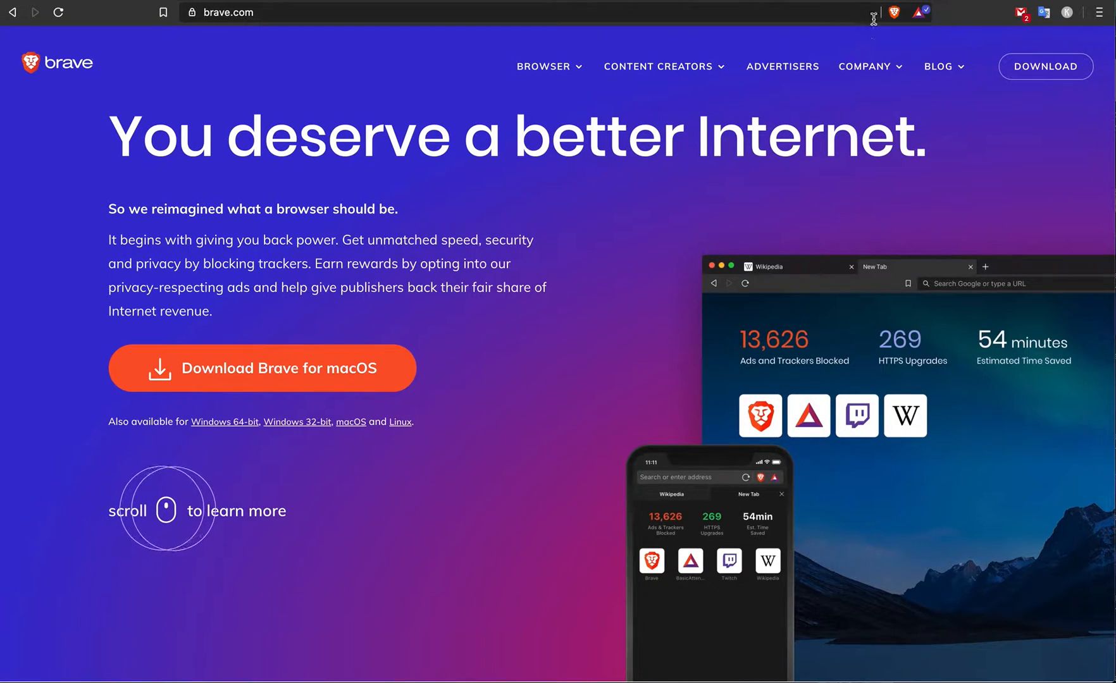
Step: View and then dismiss the Shields protection settings for brave.com
click(894, 12)
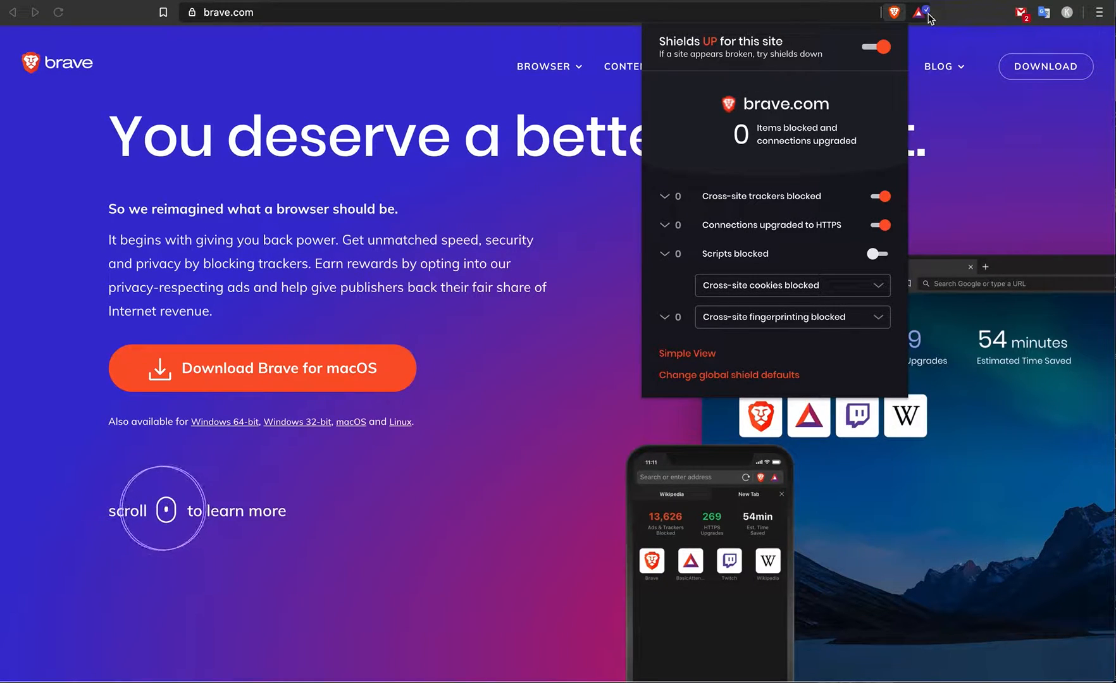
click(278, 229)
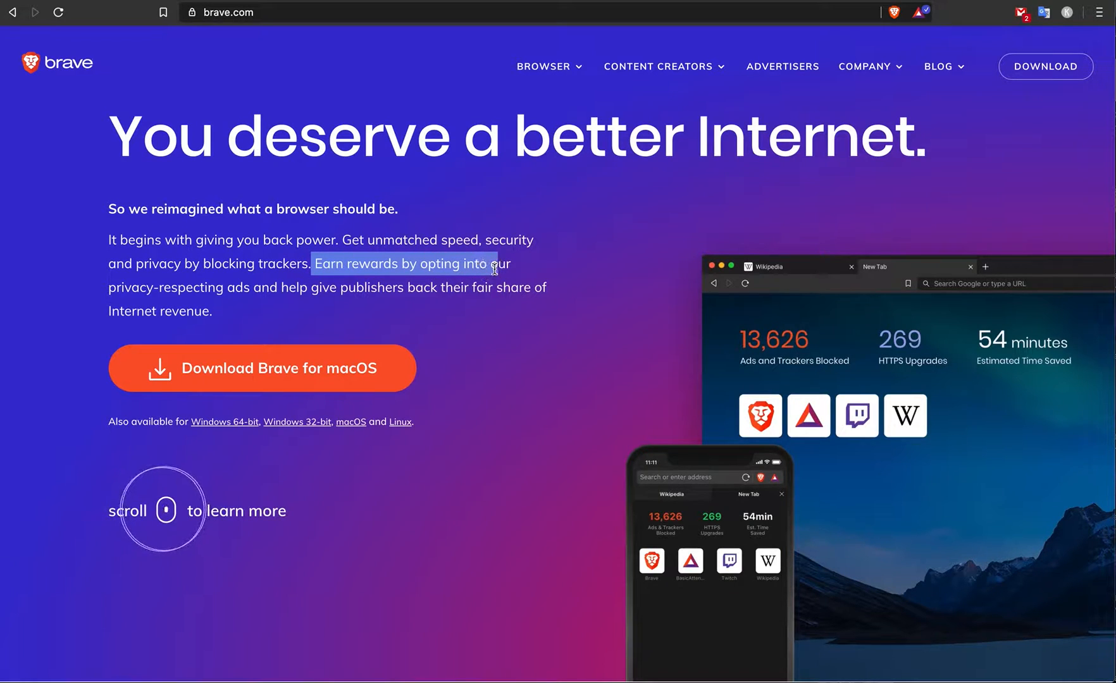
mouse_move(544, 275)
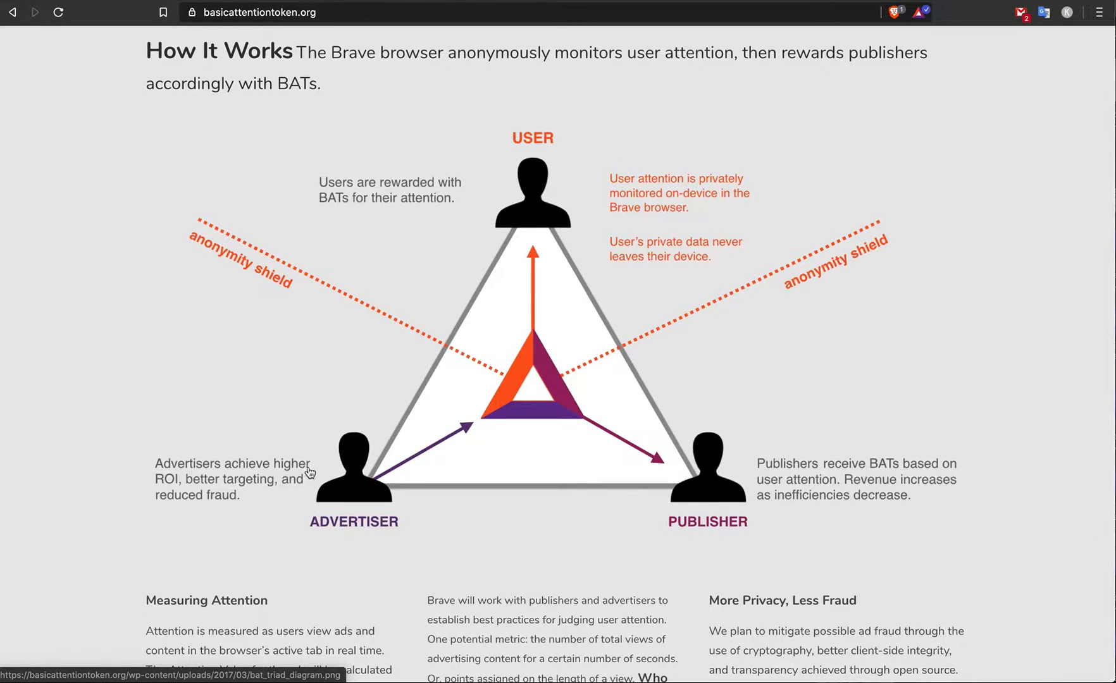
mouse_move(552, 157)
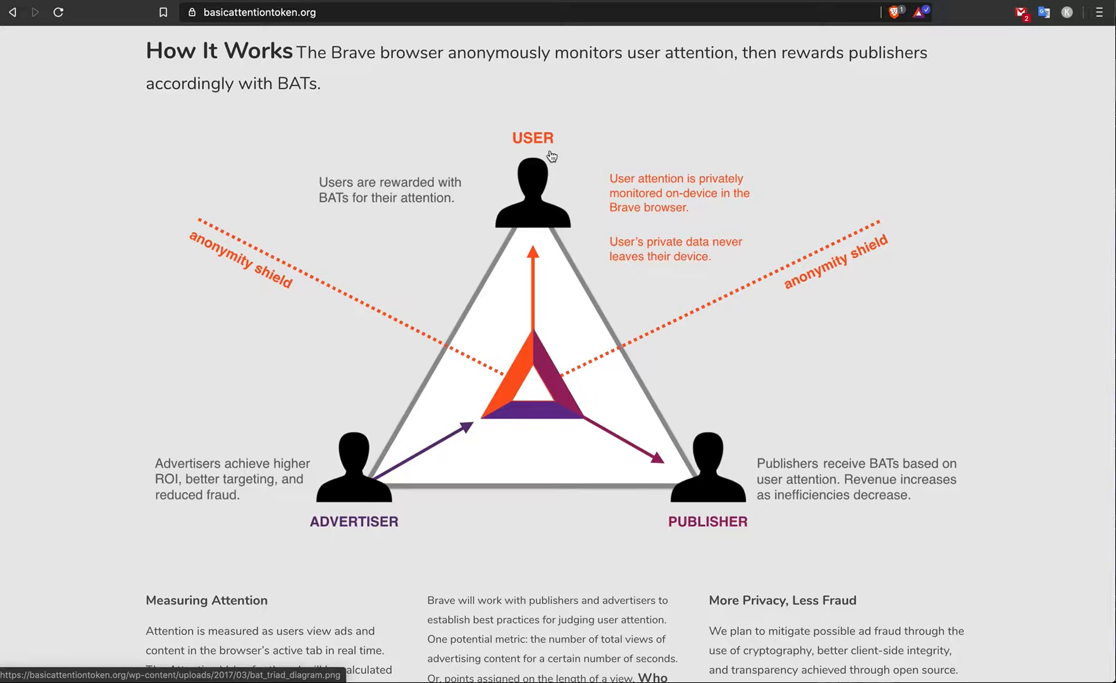
mouse_move(435, 464)
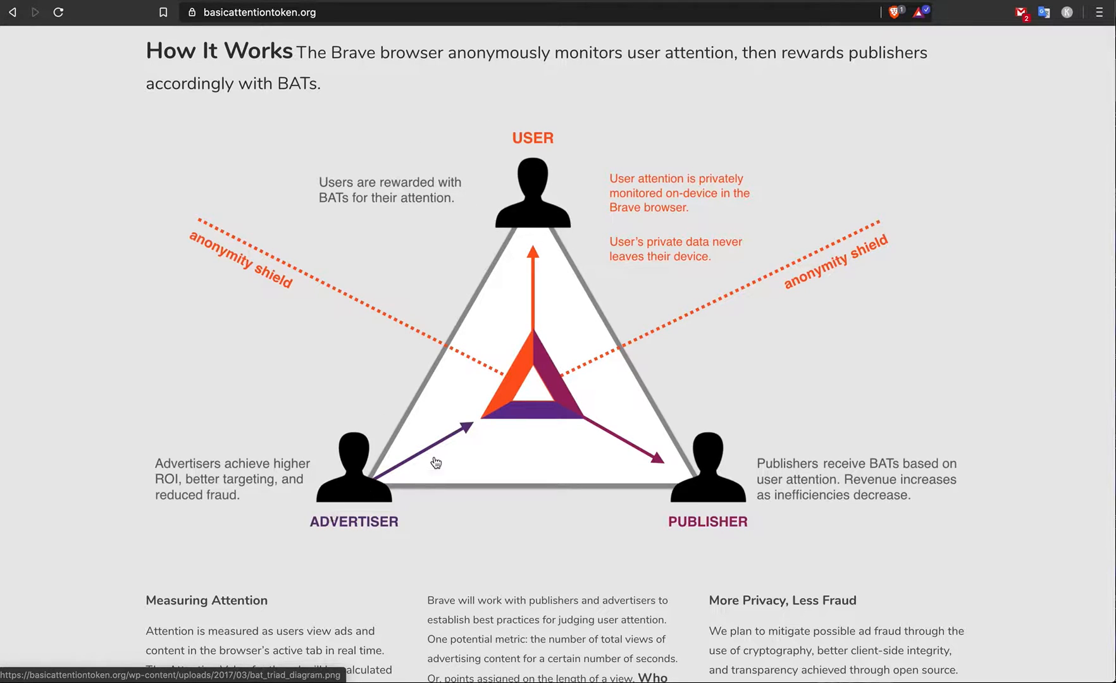
mouse_move(527, 414)
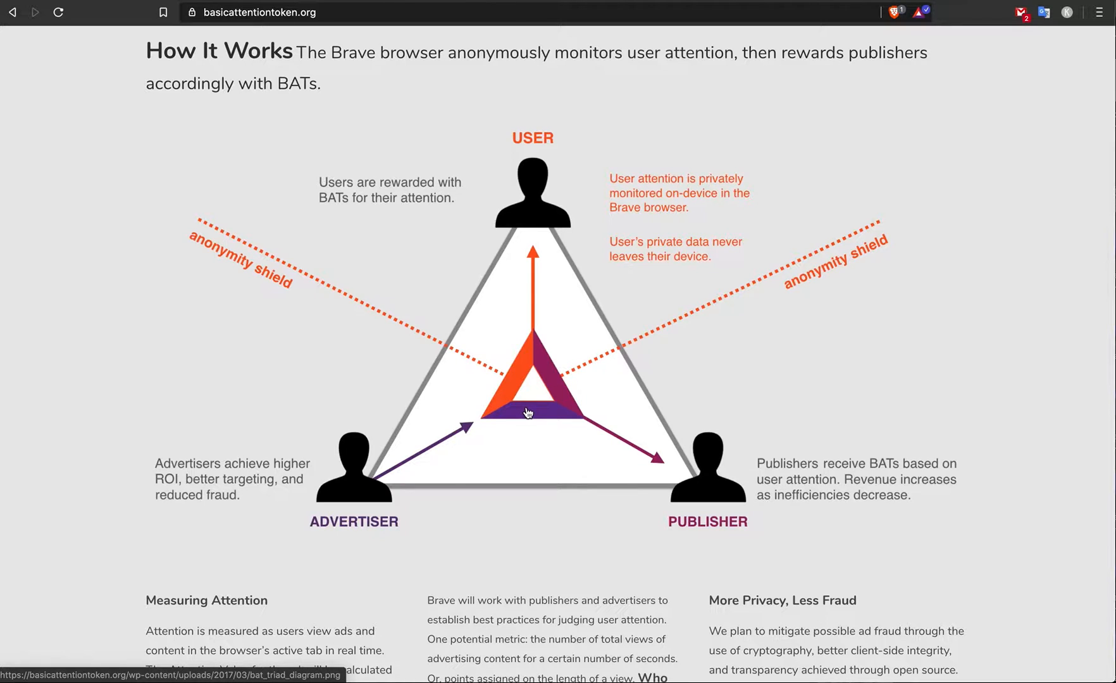
mouse_move(569, 390)
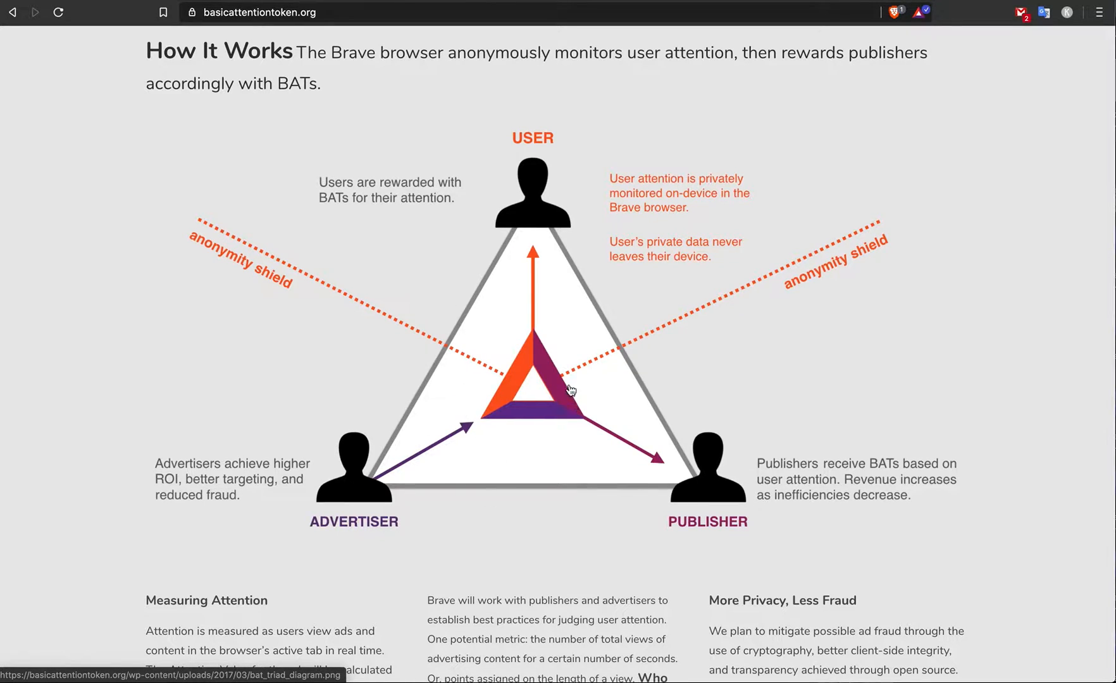
mouse_move(755, 471)
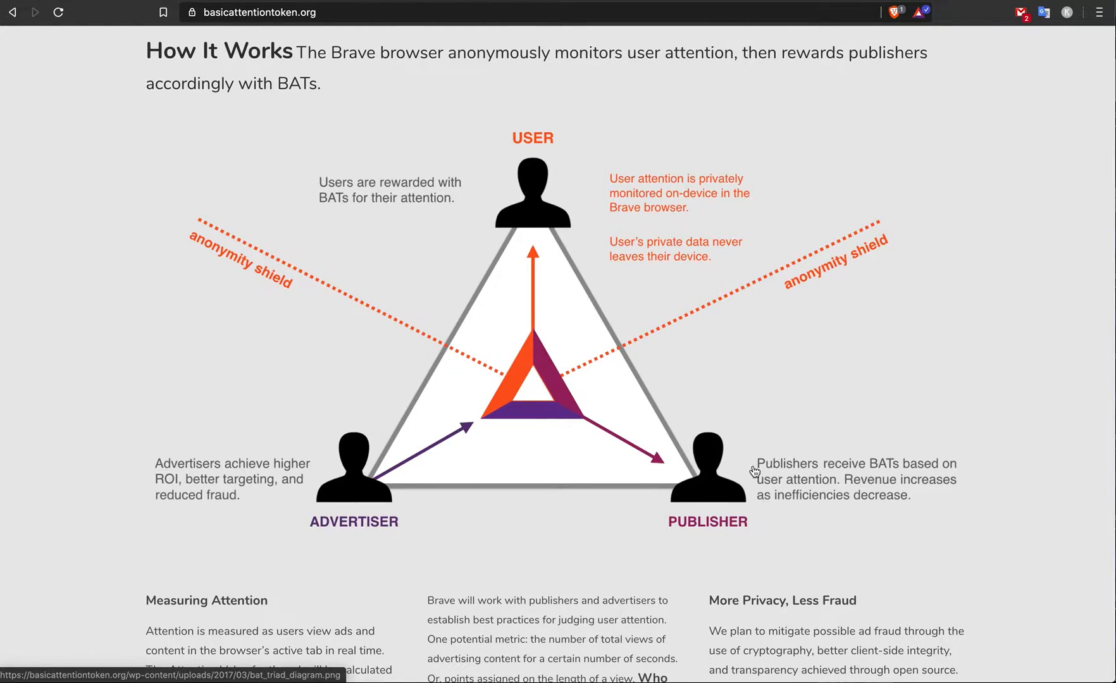
mouse_move(474, 133)
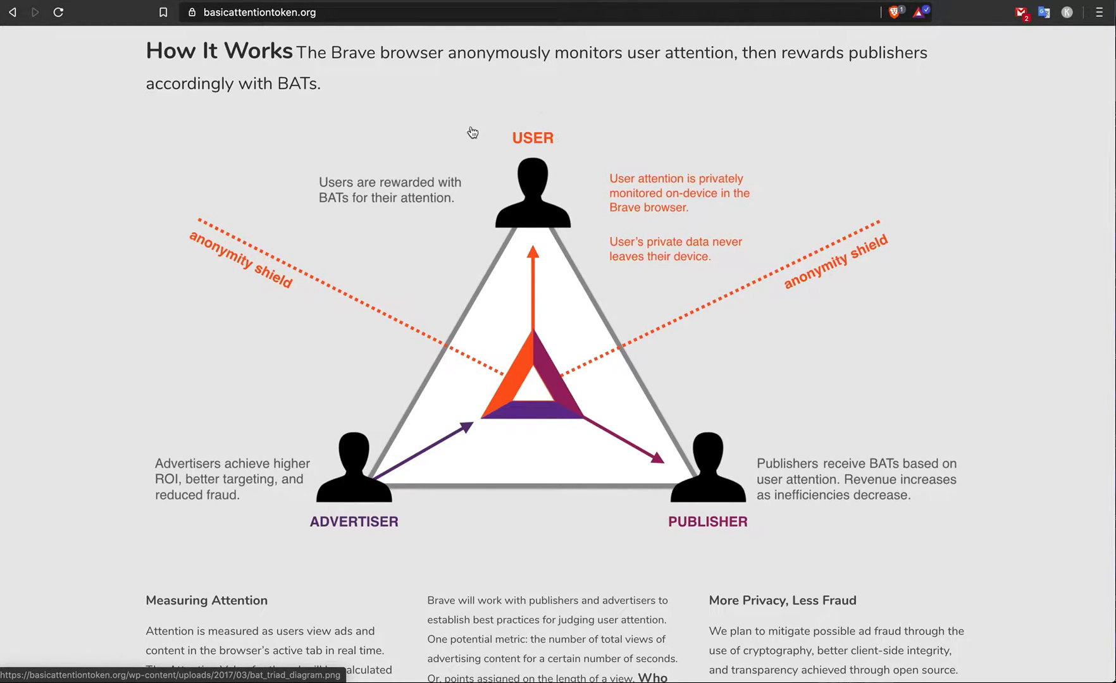
mouse_move(540, 150)
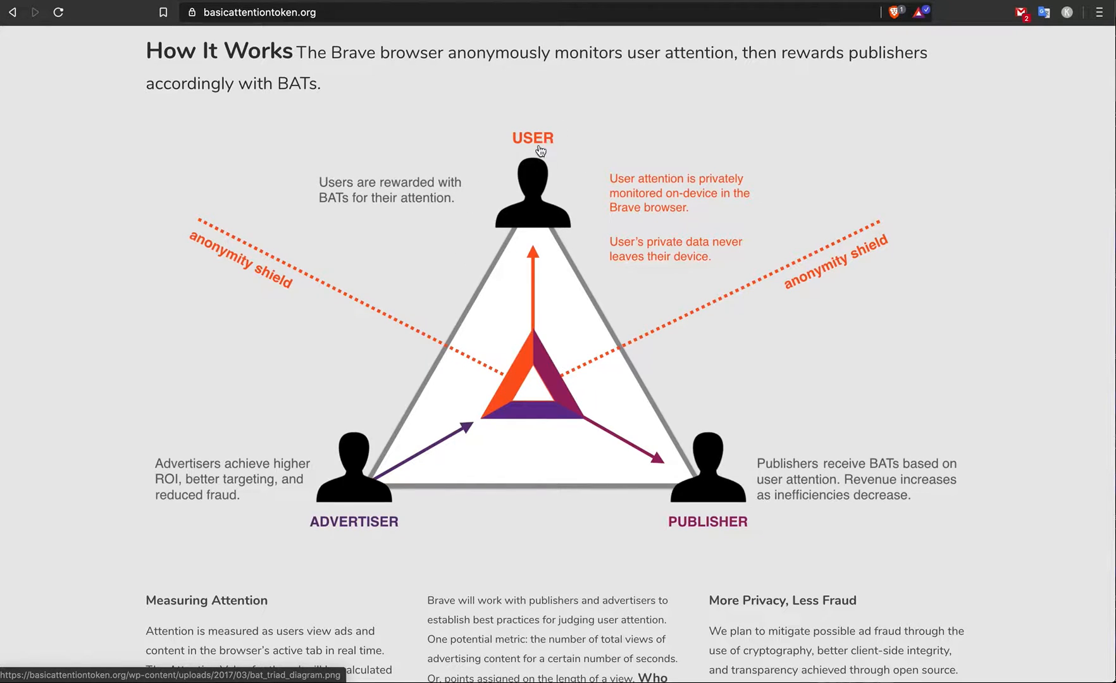
mouse_move(479, 180)
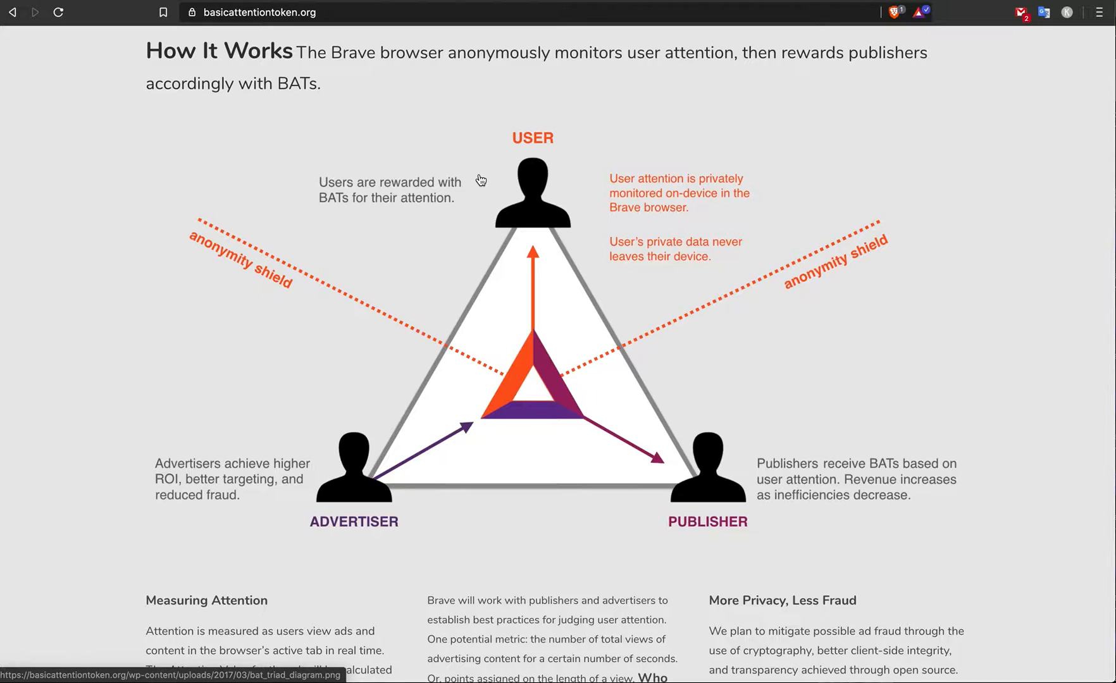
mouse_move(647, 283)
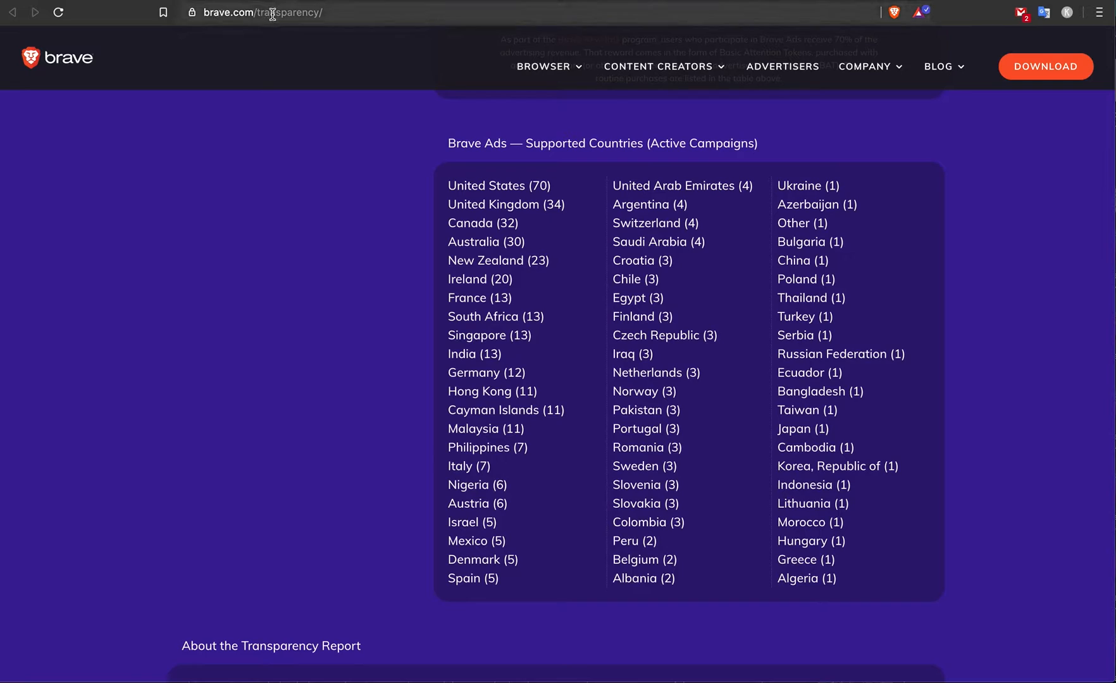
Step: Scroll the transparency page back to the Brave Ads Supported Countries list
scroll(up, 3)
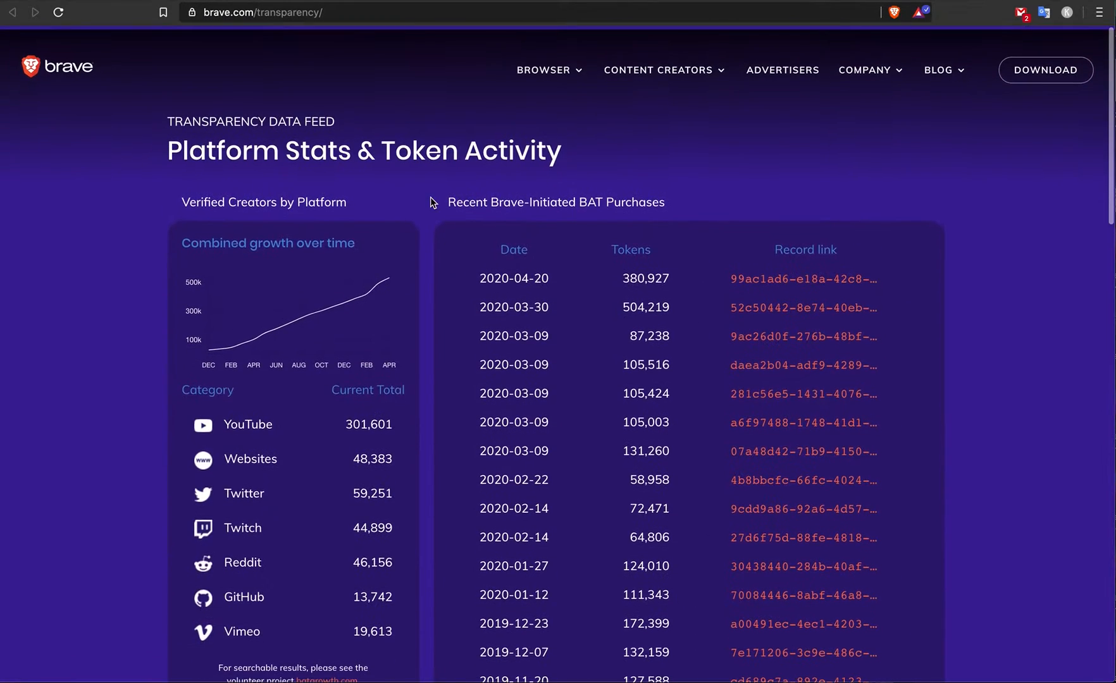
scroll(down, 3)
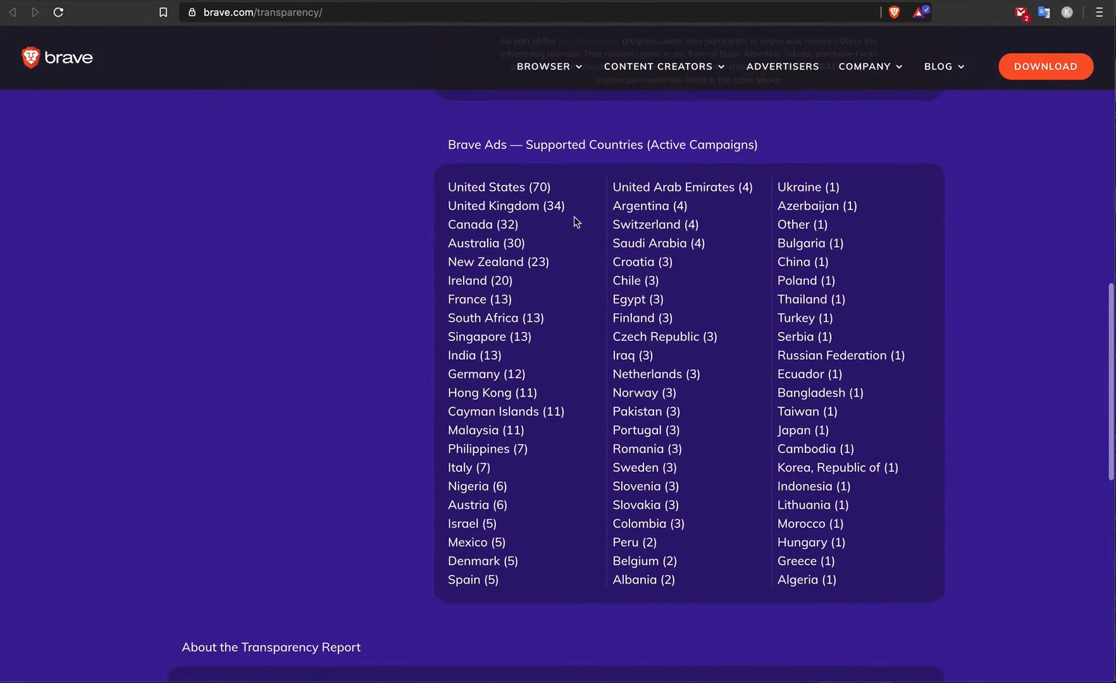
mouse_move(453, 187)
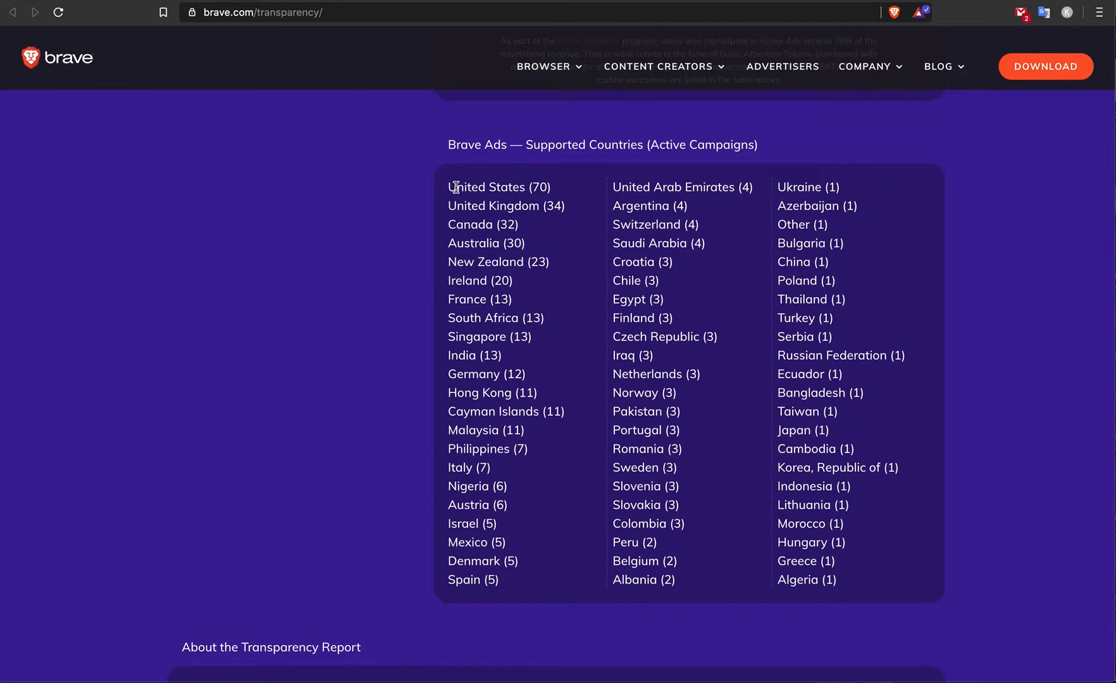
mouse_move(826, 243)
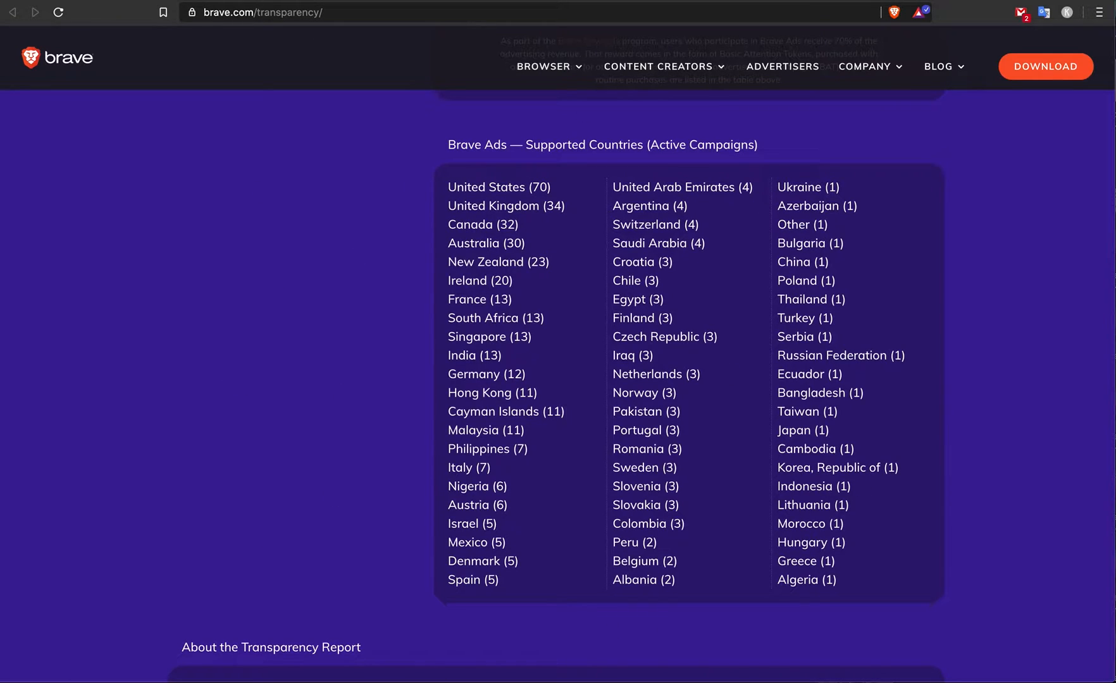
mouse_move(736, 210)
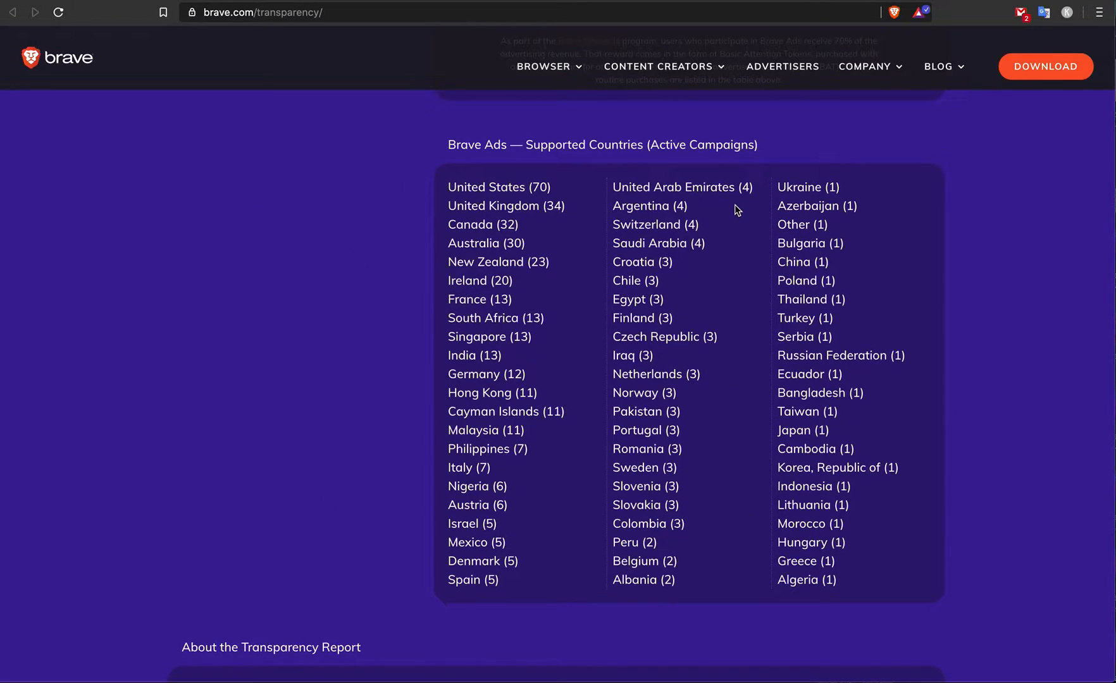
mouse_move(358, 335)
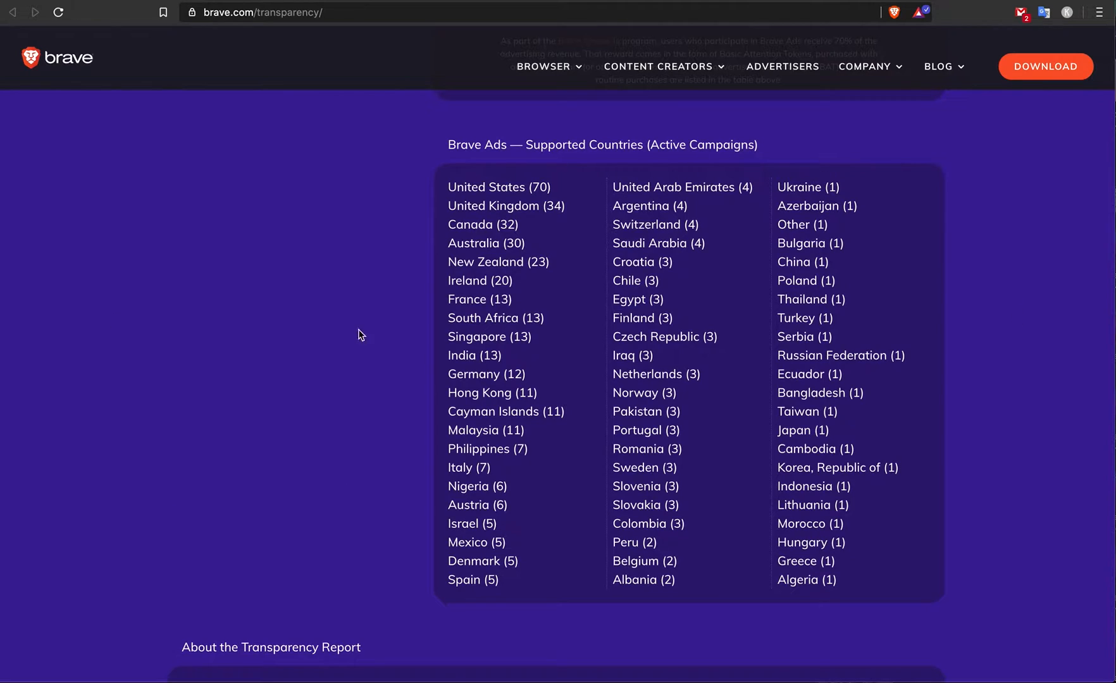
mouse_move(278, 295)
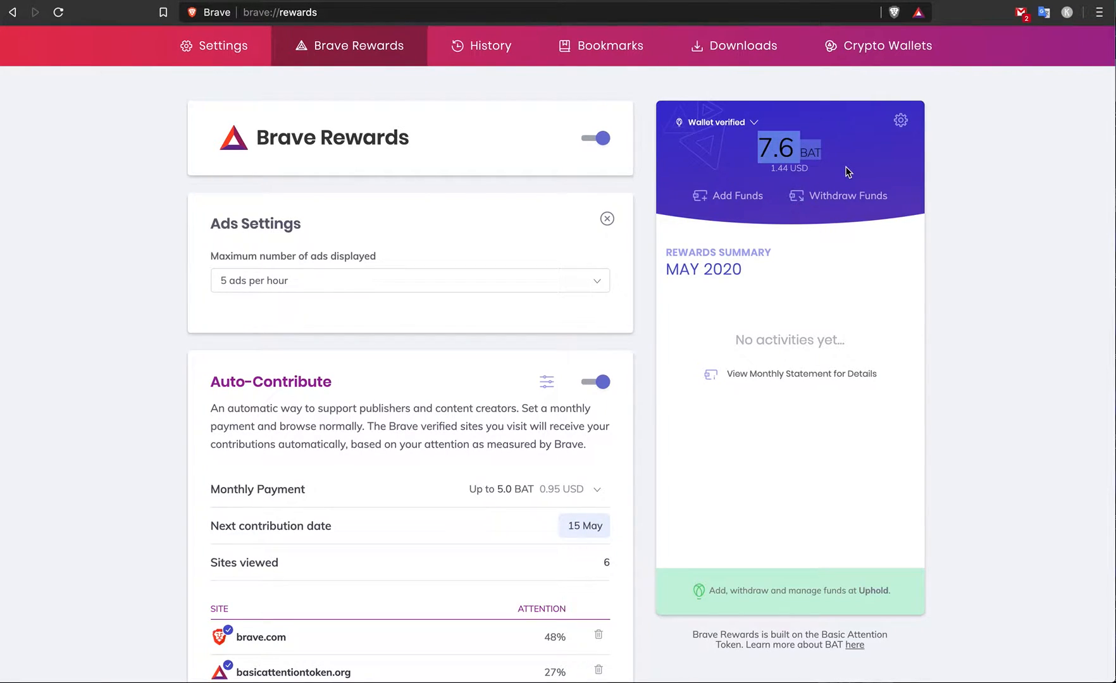
mouse_move(570, 241)
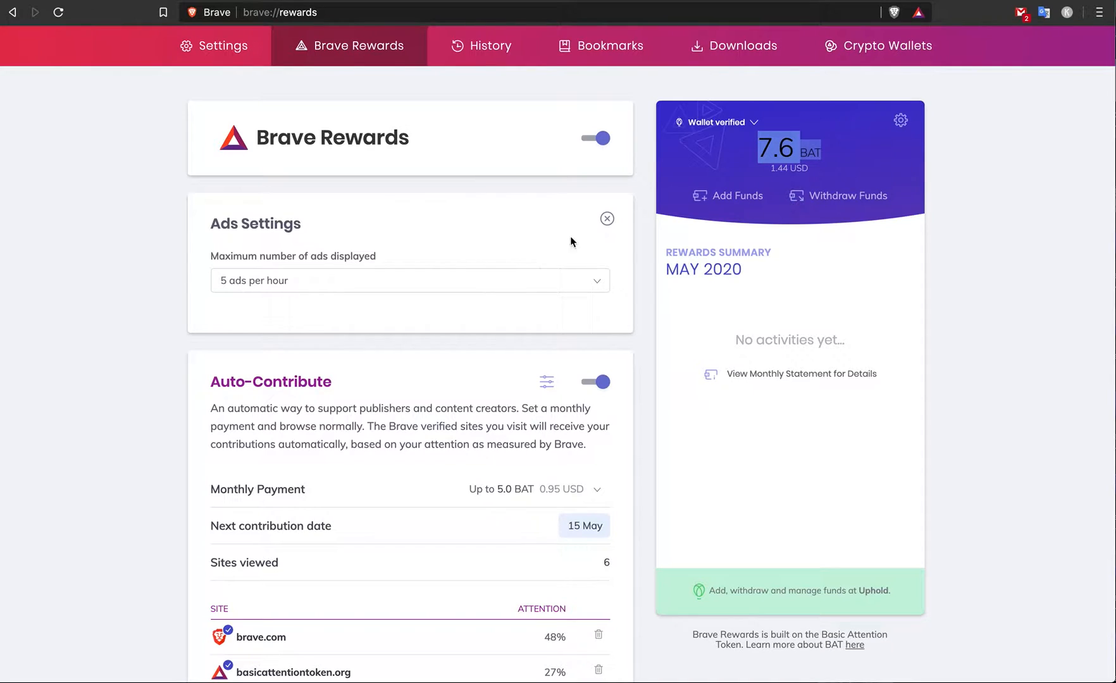
scroll(down, 3)
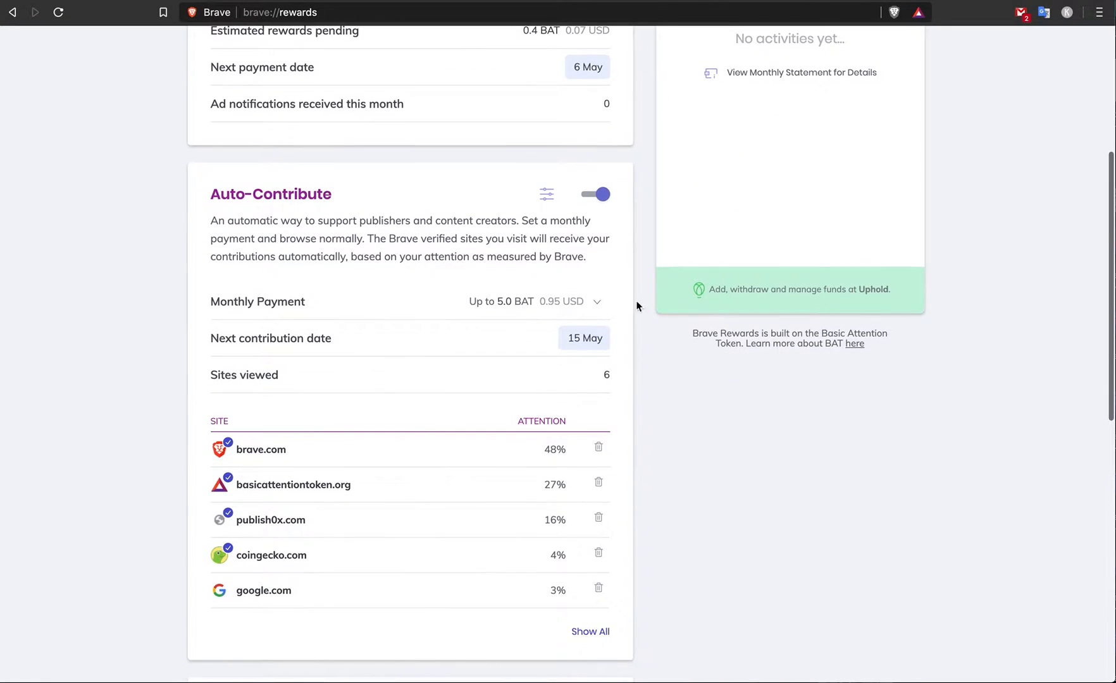
scroll(up, 3)
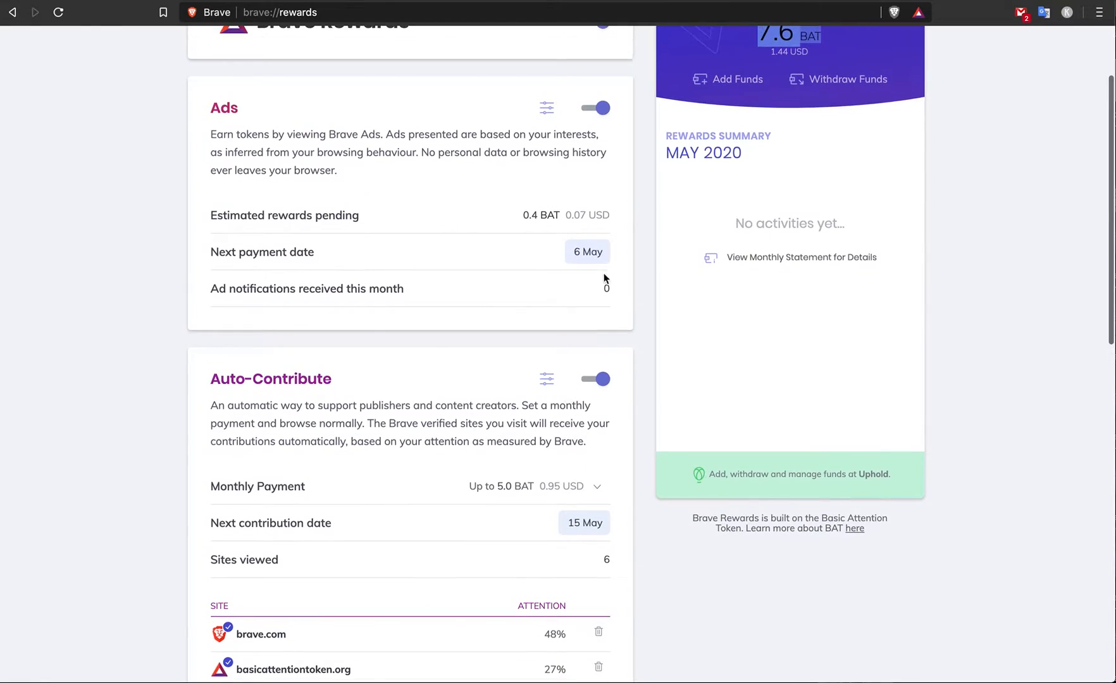
mouse_move(629, 290)
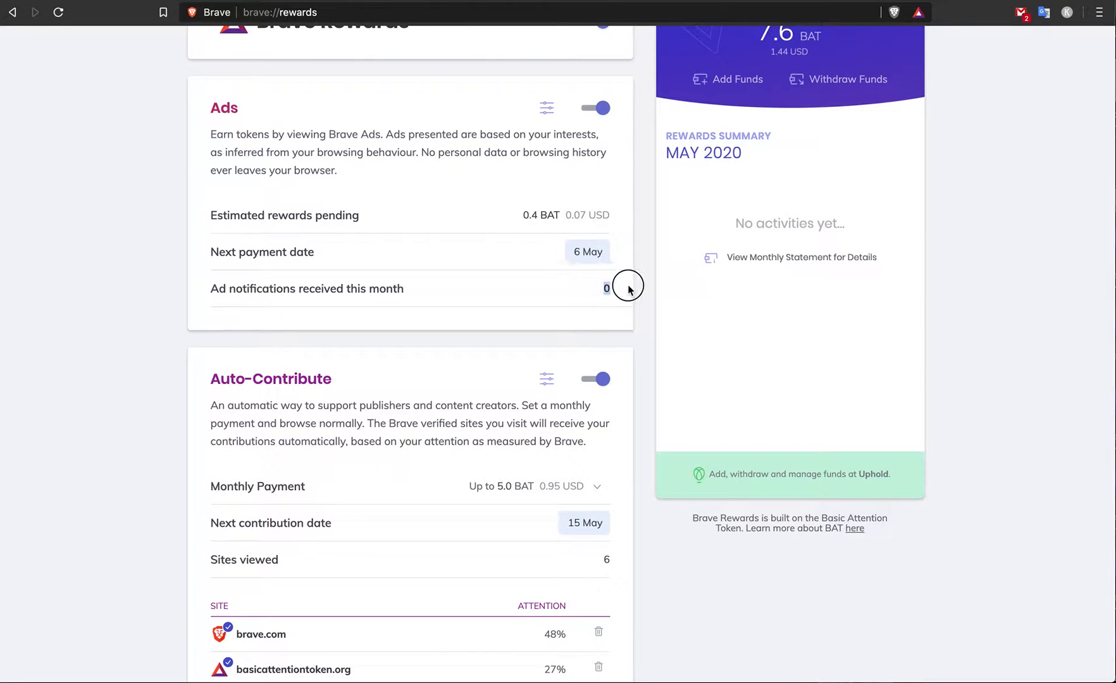
mouse_move(619, 292)
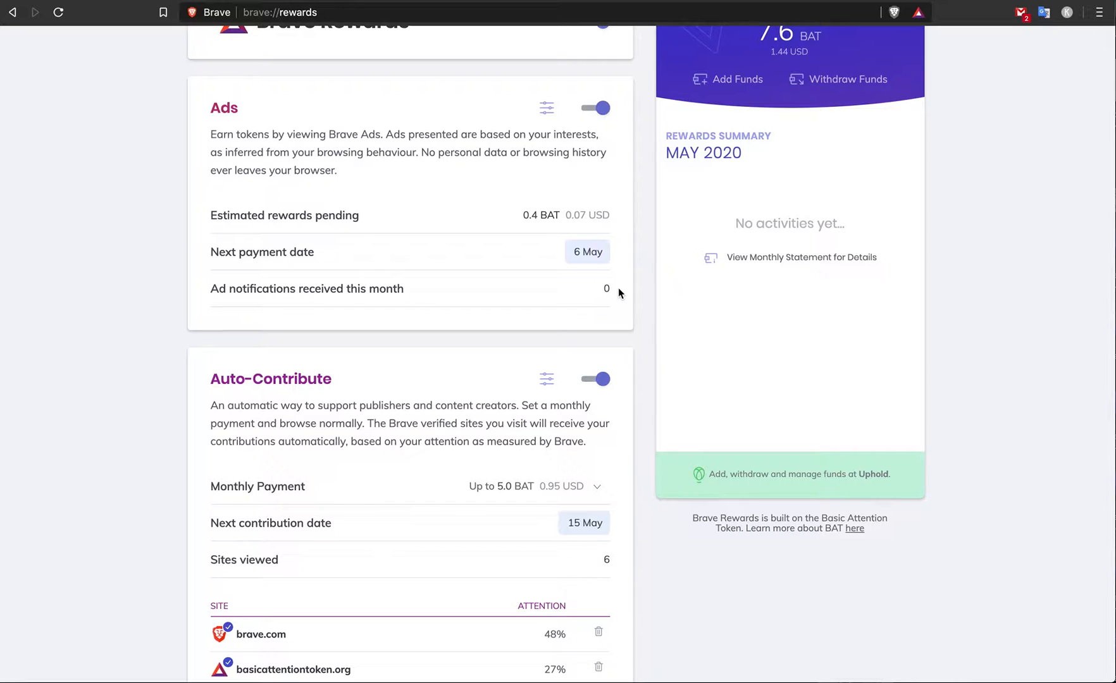
mouse_move(618, 293)
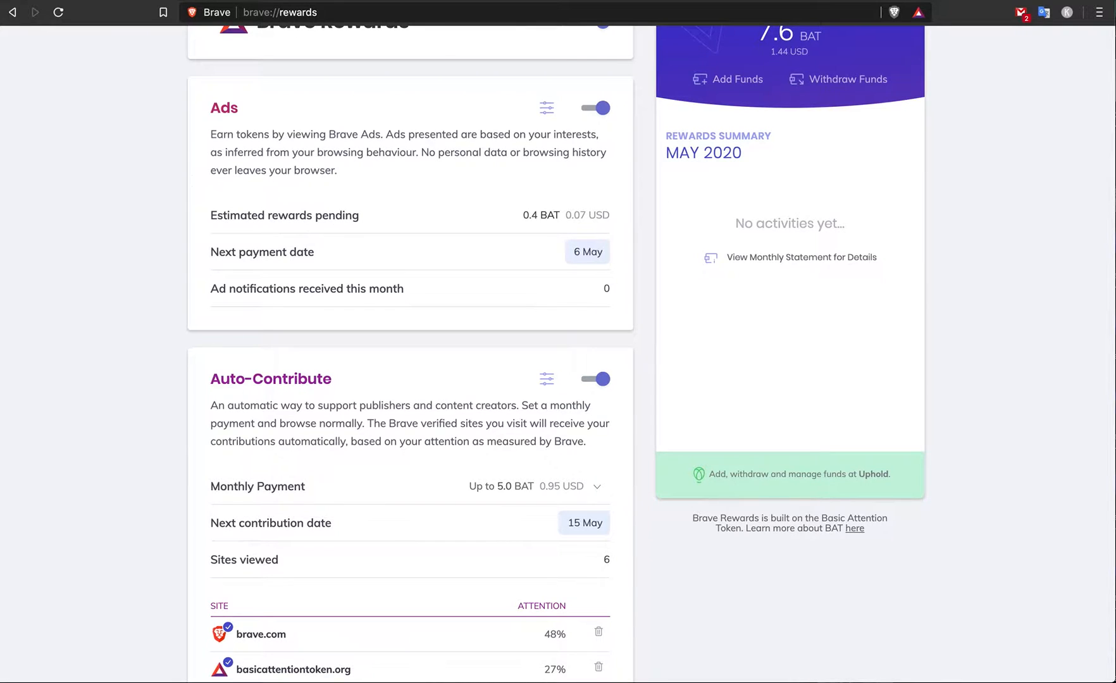
scroll(up, 3)
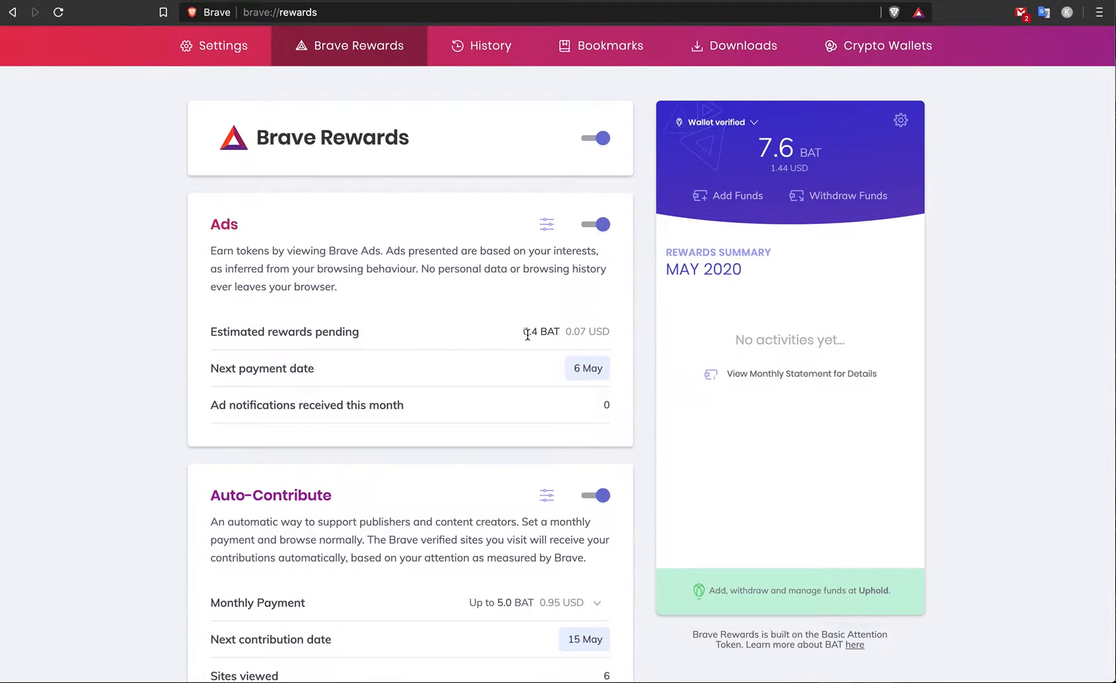
mouse_move(558, 244)
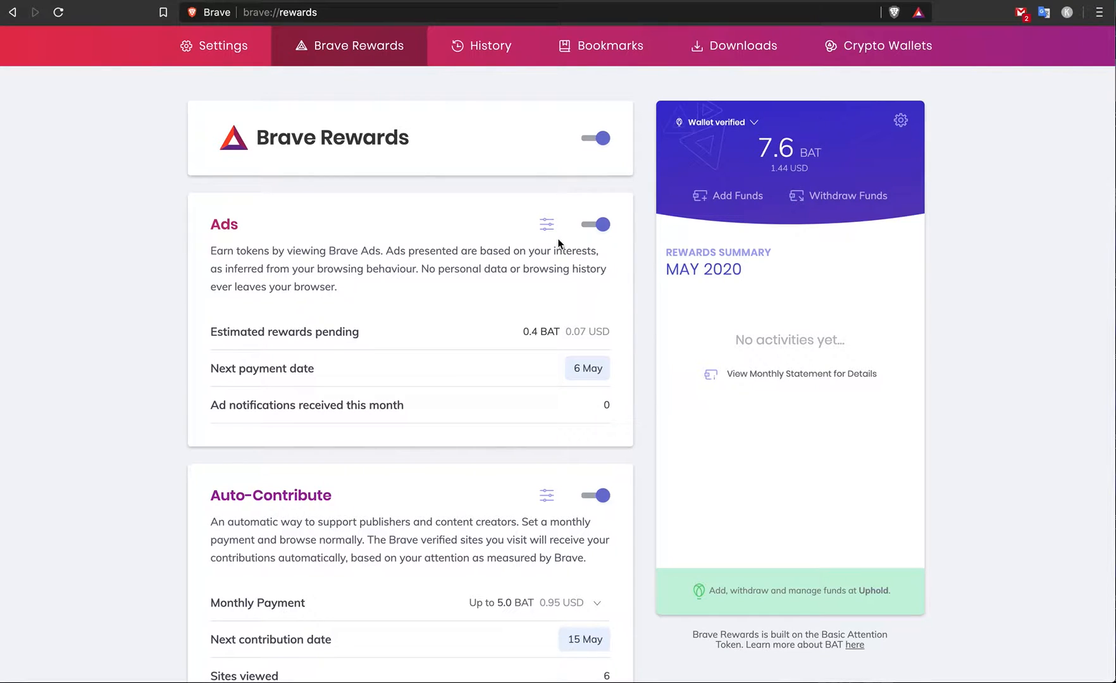
mouse_move(547, 225)
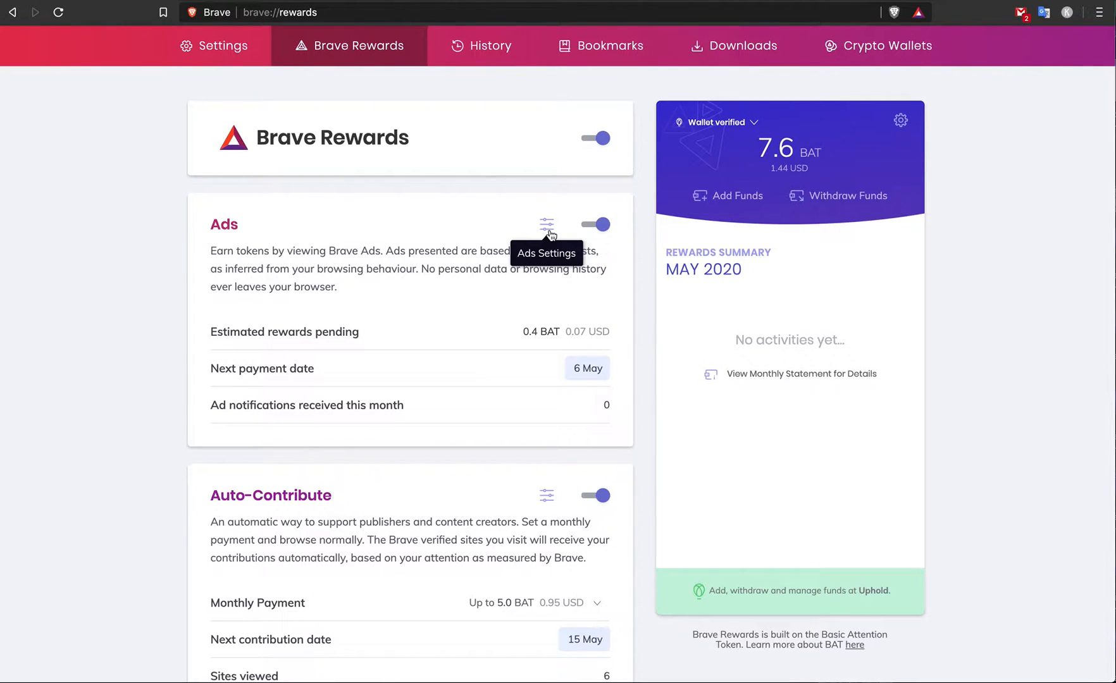
mouse_move(630, 250)
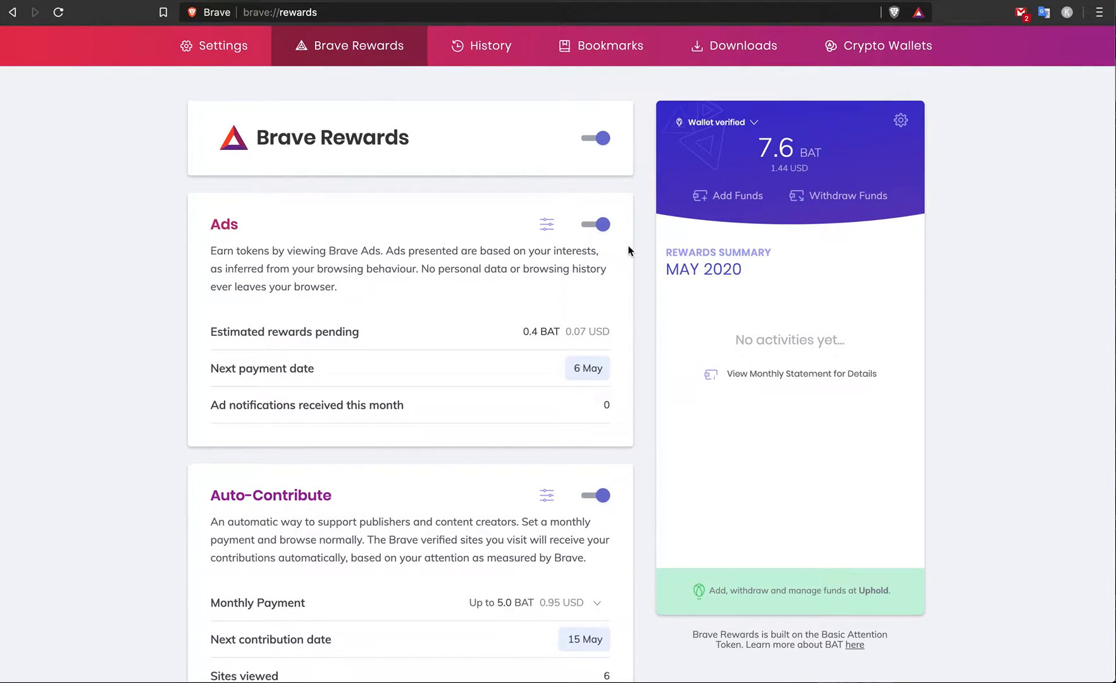
Step: Open the Ads settings panel and check the maximum of 5 ads per hour
click(546, 224)
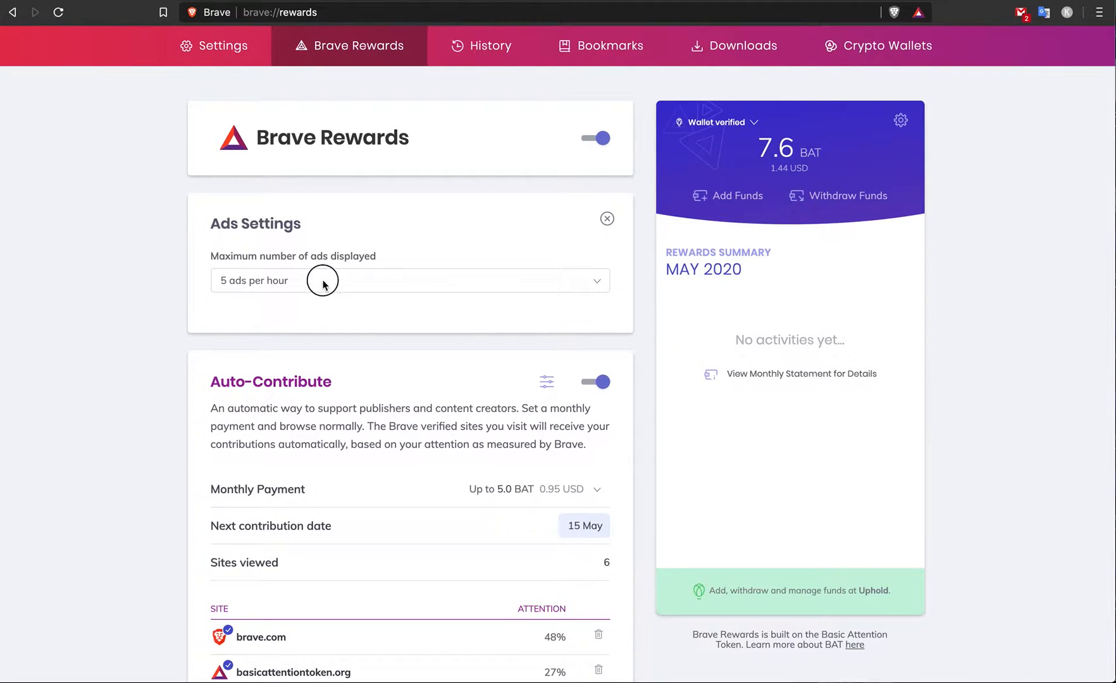
click(409, 280)
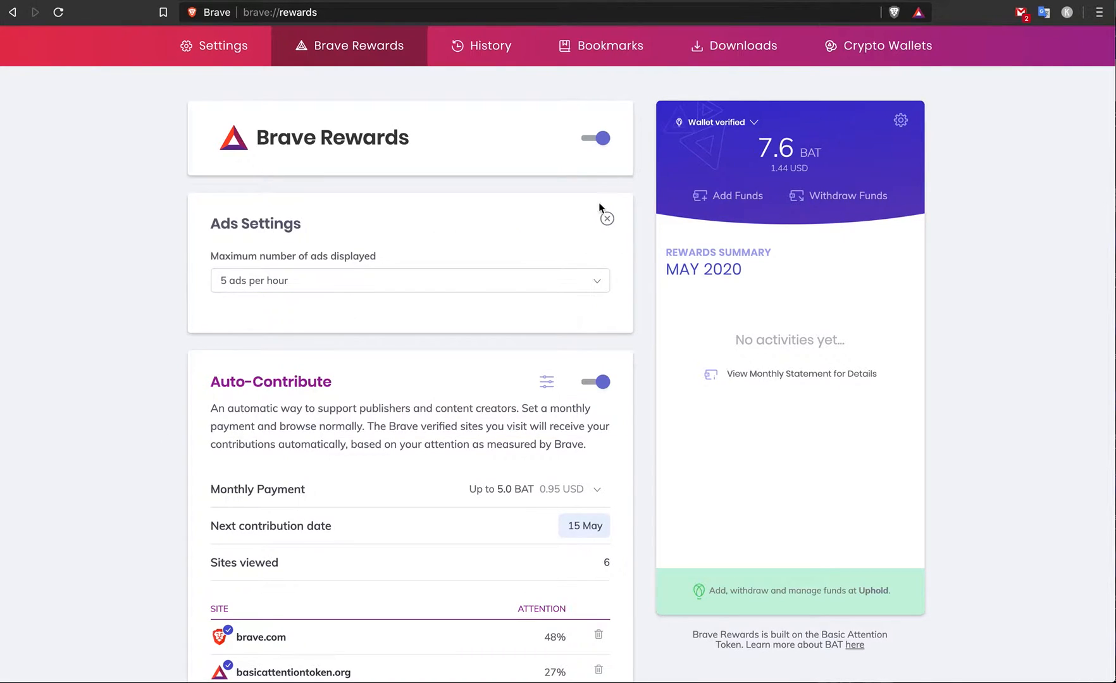
Step: Scroll to Auto-Contribute, highlight its heading, and view the site list with brave.com at 48%
scroll(down, 3)
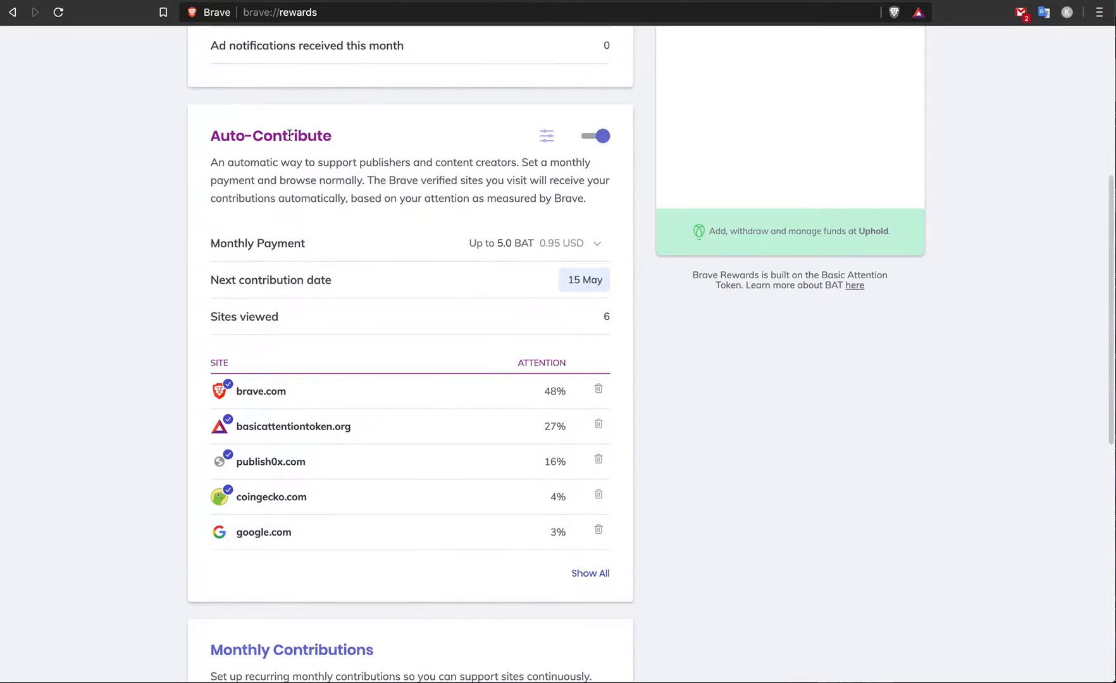
double_click(271, 137)
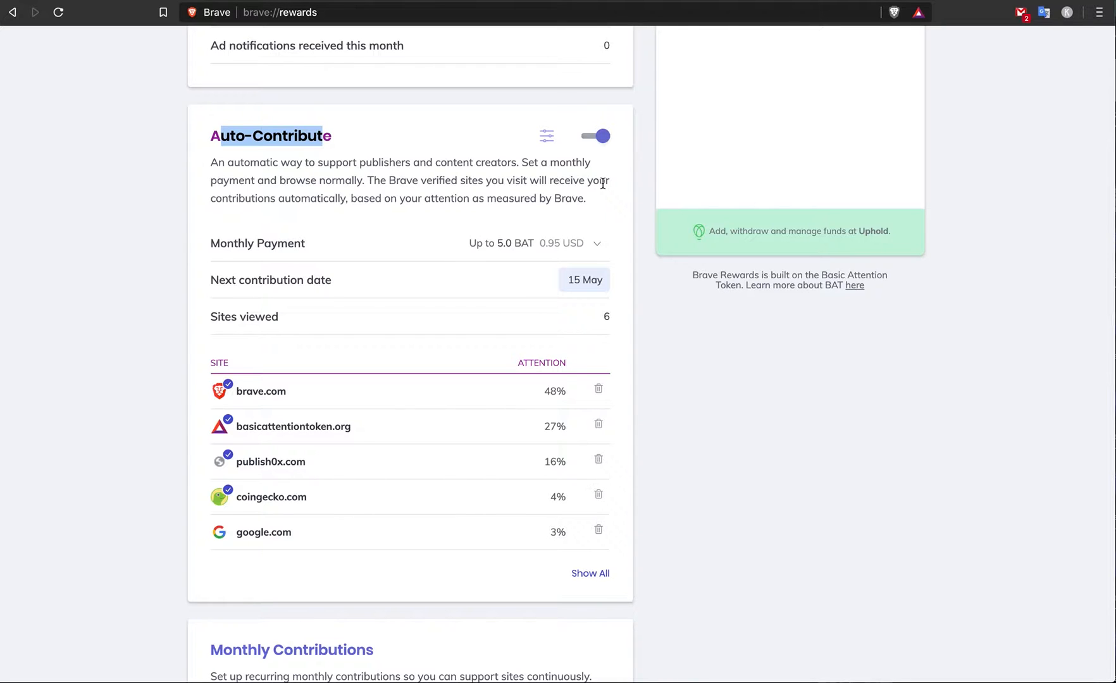
scroll(down, 3)
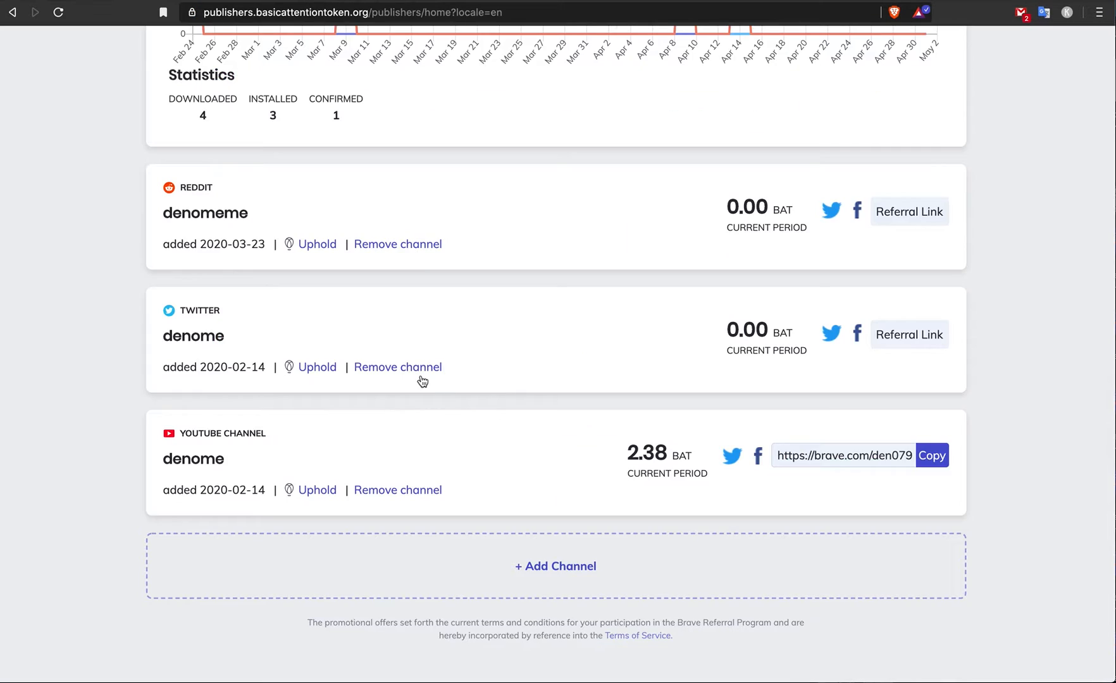
Step: Scroll the creators dashboard, then open and dismiss the Add Channel choices
scroll(up, 3)
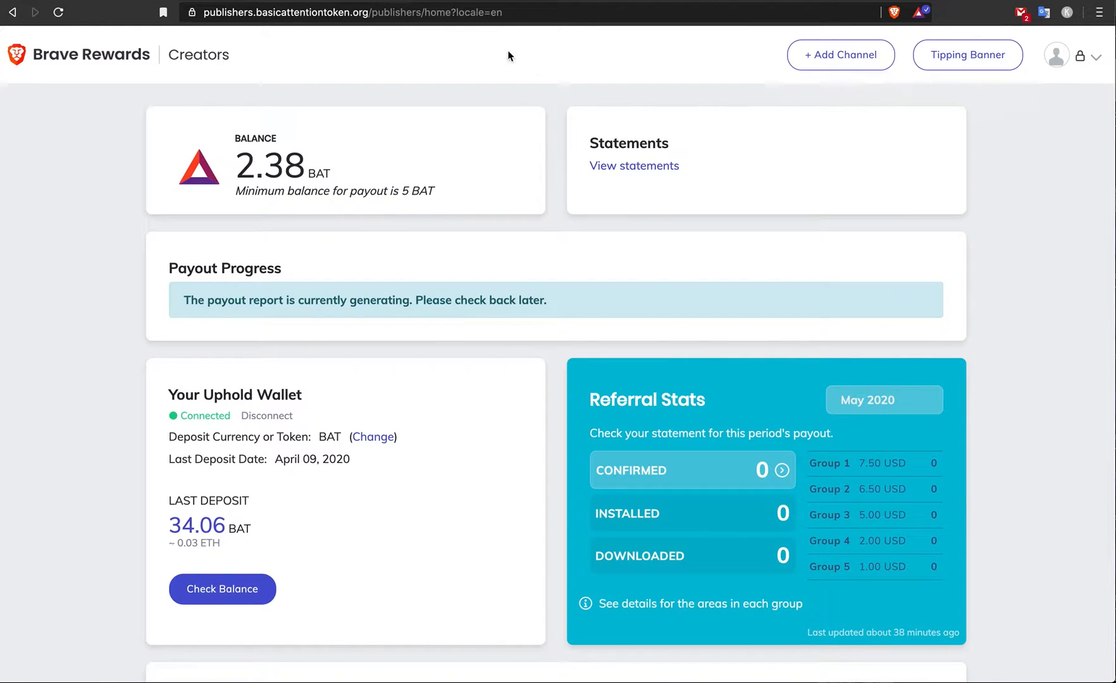
scroll(down, 3)
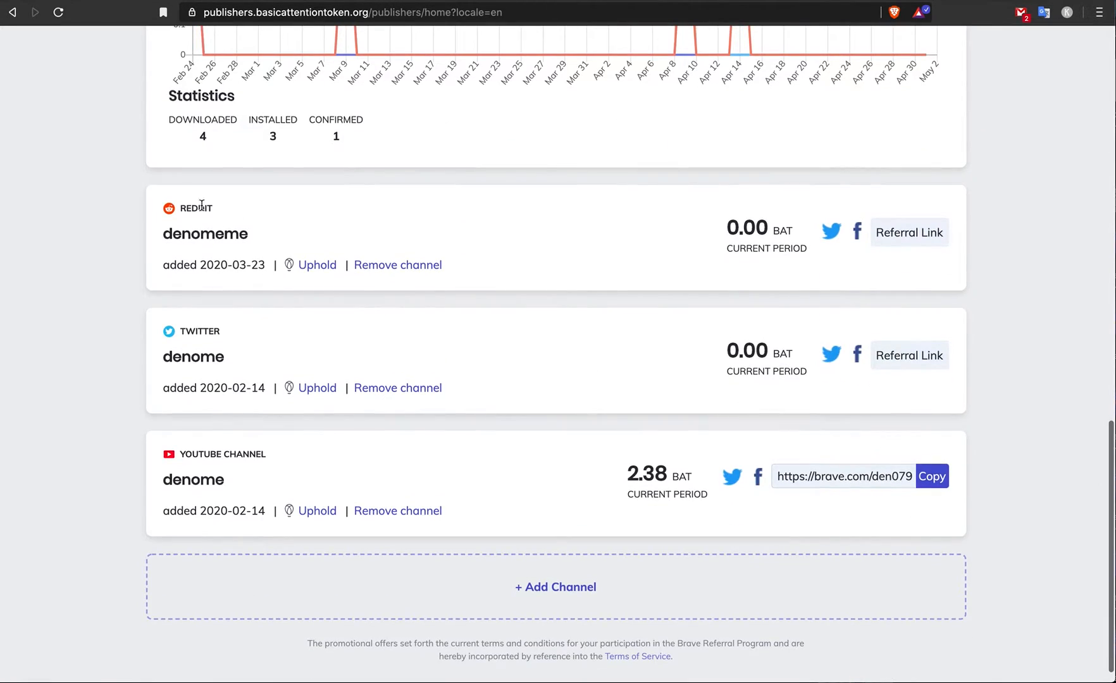
mouse_move(173, 445)
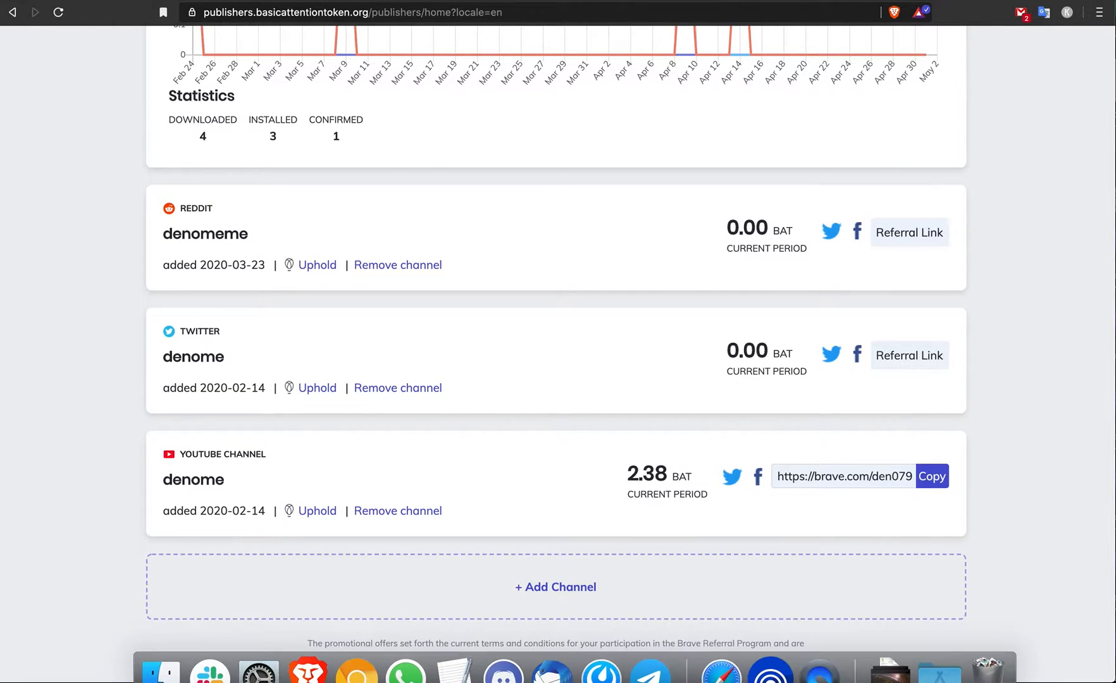
click(554, 588)
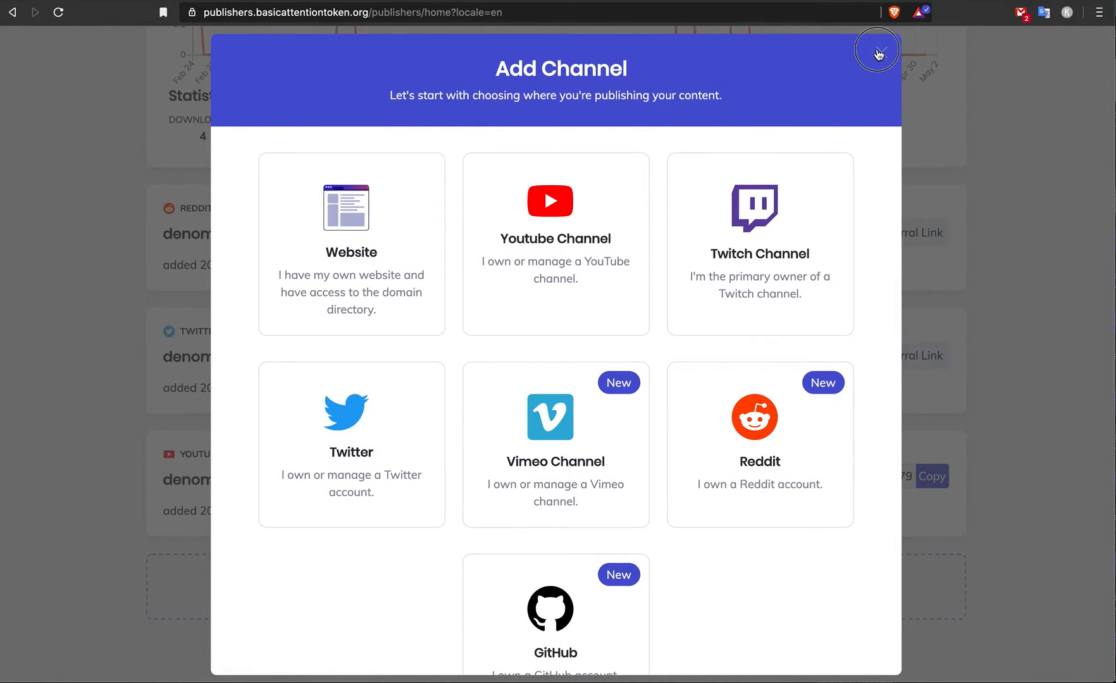
click(877, 54)
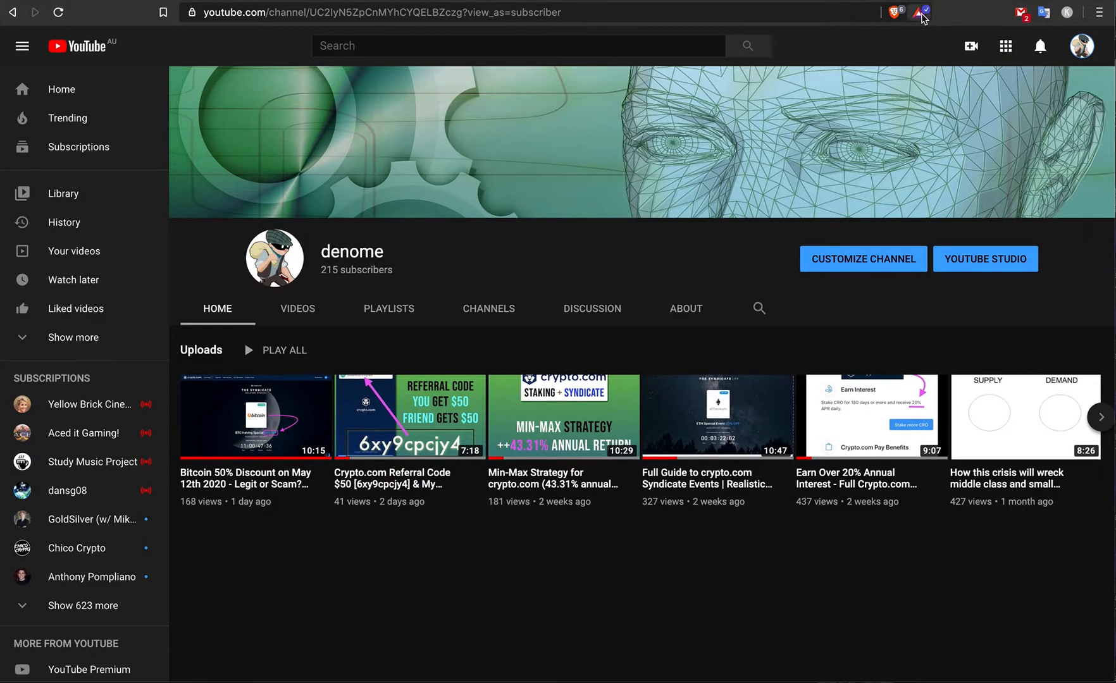
Step: Check denome's verified creator status in the Rewards panel, then move to the Twitter feed
click(919, 12)
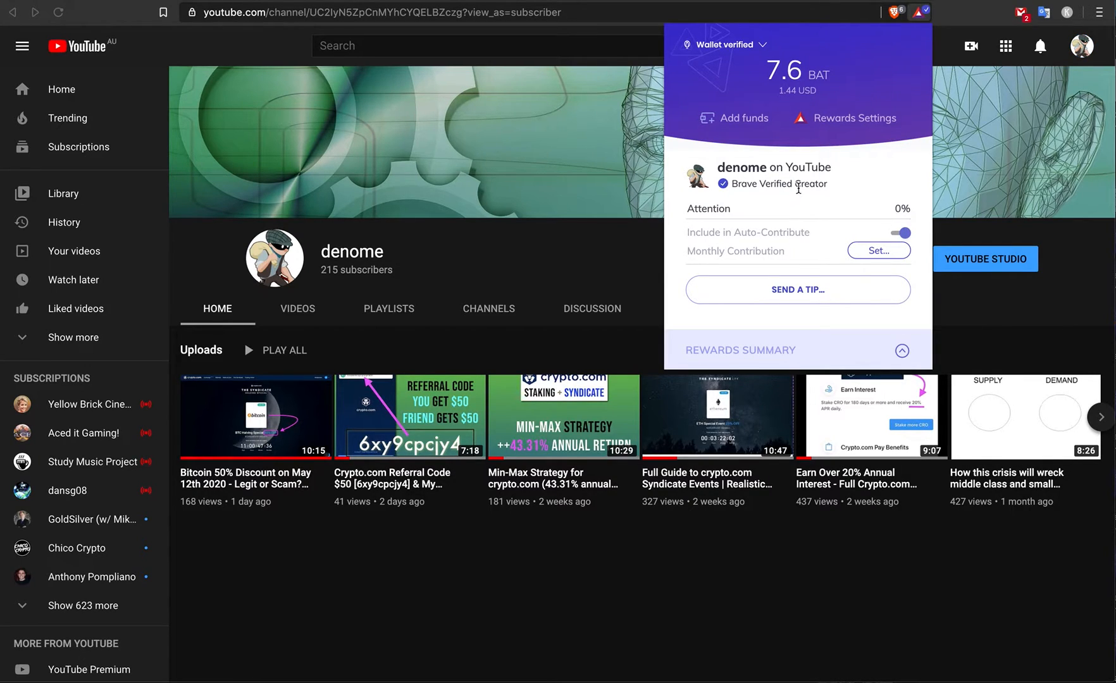
mouse_move(796, 218)
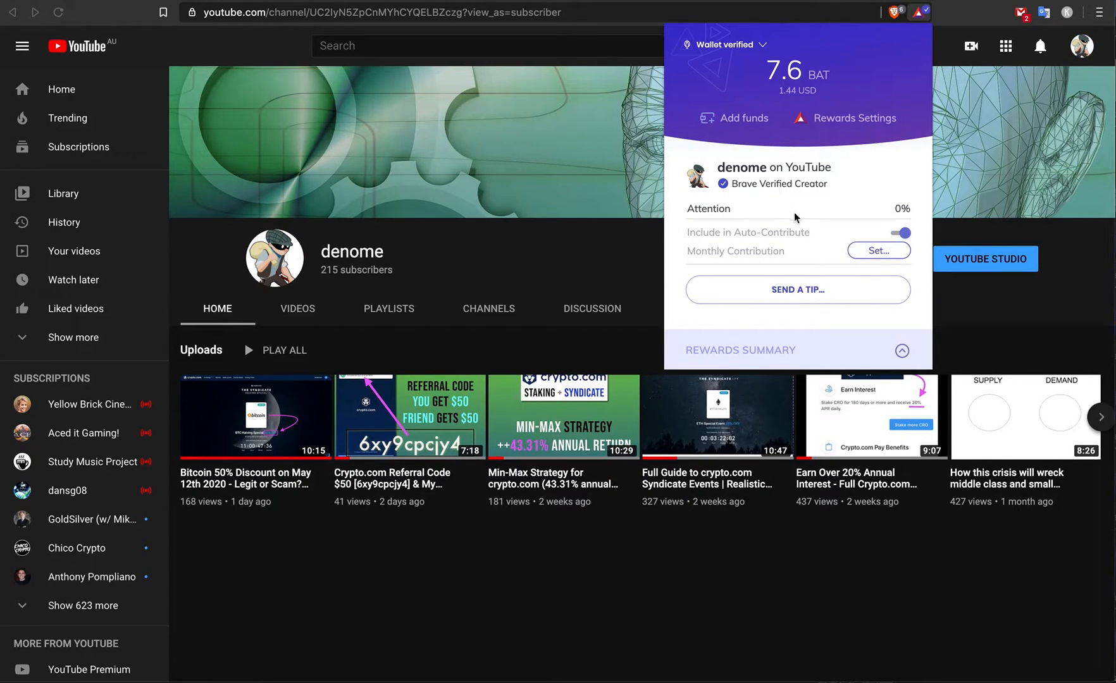
mouse_move(818, 287)
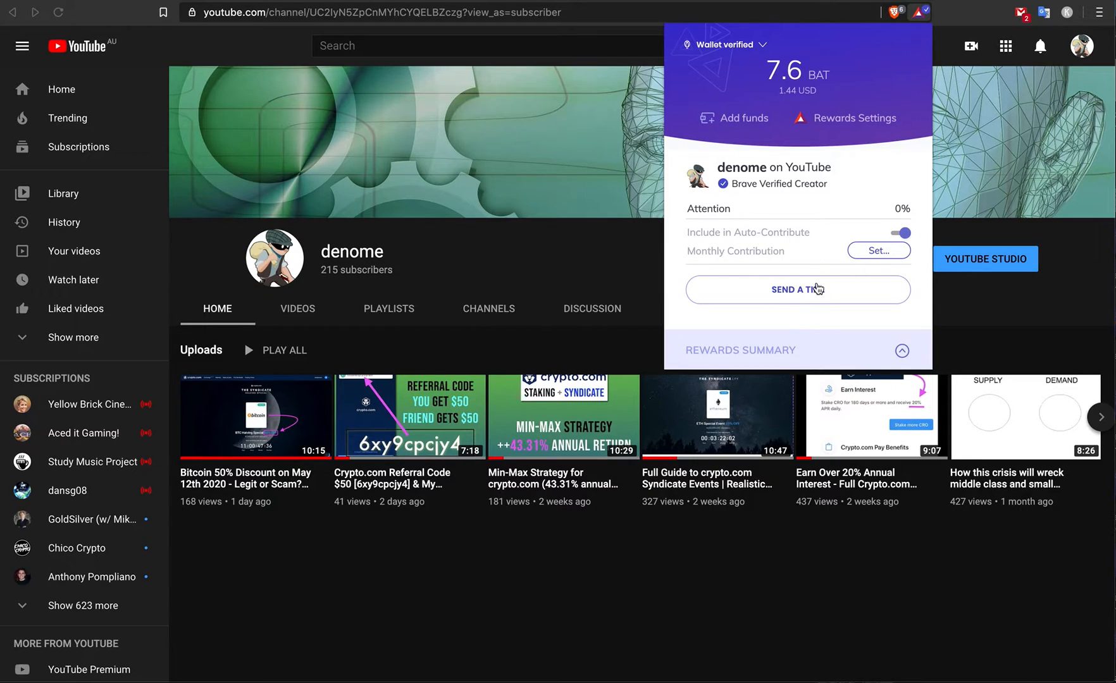
mouse_move(882, 176)
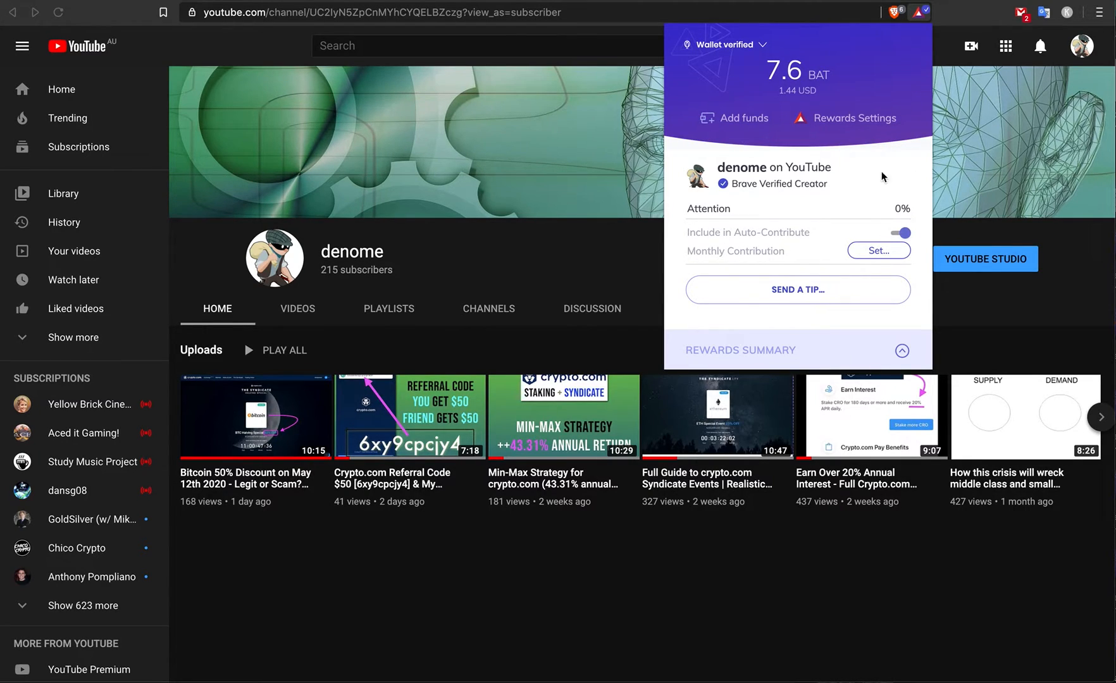
mouse_move(887, 214)
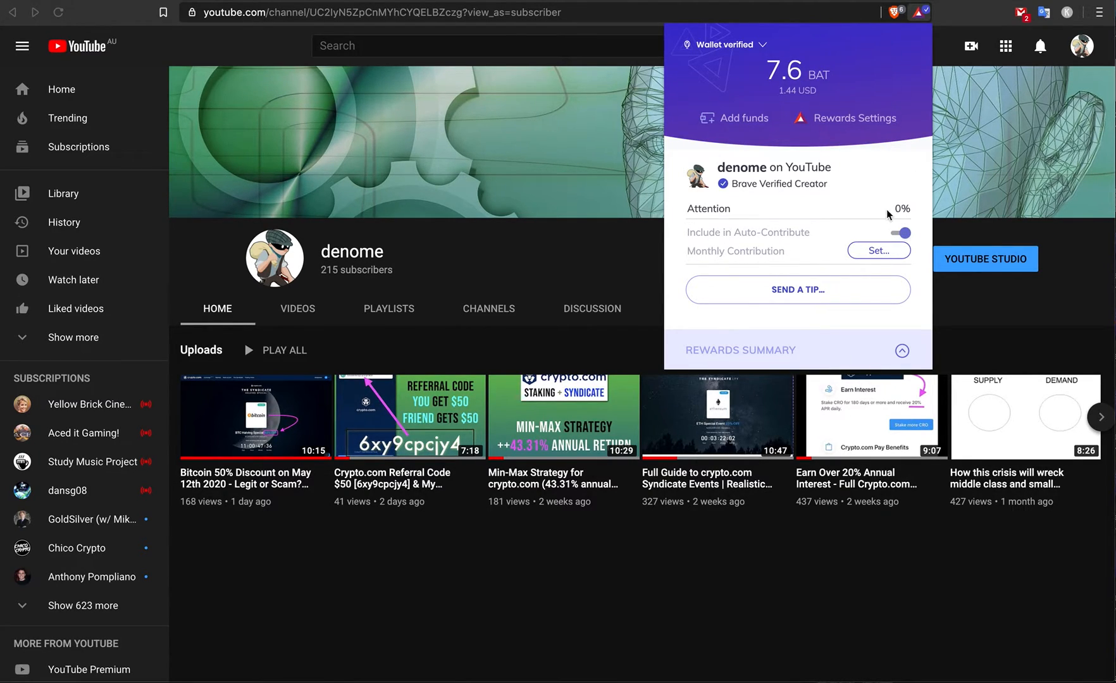
mouse_move(894, 212)
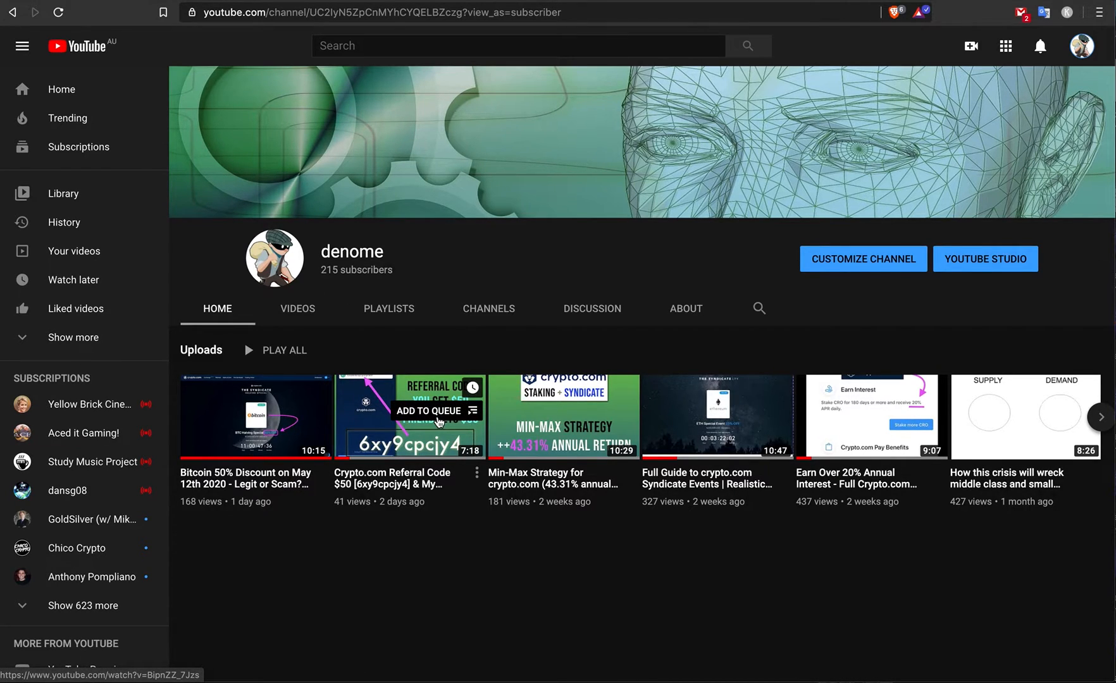
mouse_move(412, 447)
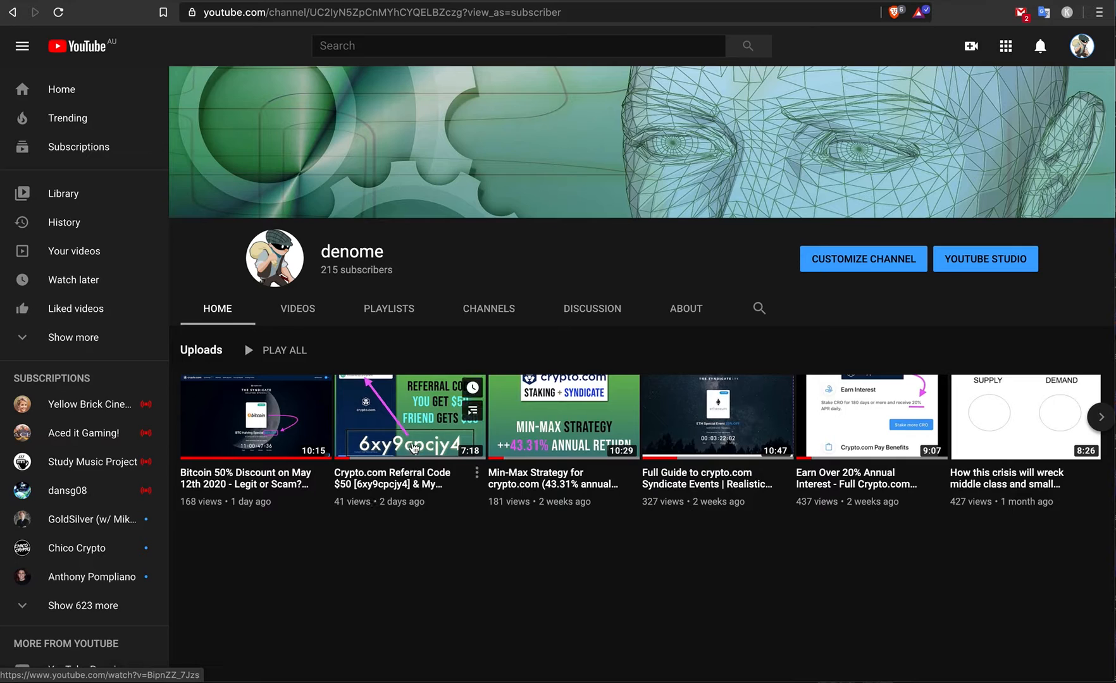
mouse_move(441, 329)
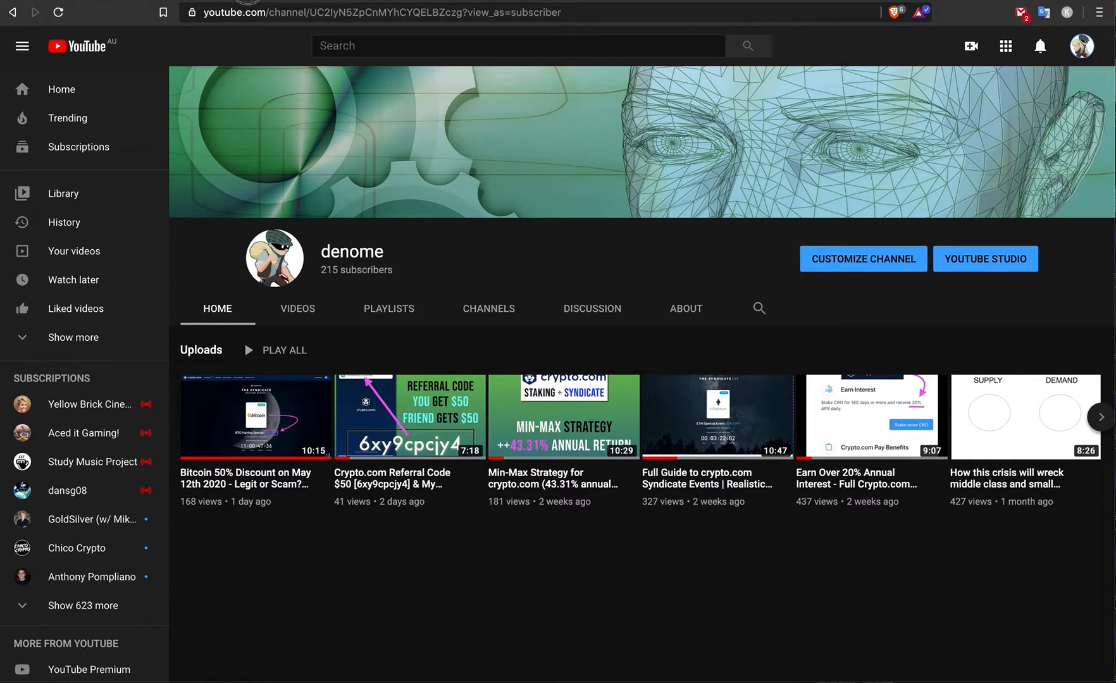
click(285, 12)
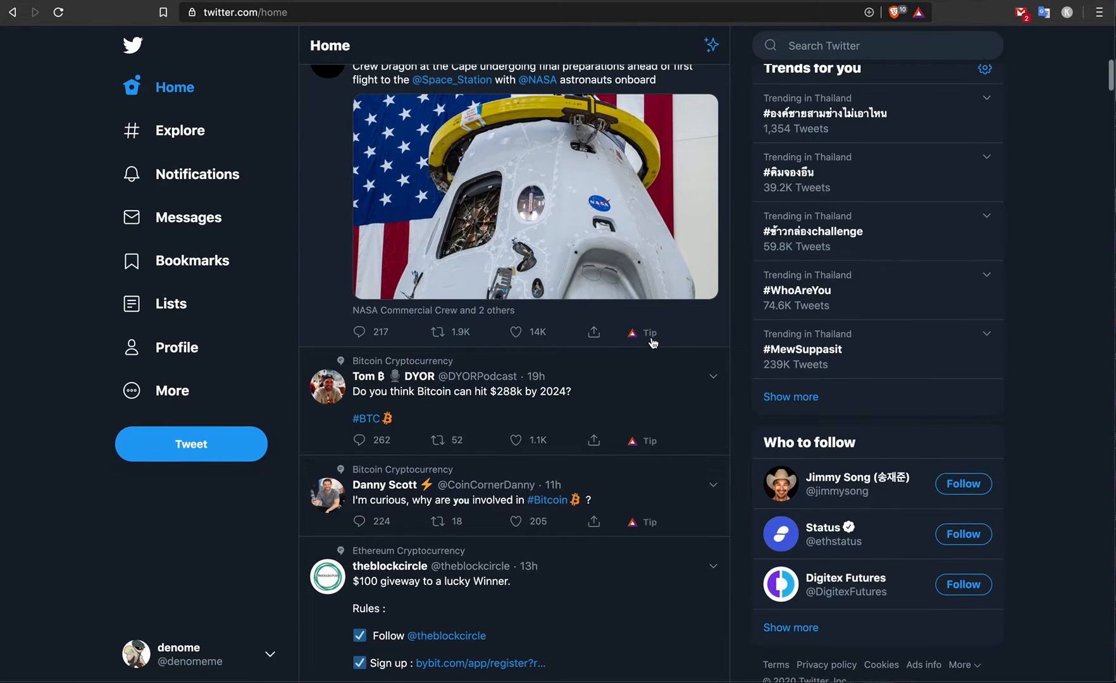
mouse_move(648, 447)
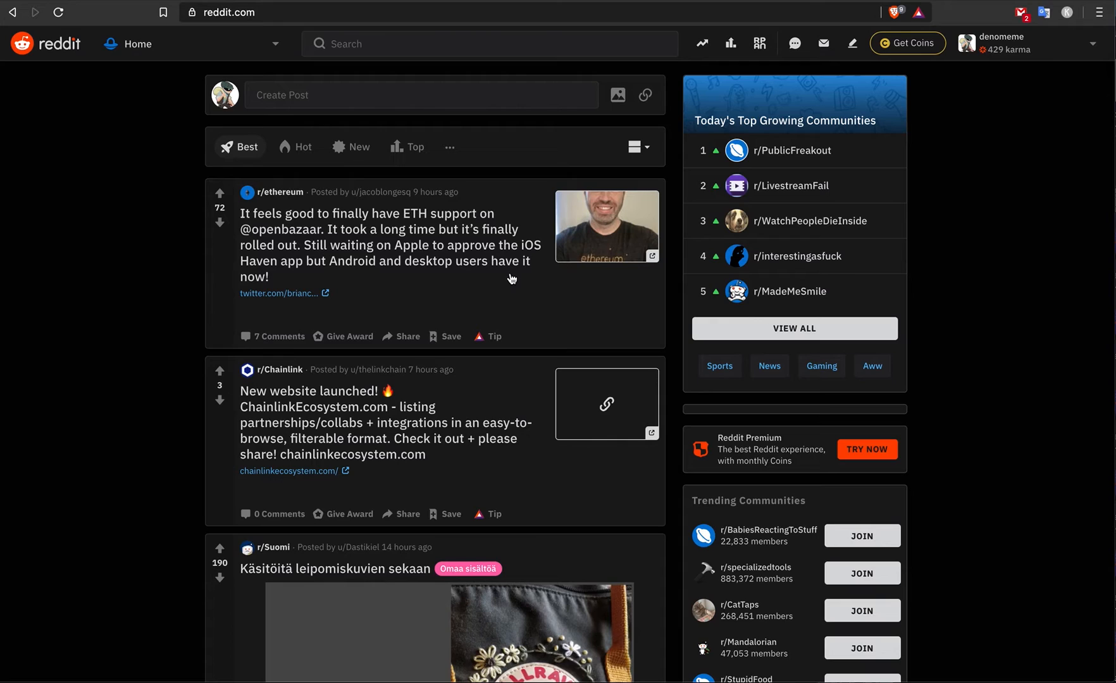
mouse_move(485, 315)
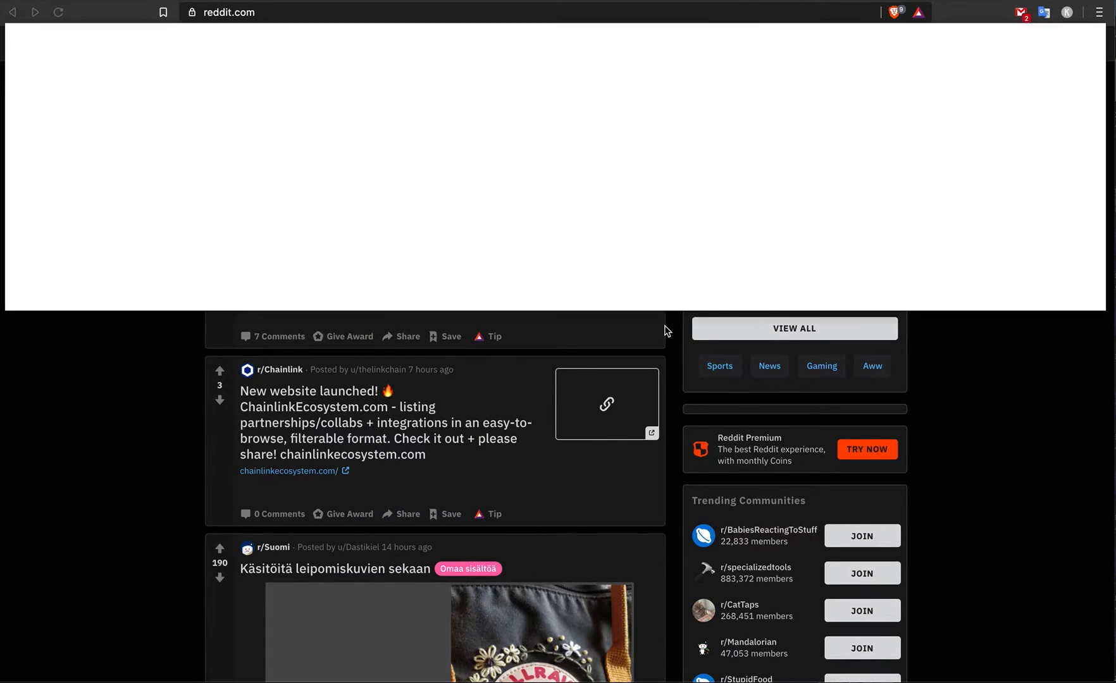
Step: Open the tip panel for the r/ethereum post's author, then bring up the Publish0x article
click(494, 336)
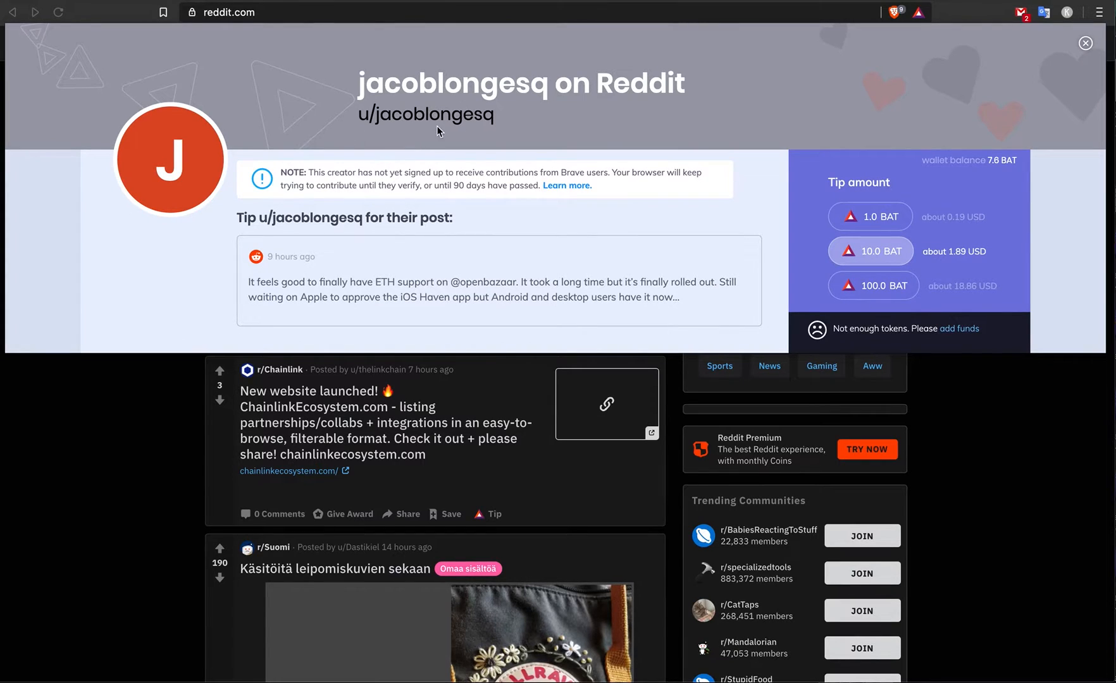
mouse_move(557, 131)
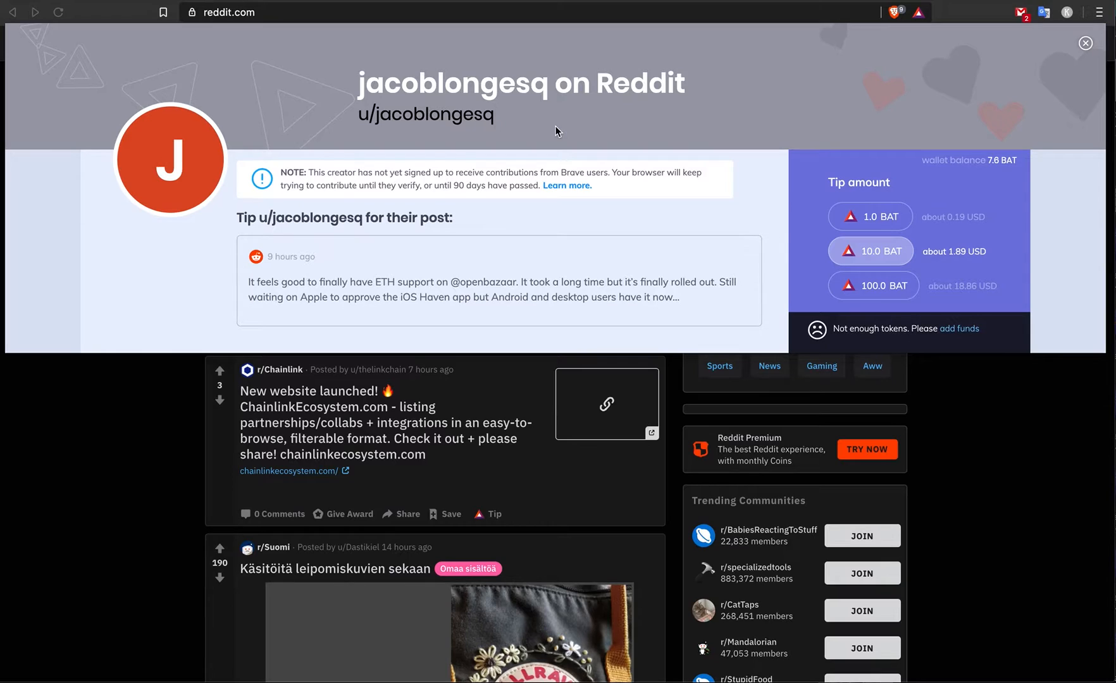
mouse_move(688, 146)
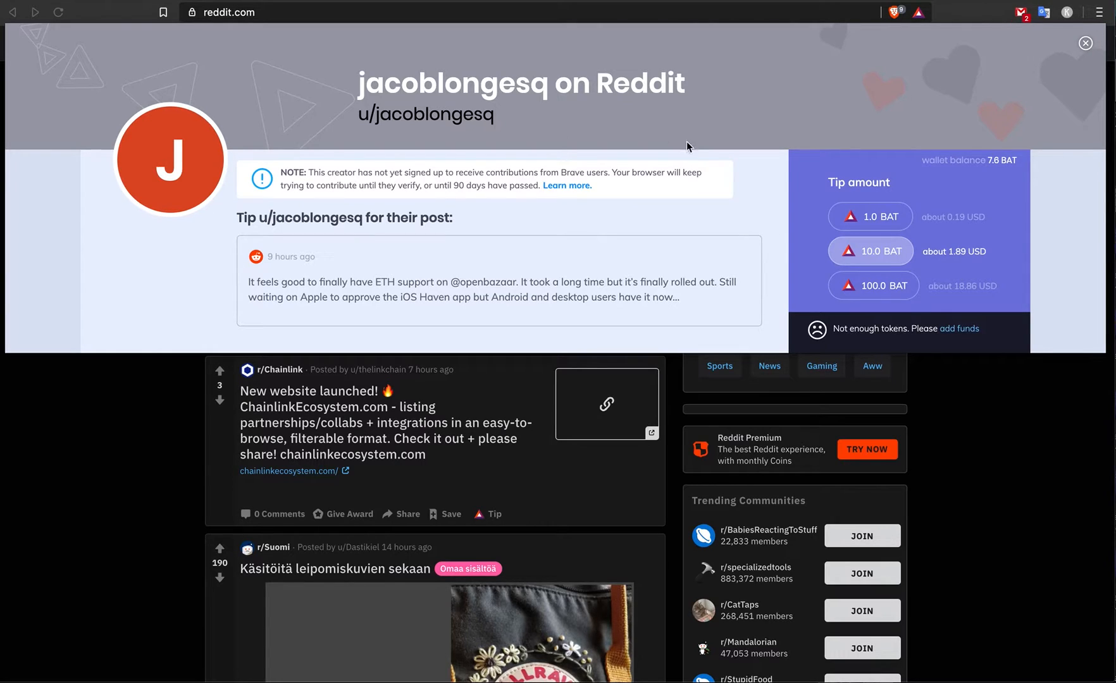
mouse_move(397, 170)
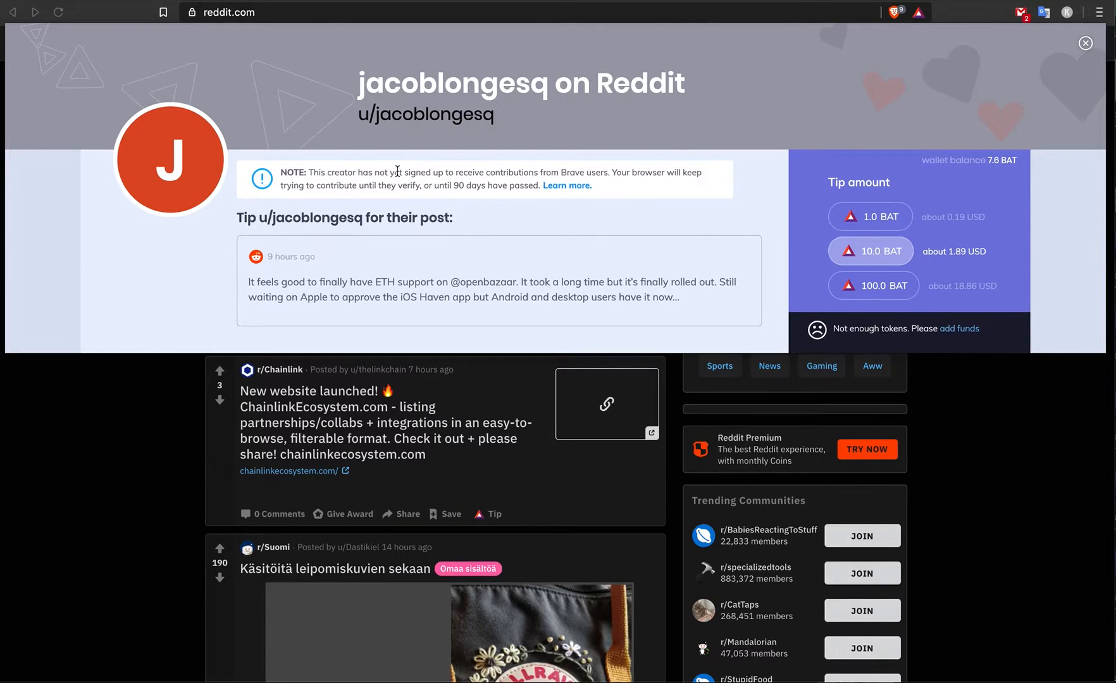
mouse_move(508, 166)
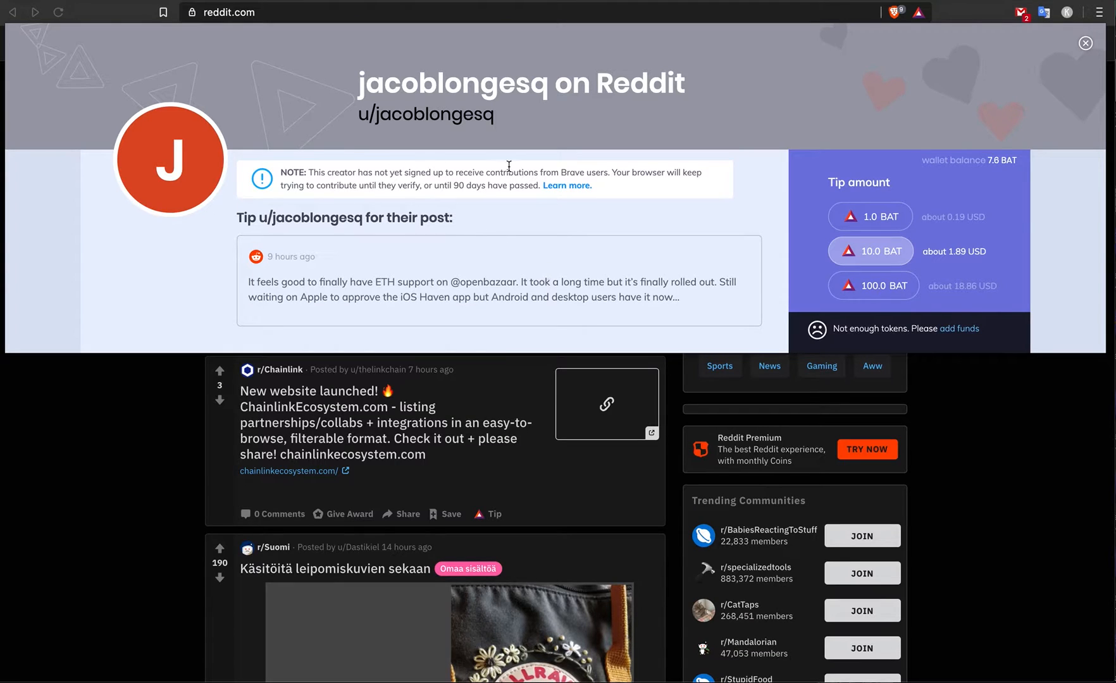
click(1084, 43)
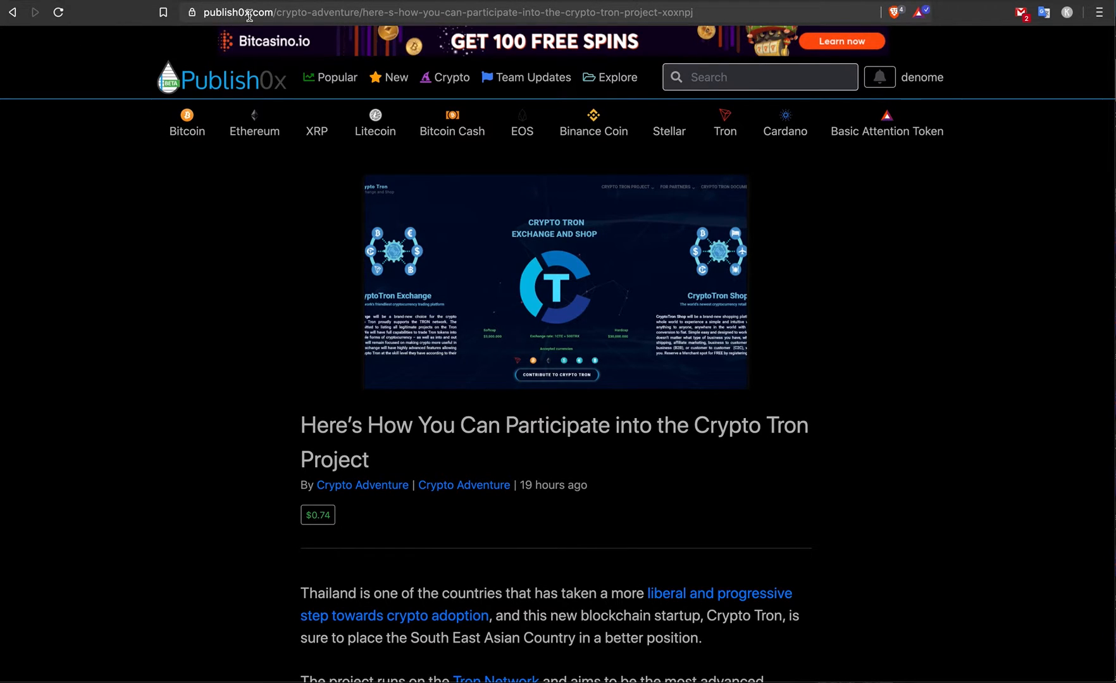
mouse_move(431, 186)
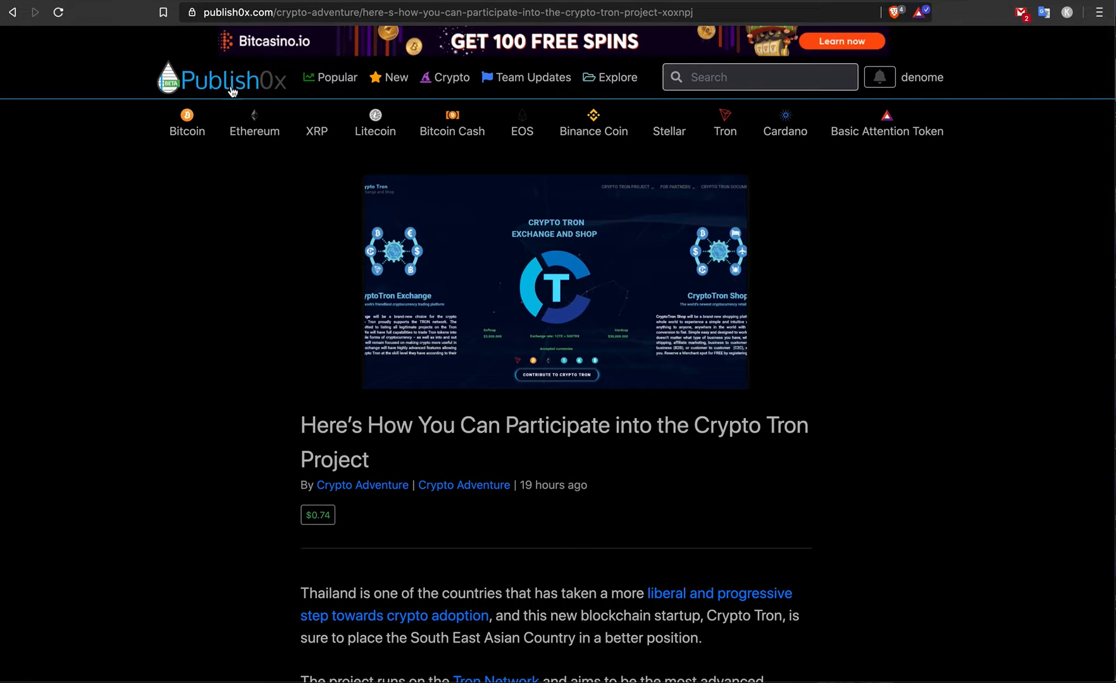
mouse_move(232, 89)
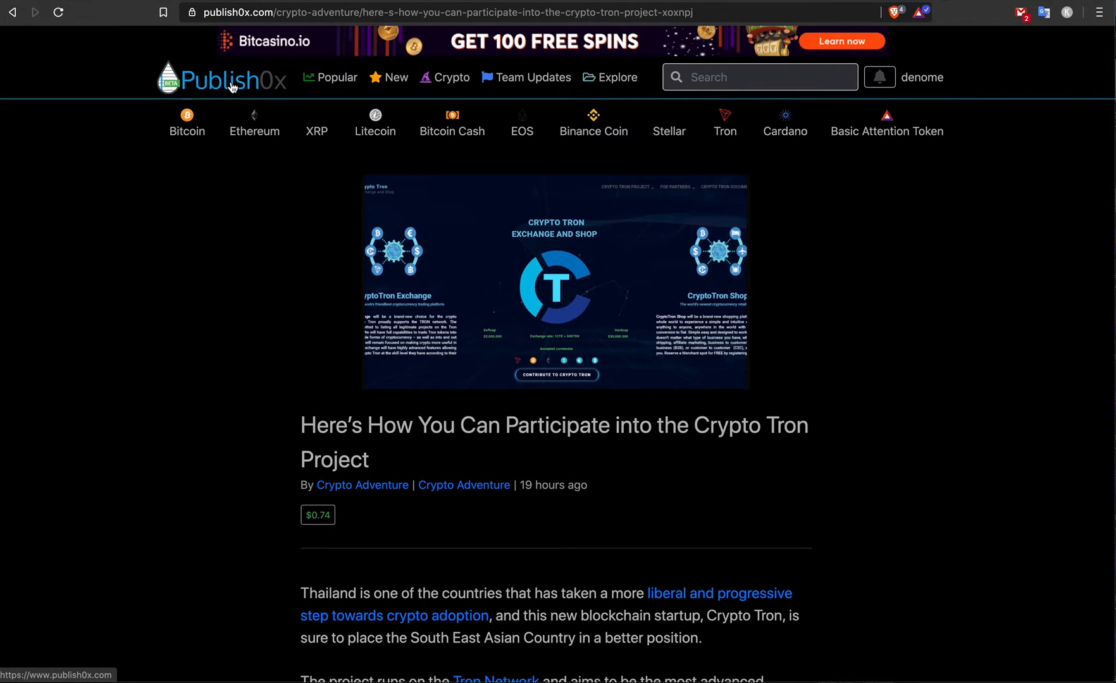
mouse_move(254, 125)
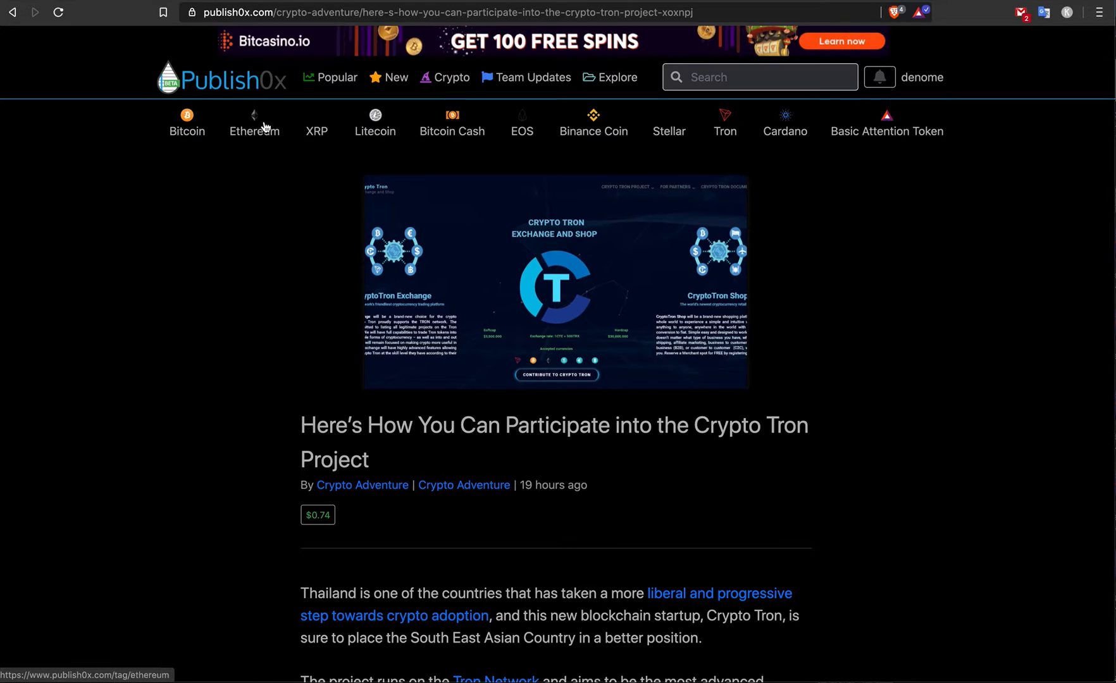
Step: Scroll the Crypto Tron article to its end, showing the Crypto Adventure tip cooldown timer
scroll(down, 3)
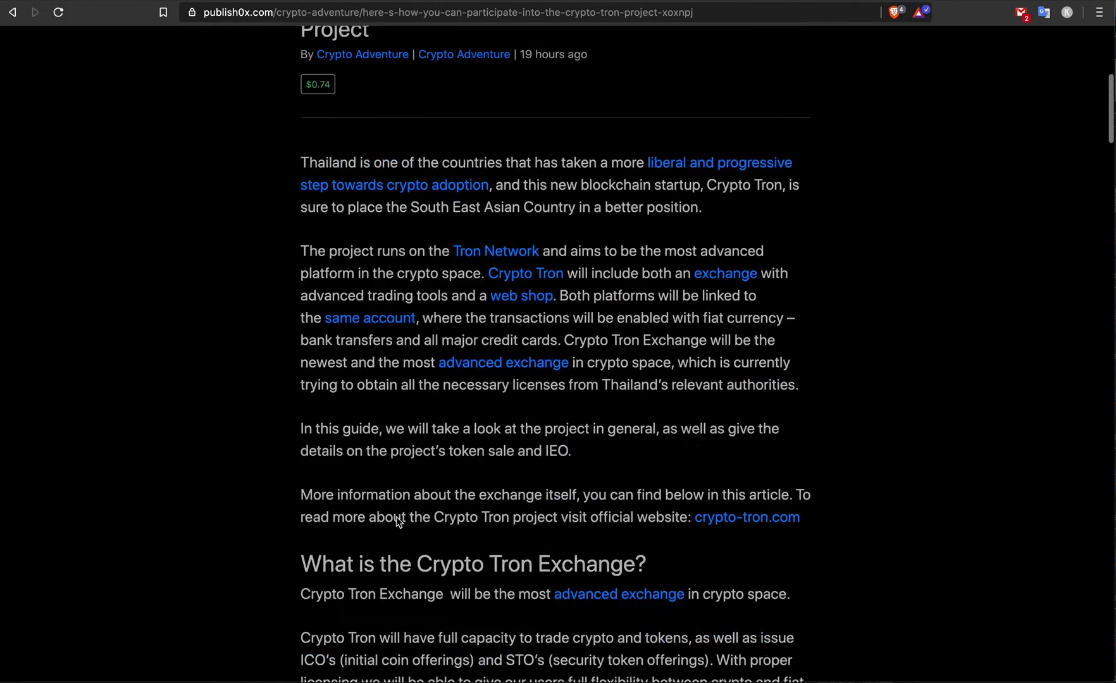
scroll(up, 3)
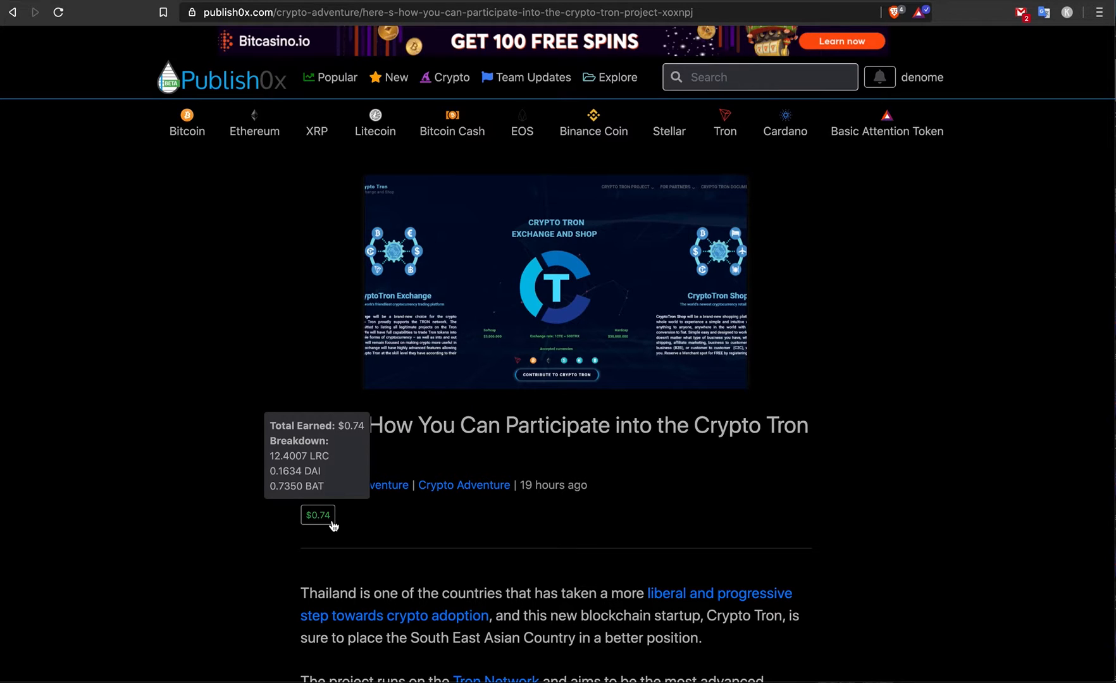
mouse_move(495, 617)
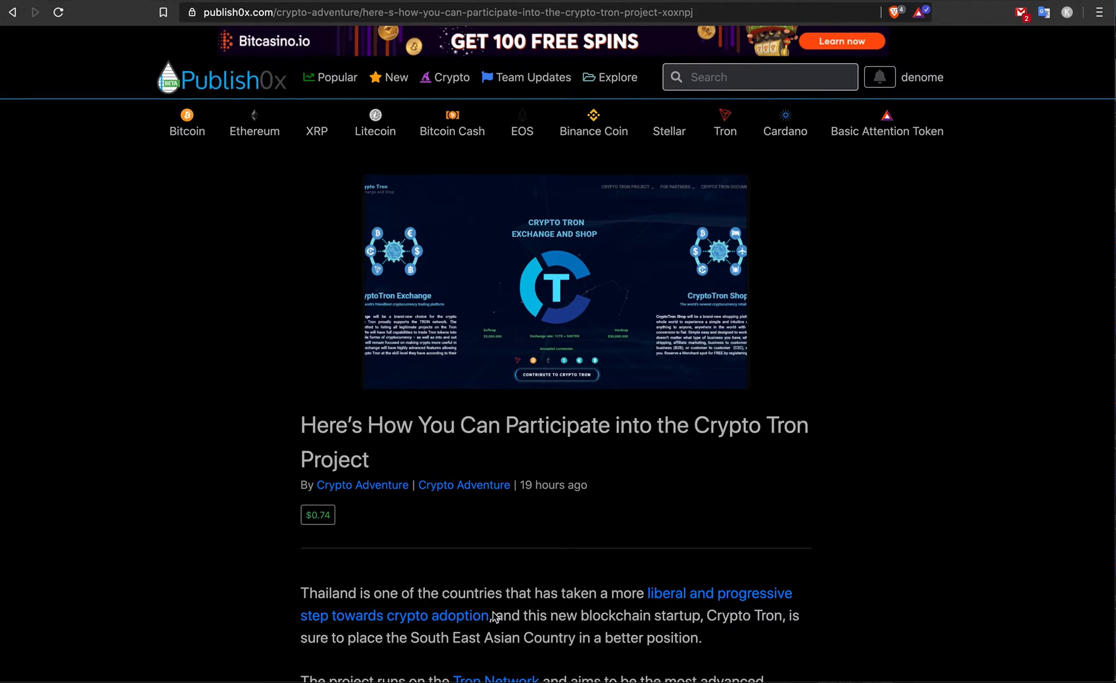
scroll(down, 3)
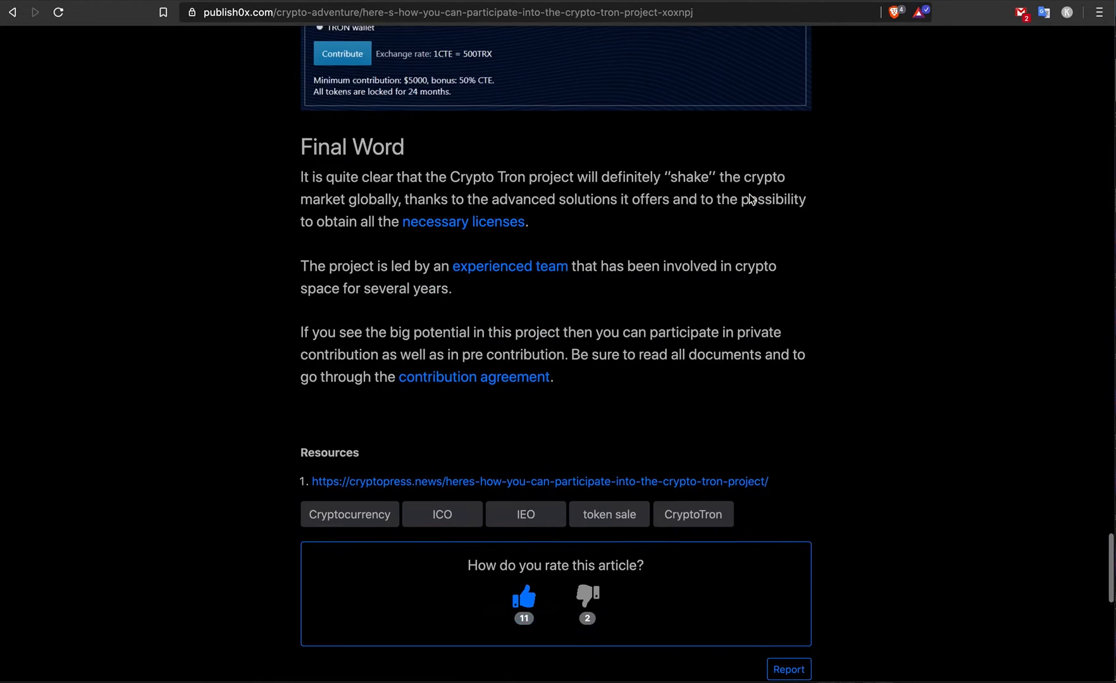
scroll(down, 3)
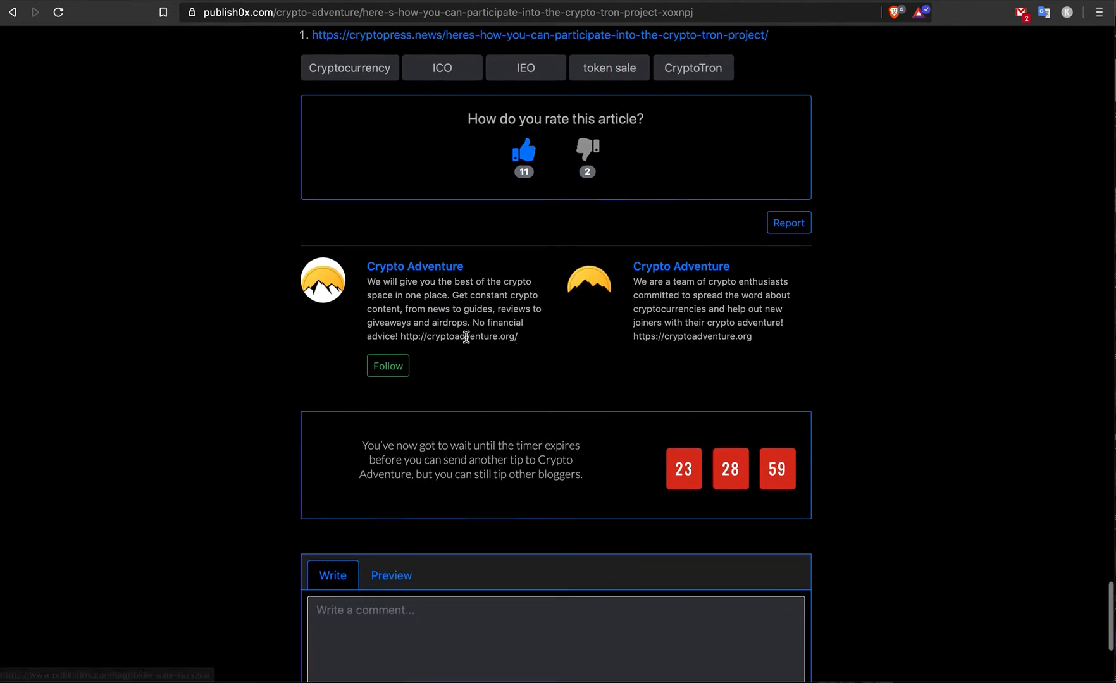
mouse_move(520, 469)
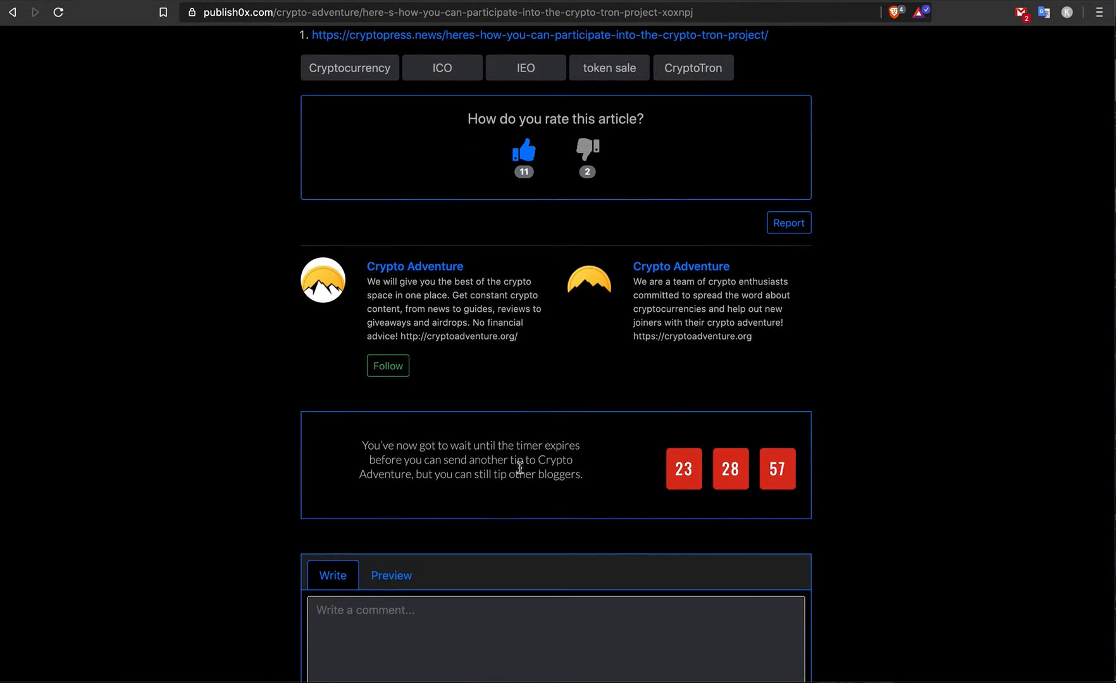
mouse_move(392, 480)
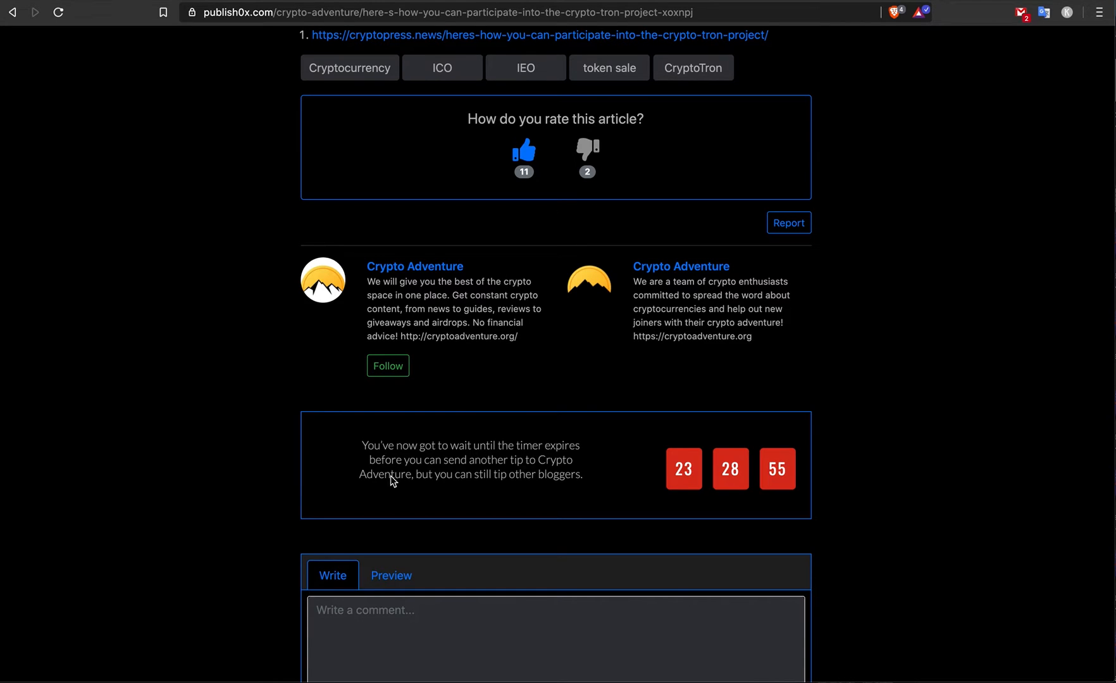
mouse_move(692, 541)
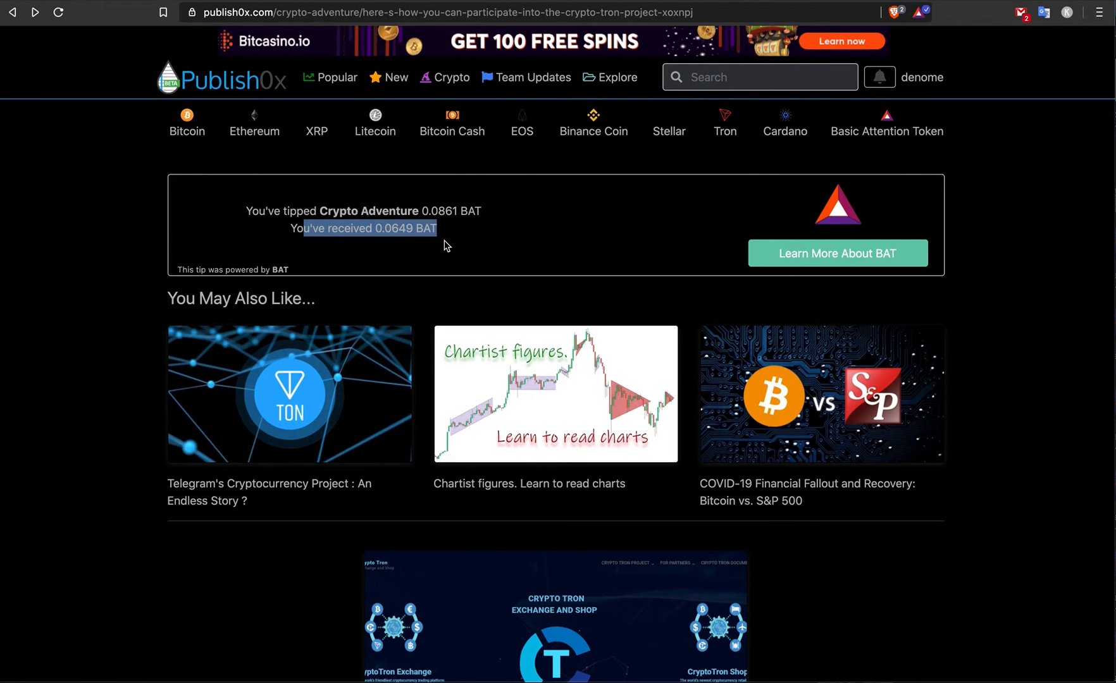
mouse_move(245, 524)
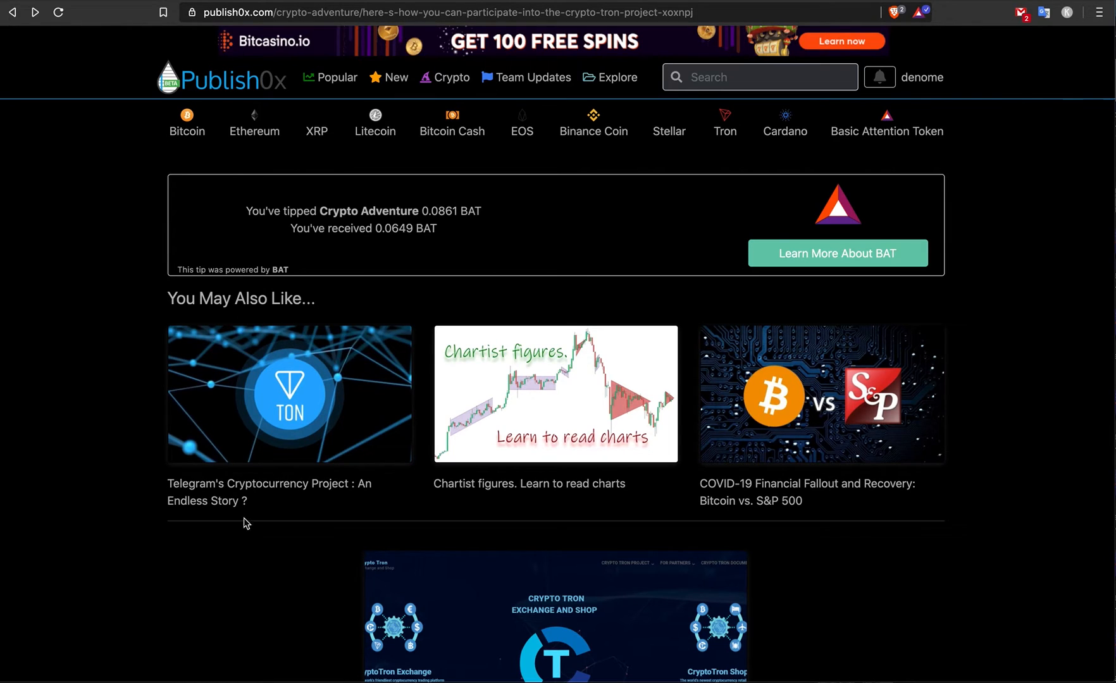
mouse_move(601, 160)
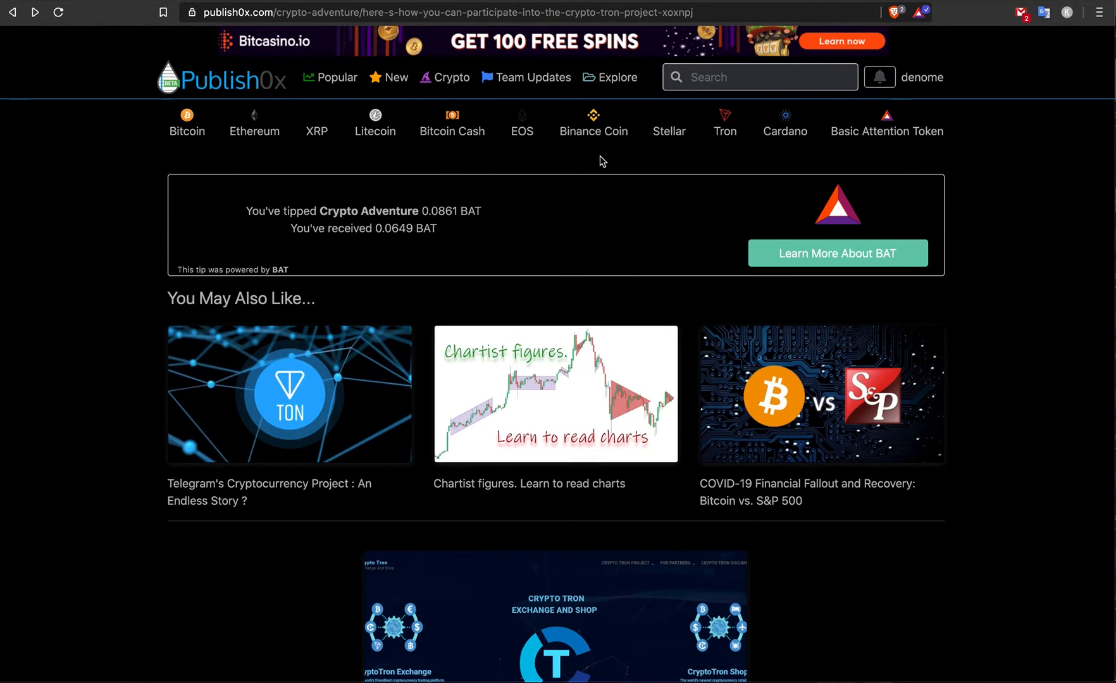
mouse_move(555, 58)
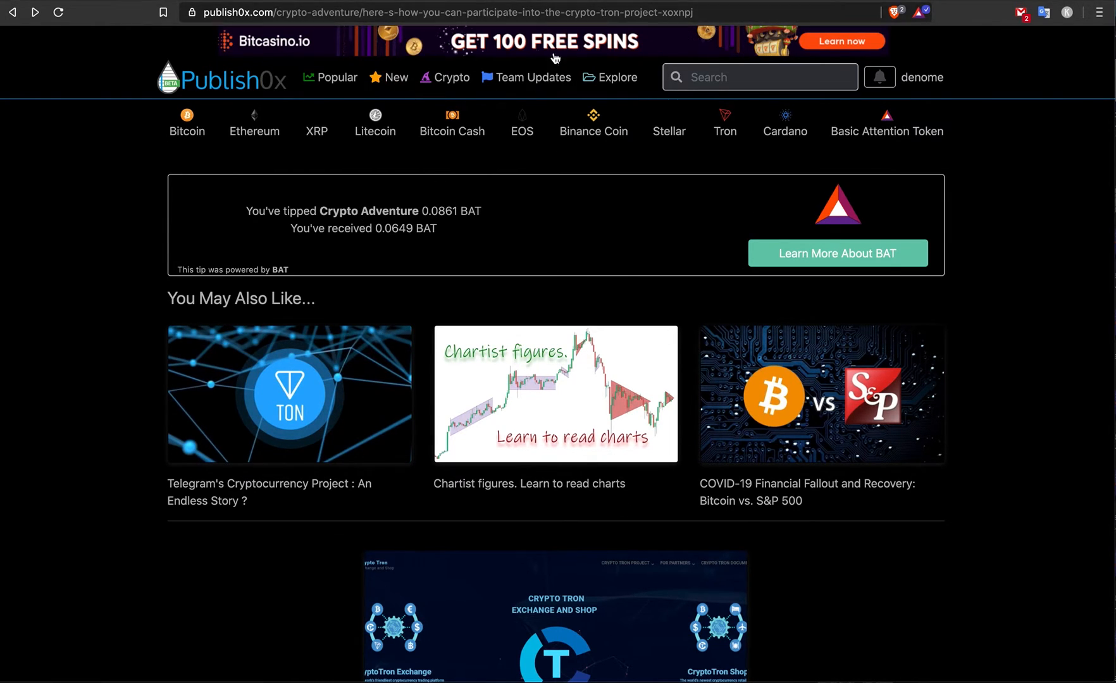
mouse_move(288, 376)
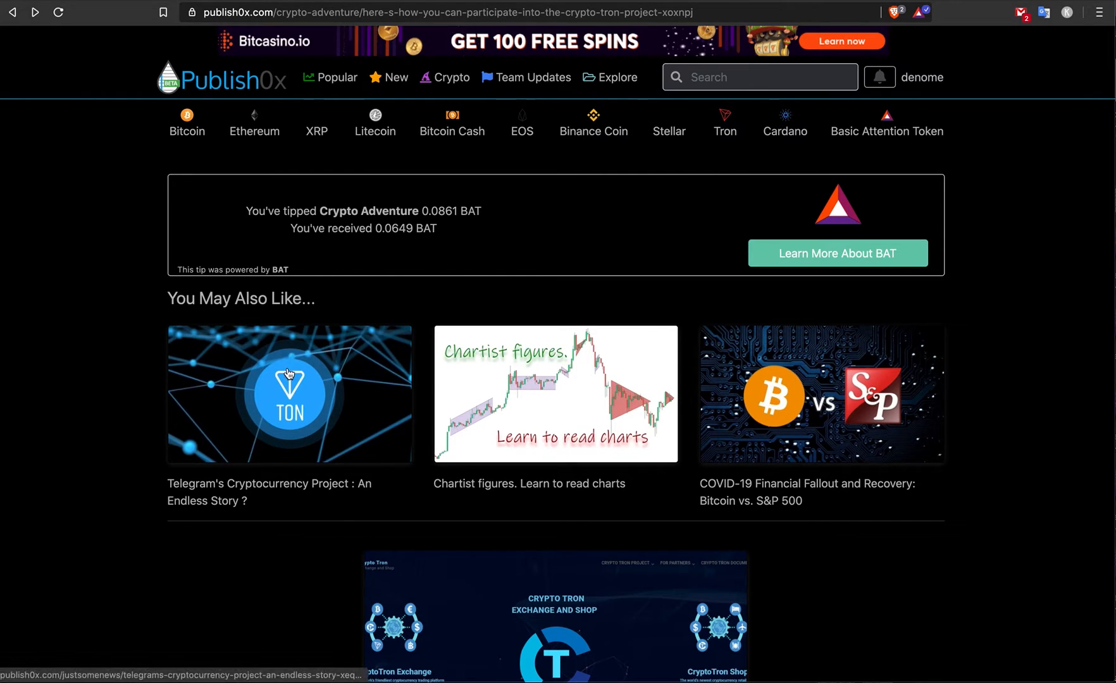
mouse_move(289, 374)
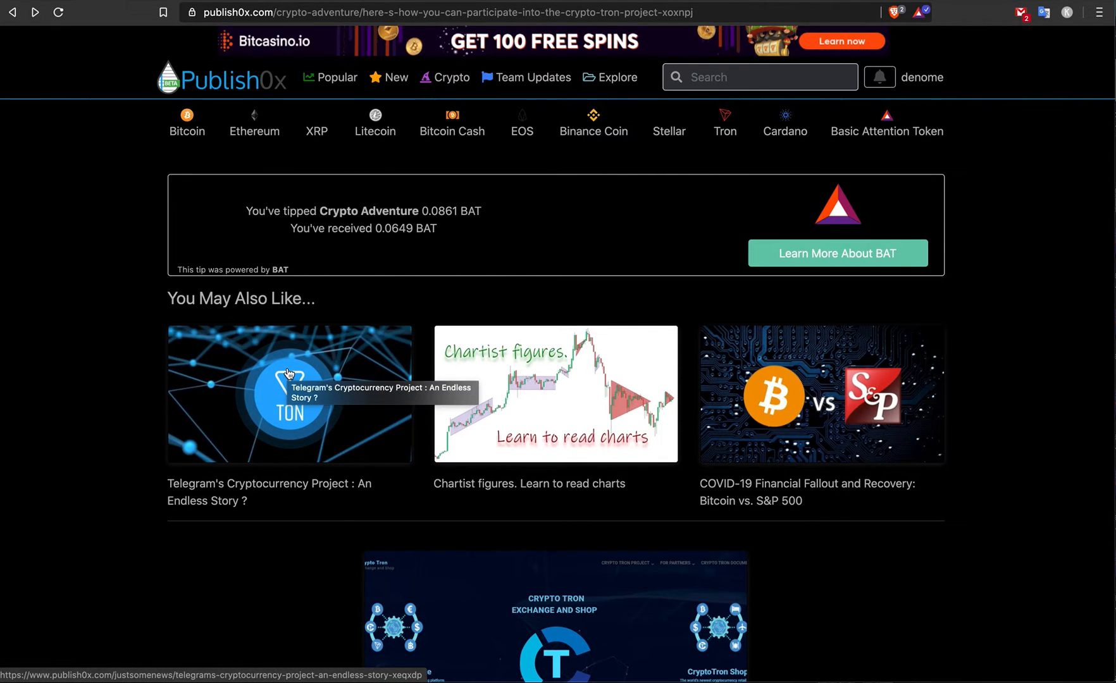
mouse_move(358, 204)
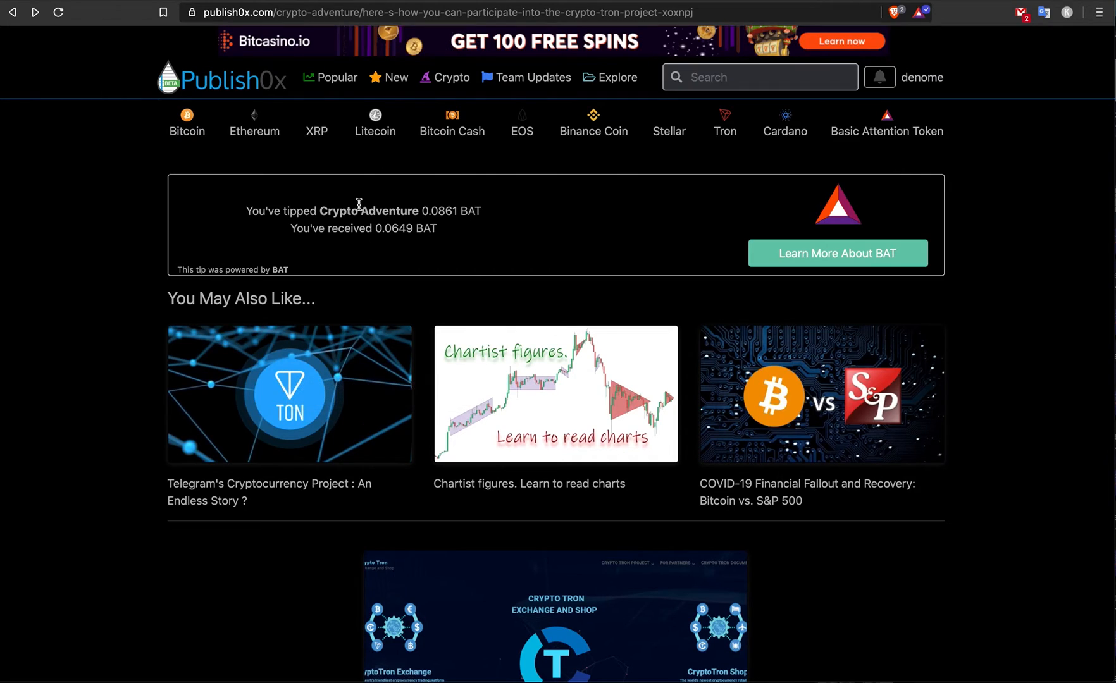
mouse_move(508, 208)
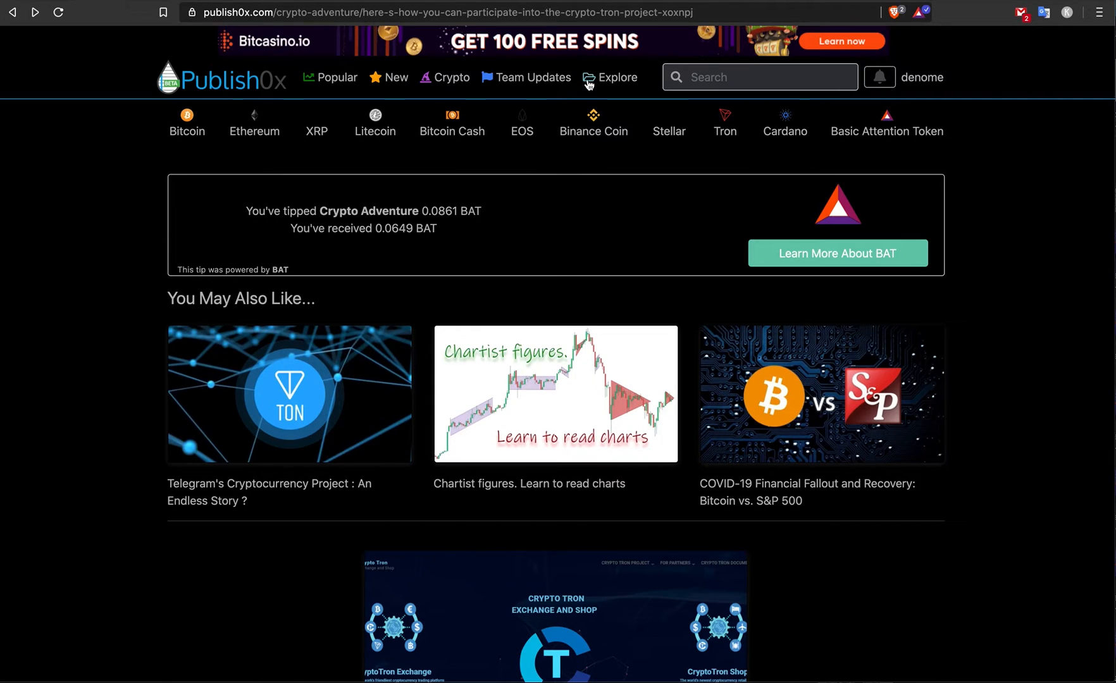
mouse_move(610, 77)
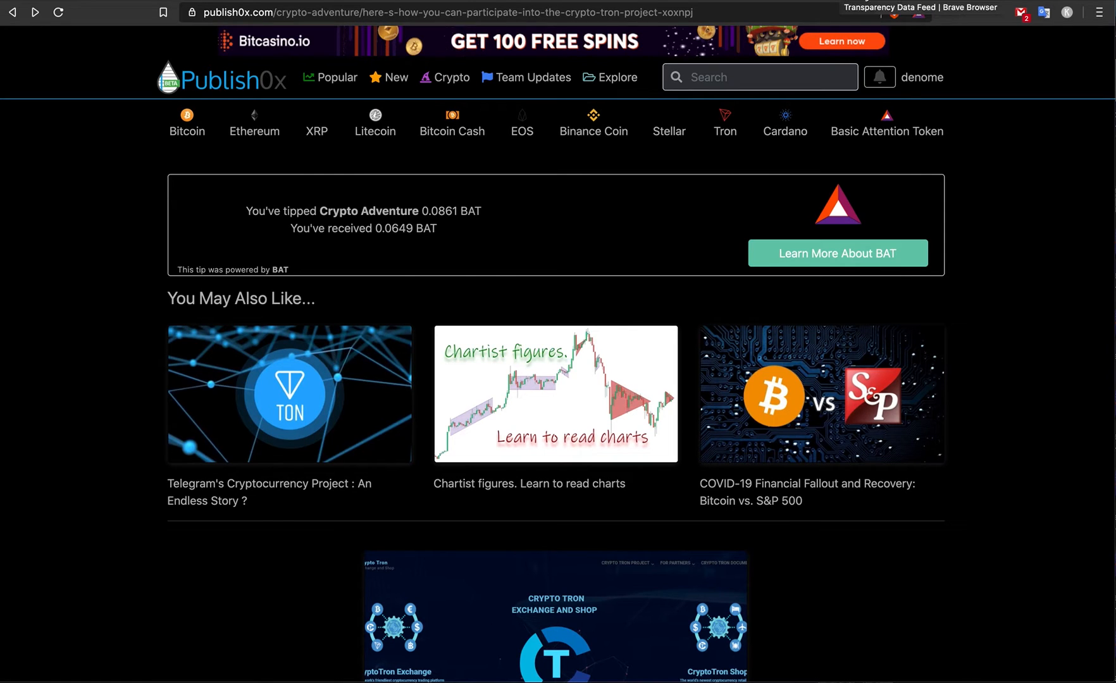
Step: Open CoinGecko's Basic Attention Token page and scroll through its max-range price chart
click(838, 252)
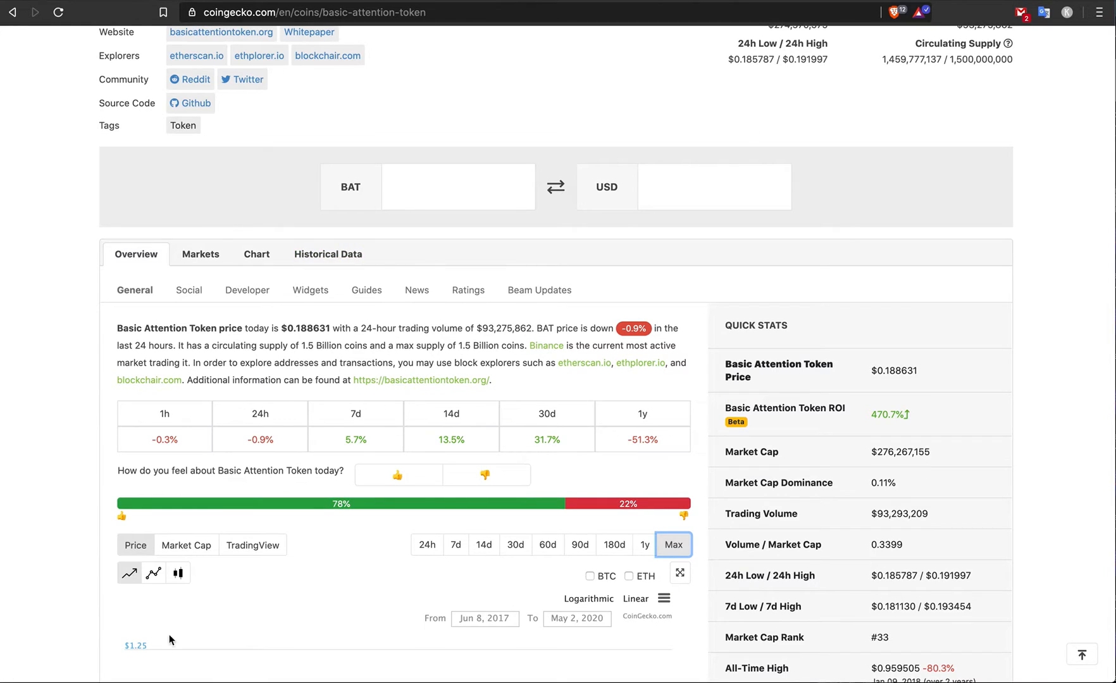
scroll(down, 3)
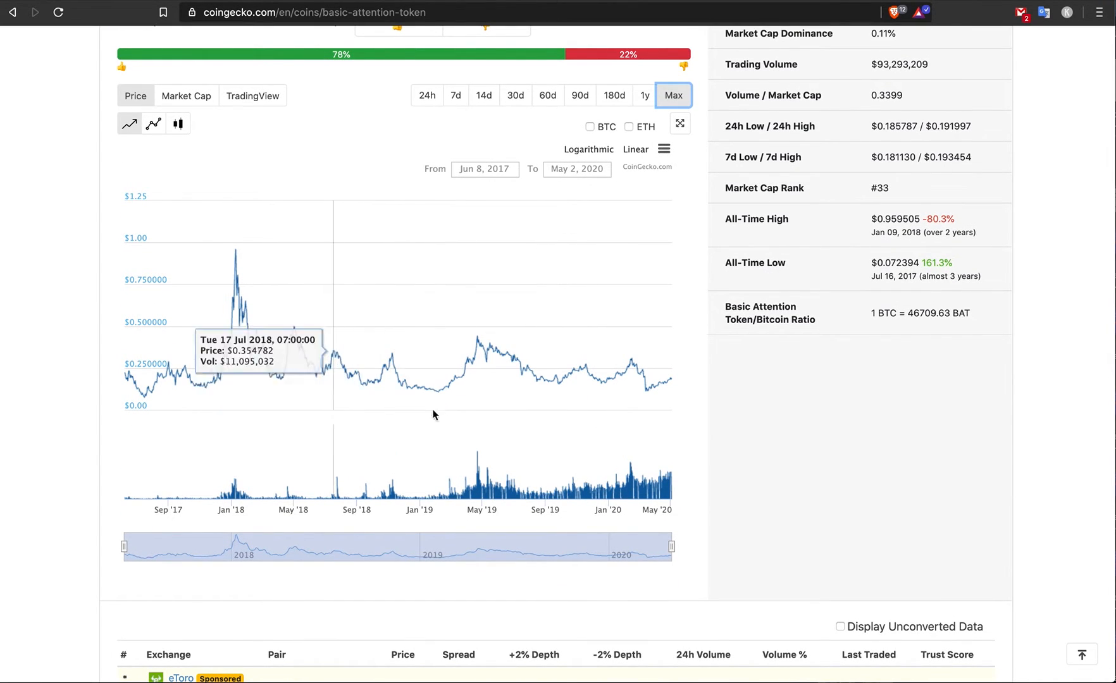
mouse_move(670, 424)
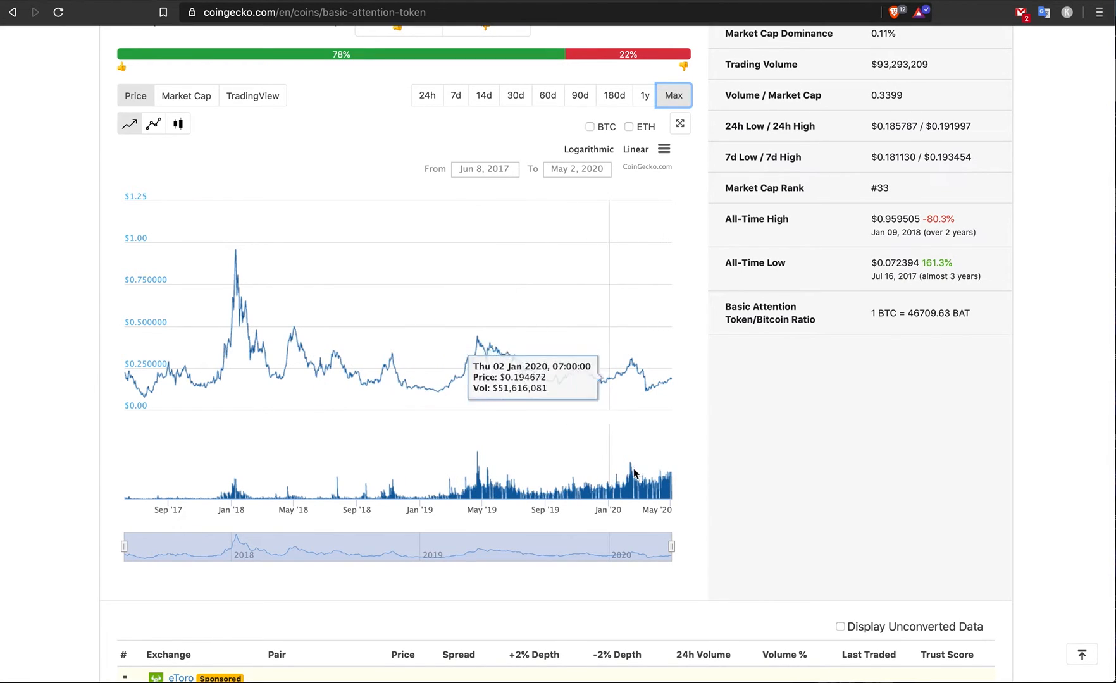
mouse_move(482, 364)
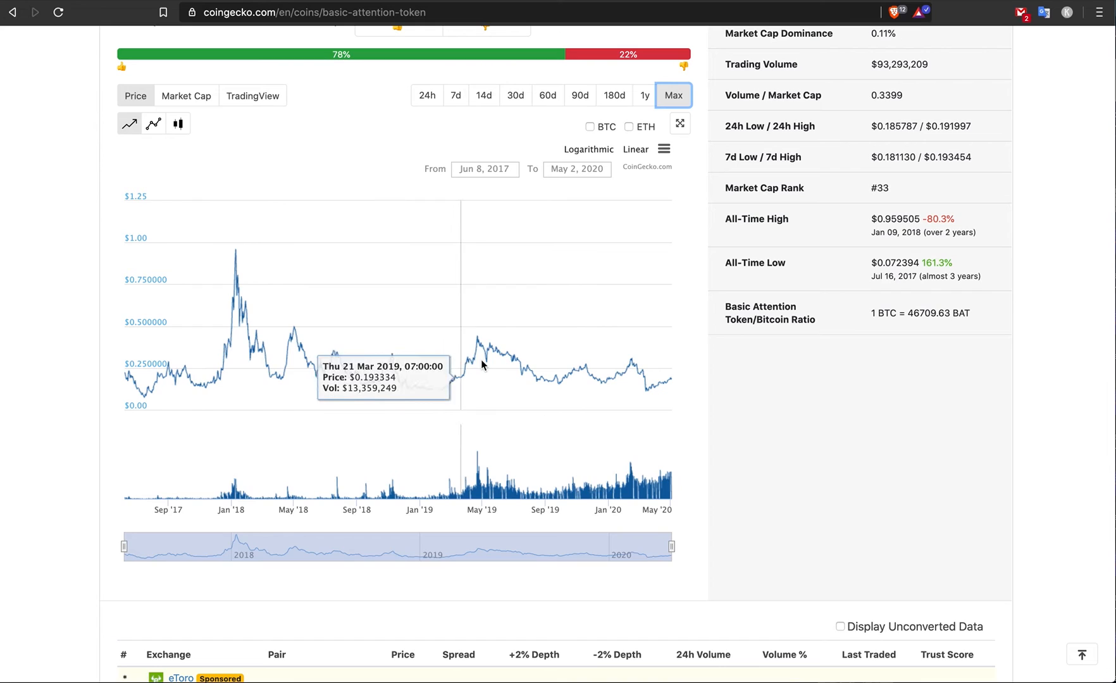
mouse_move(437, 392)
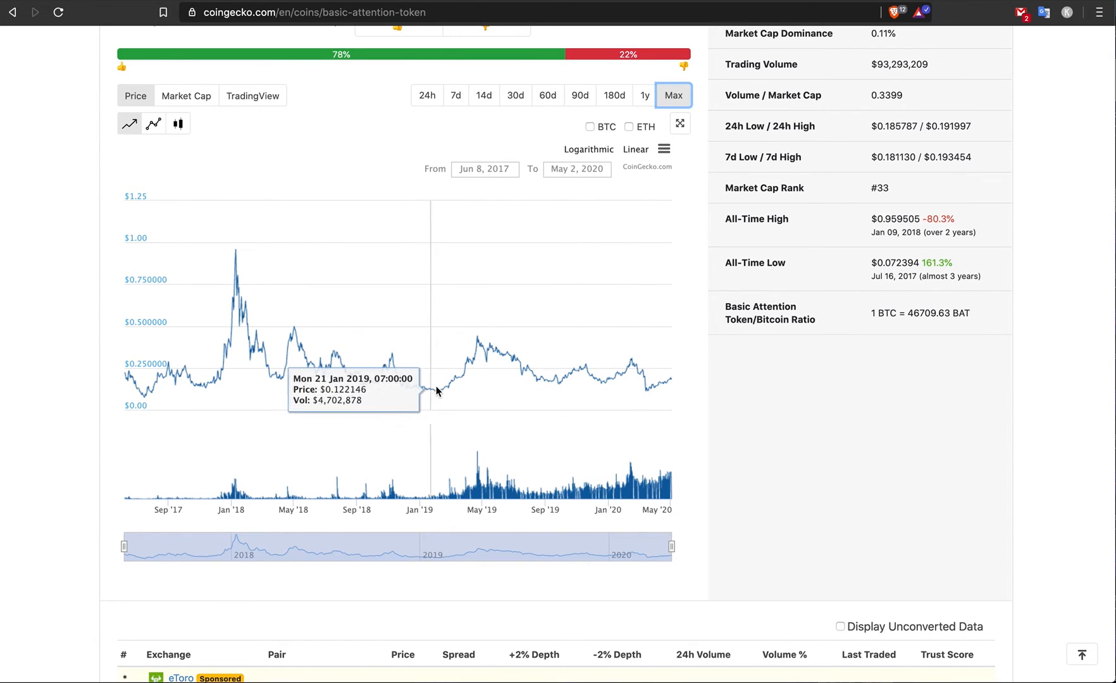
mouse_move(439, 391)
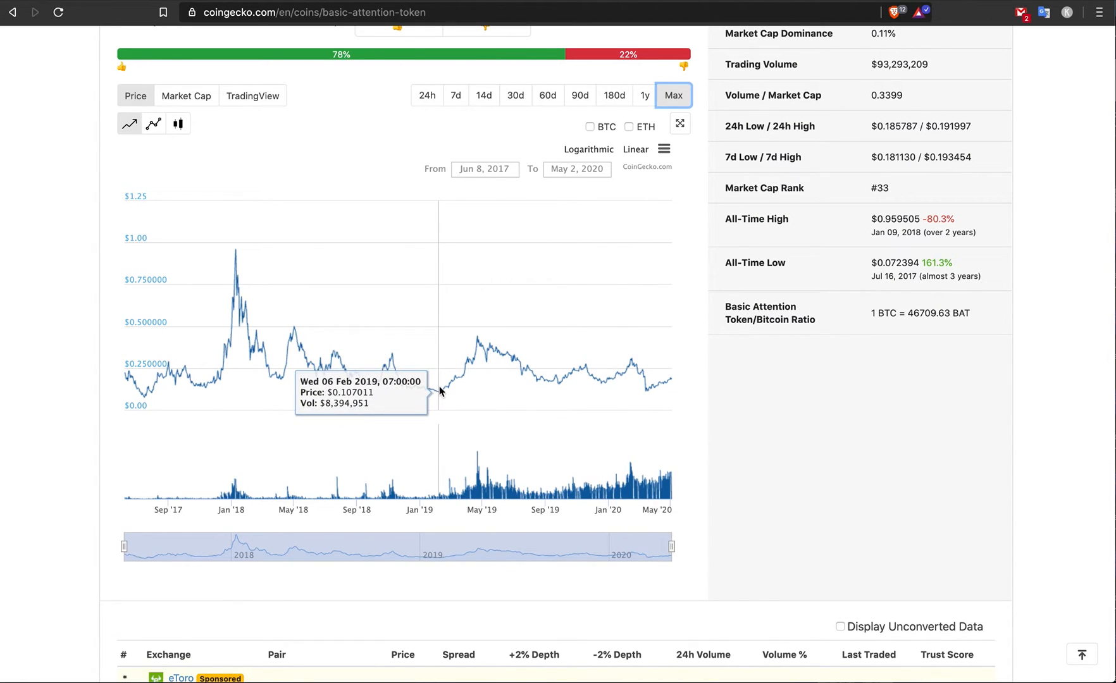
mouse_move(473, 388)
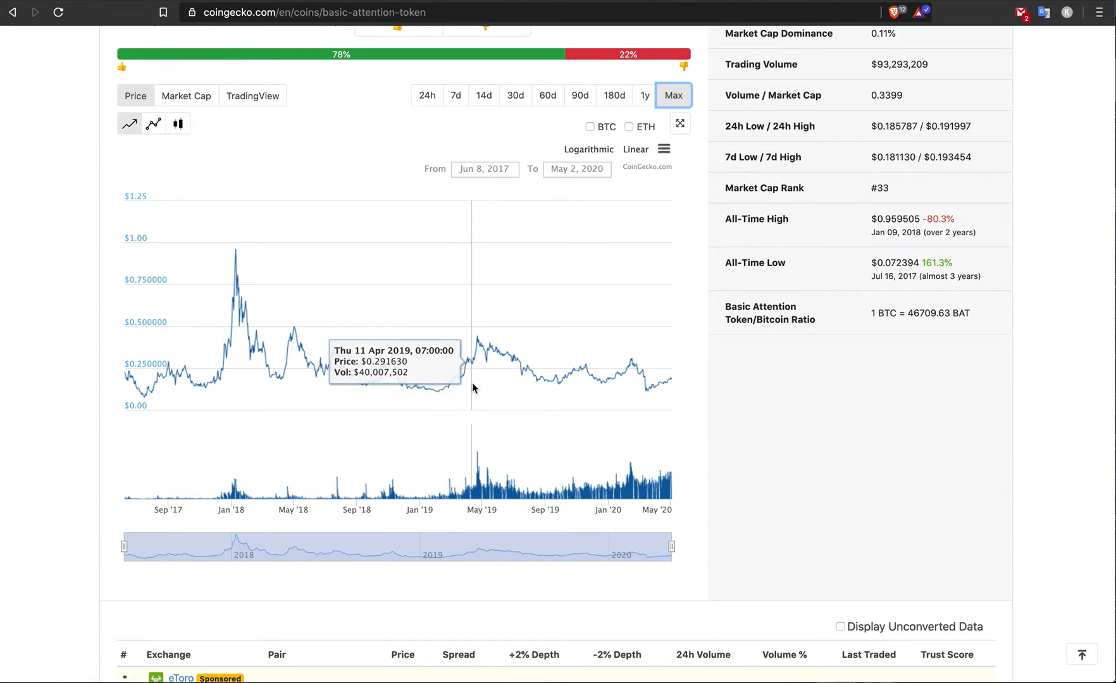
mouse_move(480, 387)
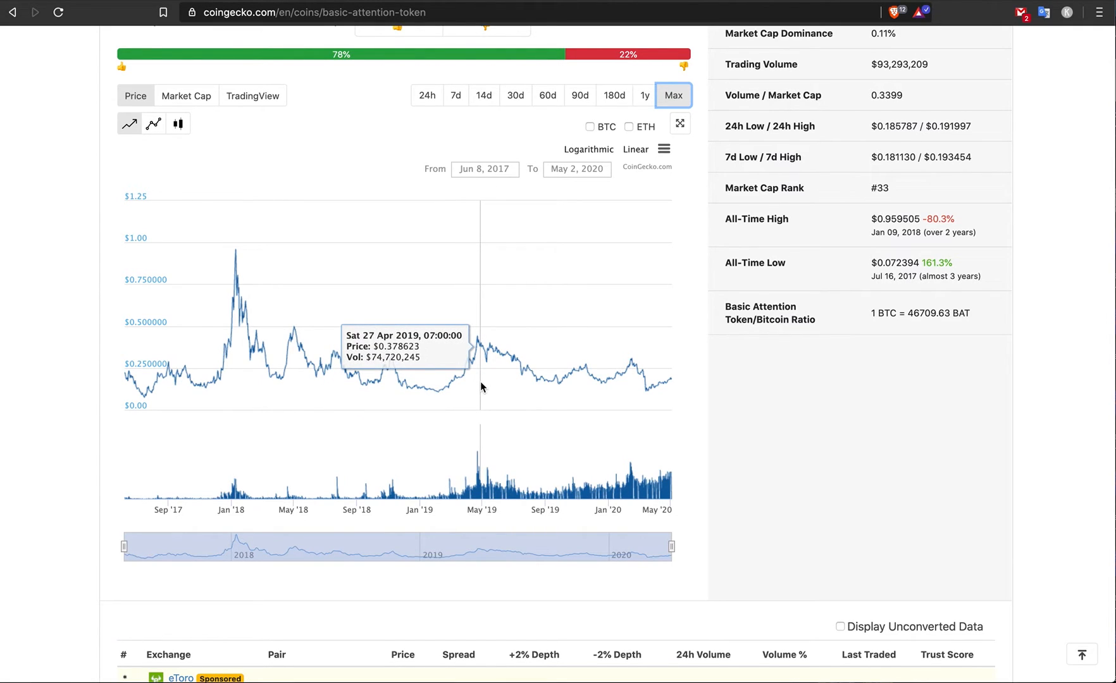
mouse_move(480, 387)
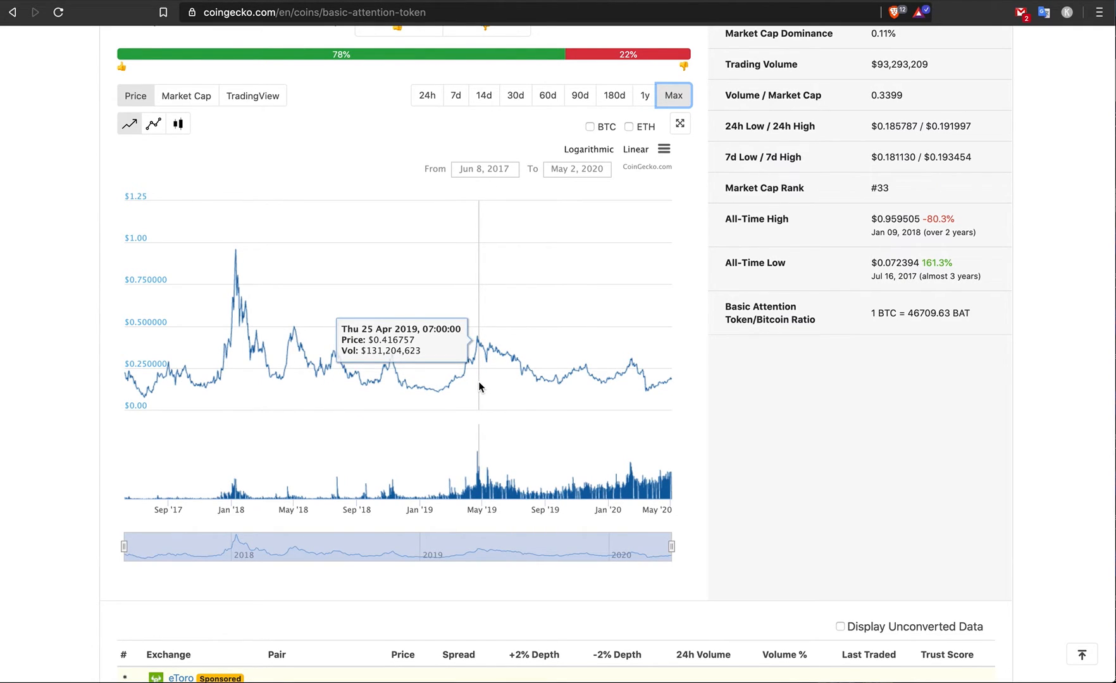
mouse_move(654, 368)
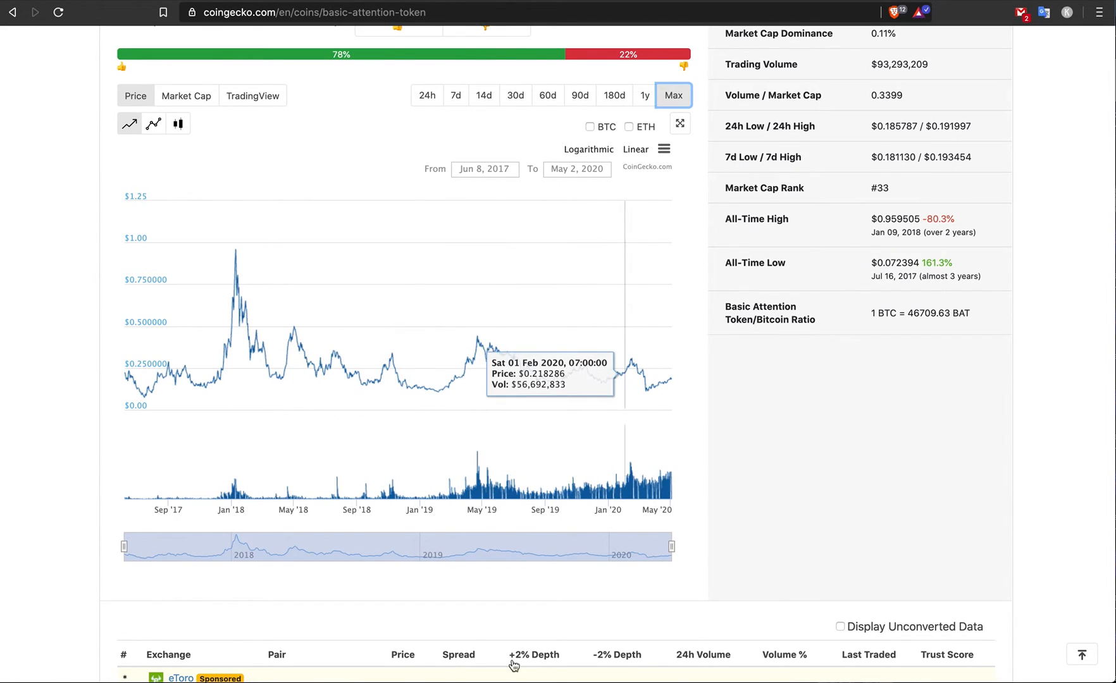
mouse_move(648, 381)
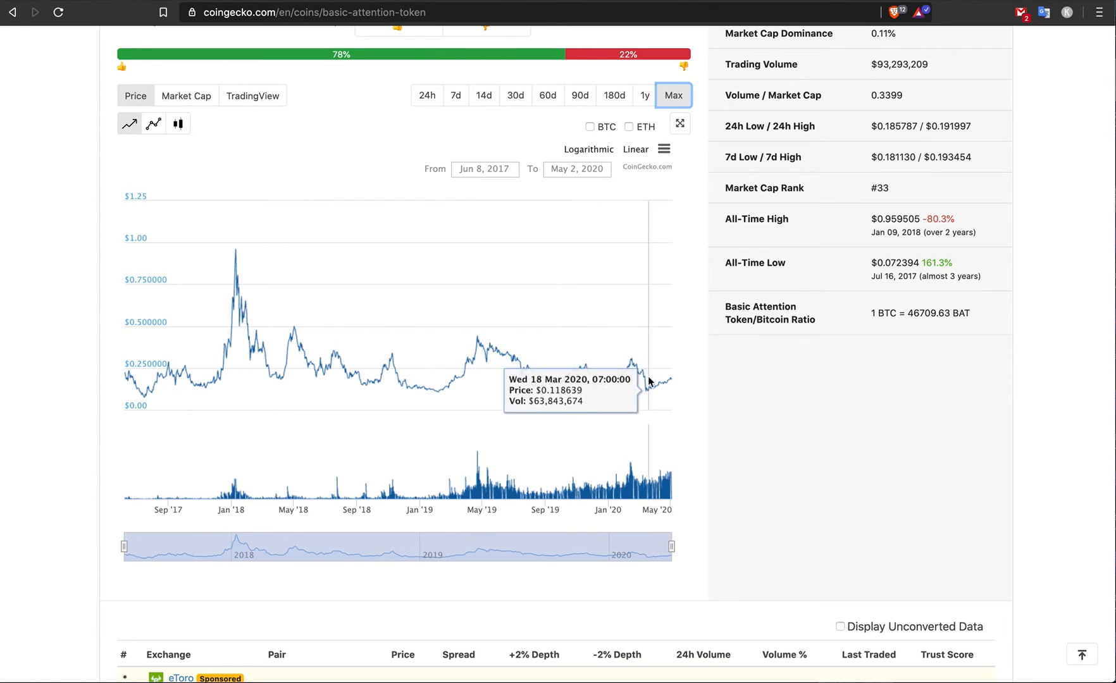
mouse_move(626, 378)
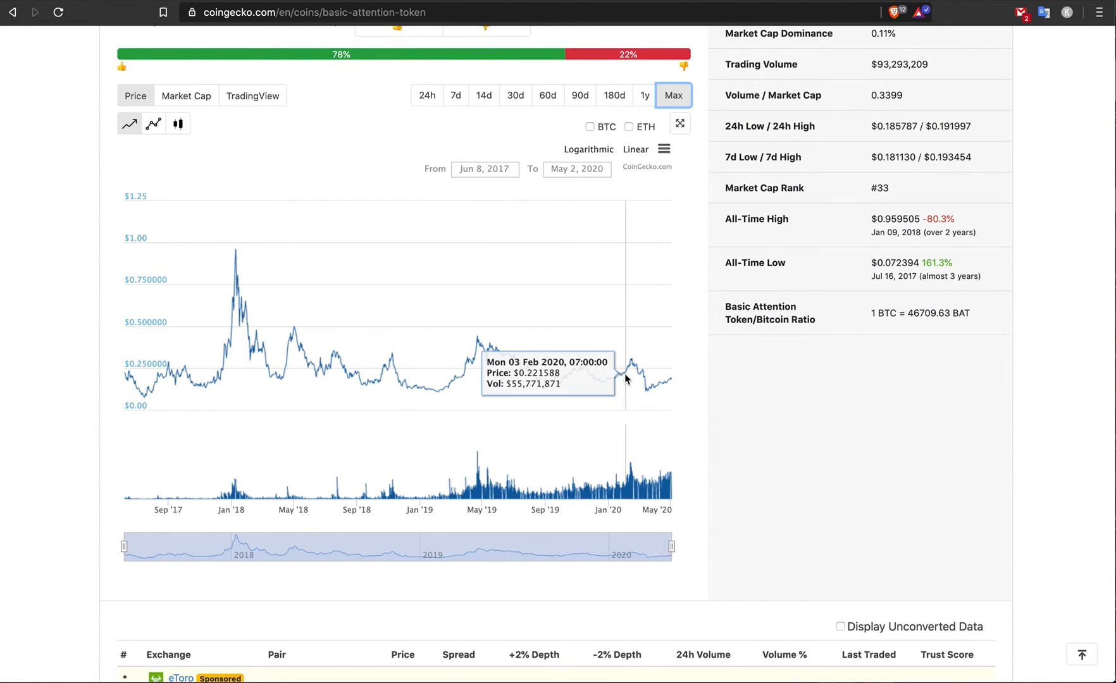
mouse_move(501, 349)
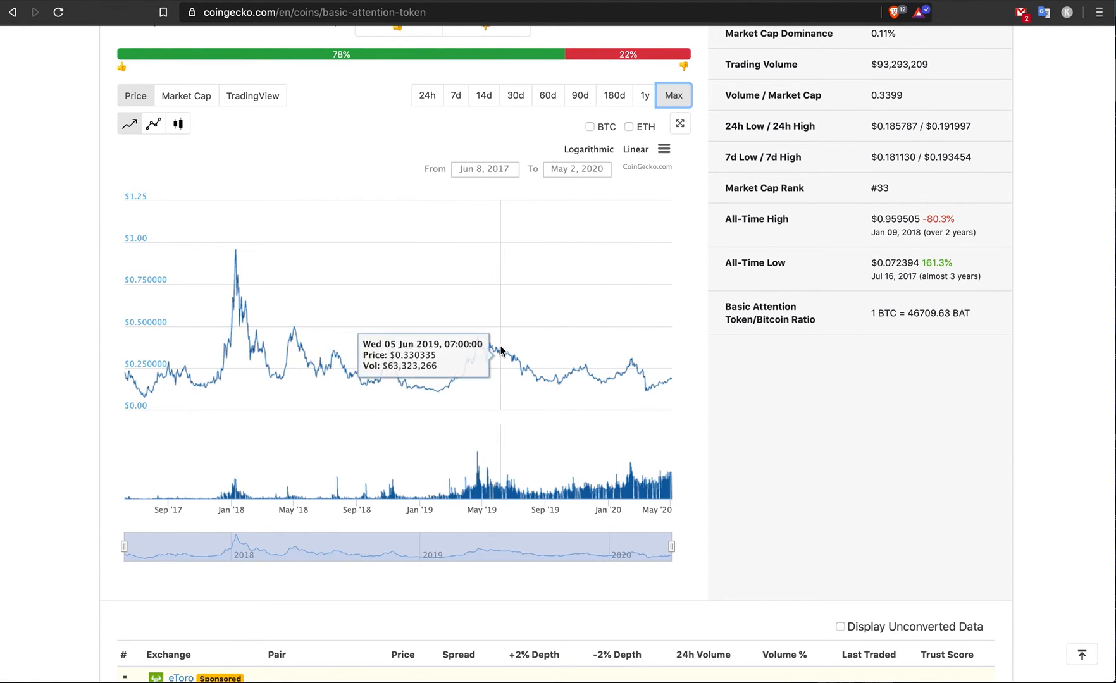
mouse_move(610, 386)
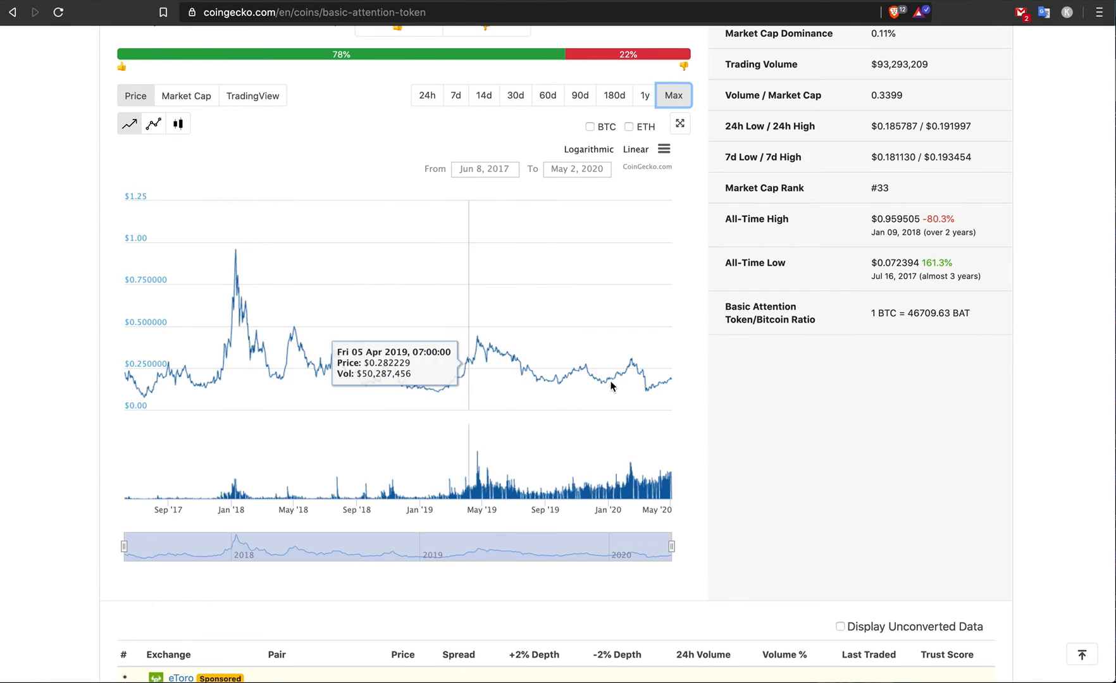
scroll(up, 3)
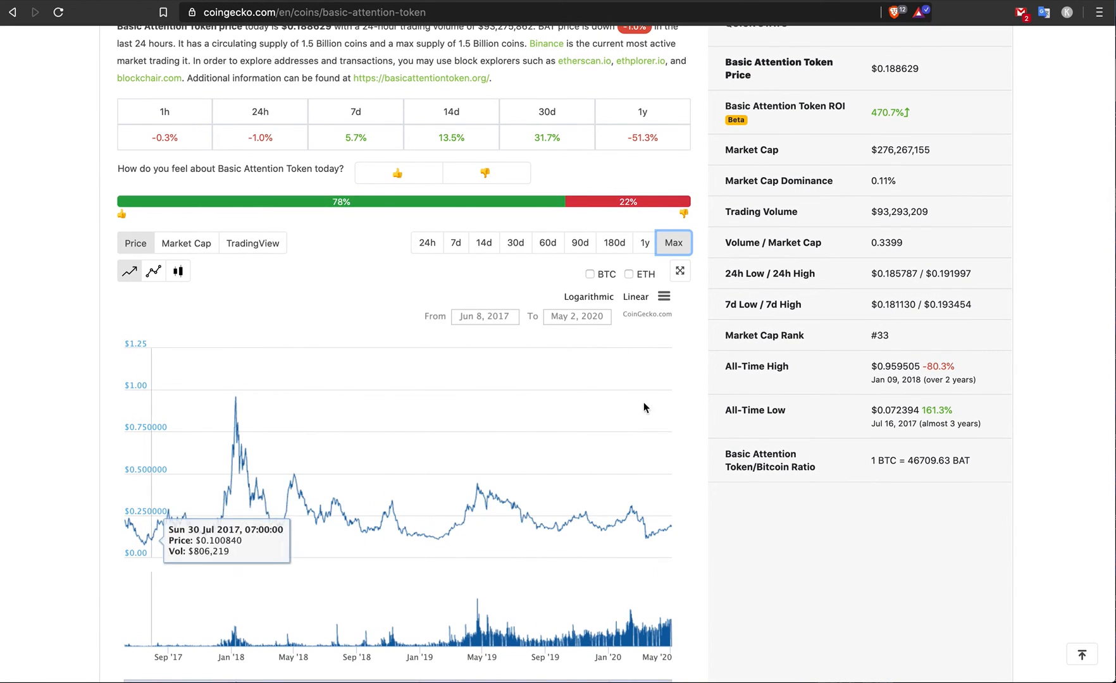
mouse_move(522, 364)
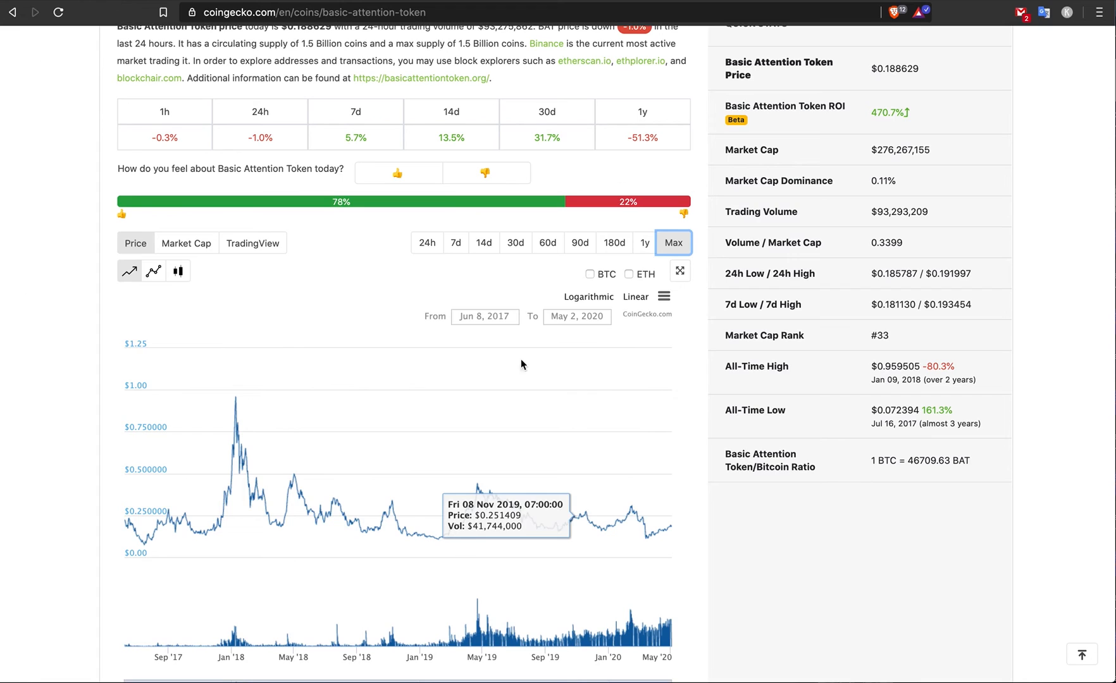
mouse_move(609, 530)
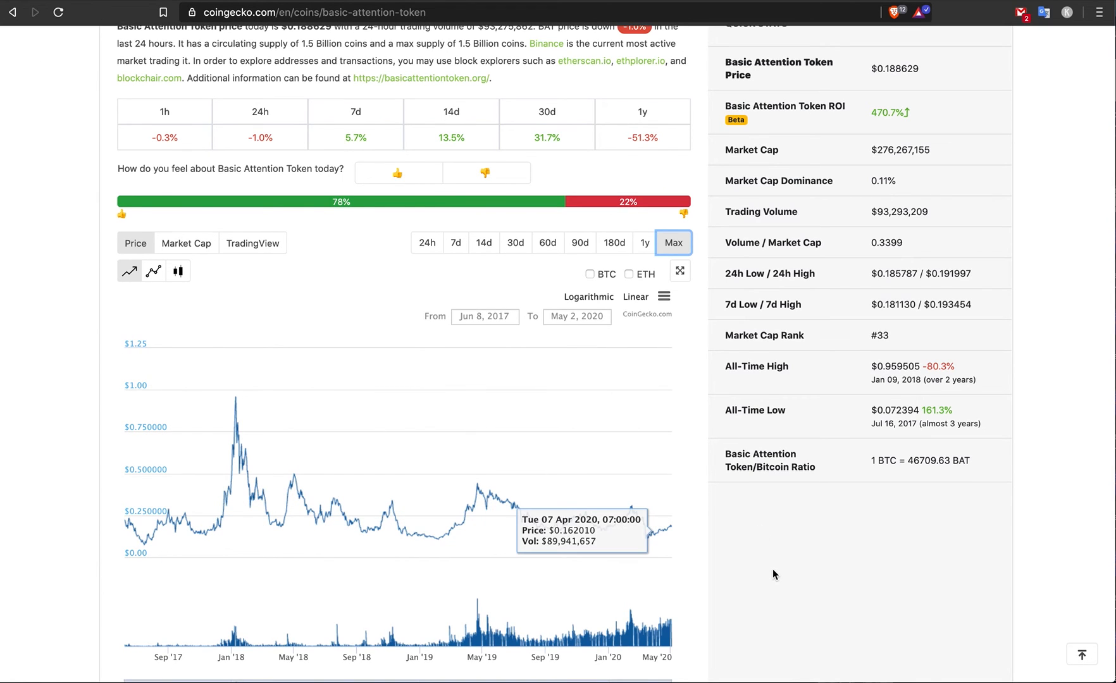
scroll(down, 3)
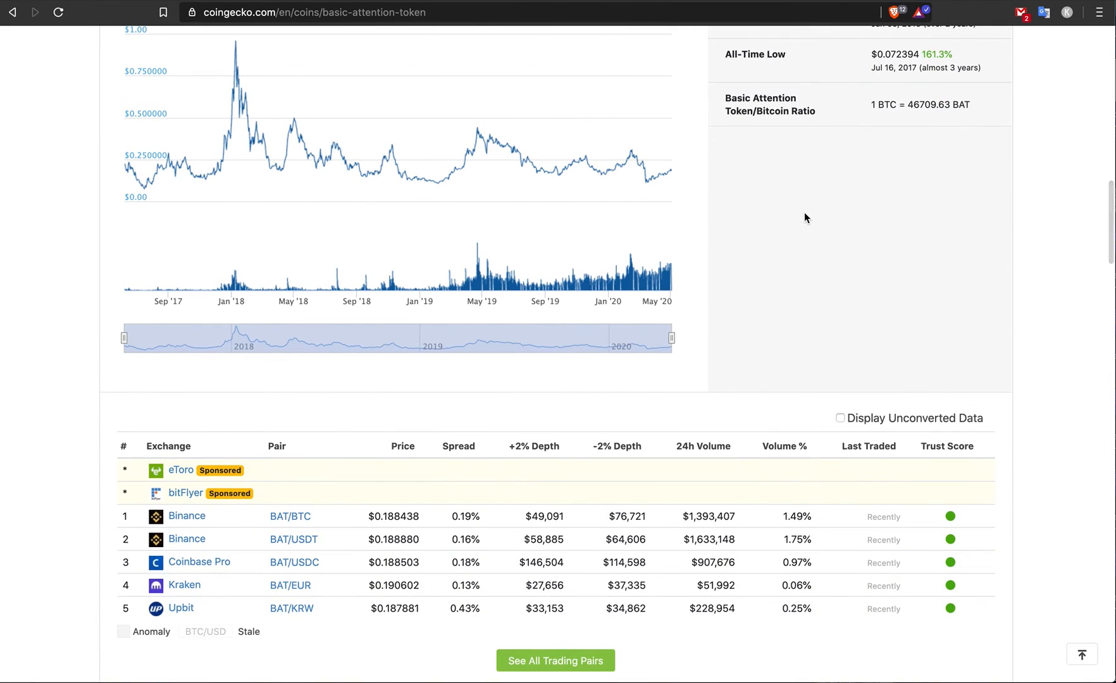
scroll(up, 3)
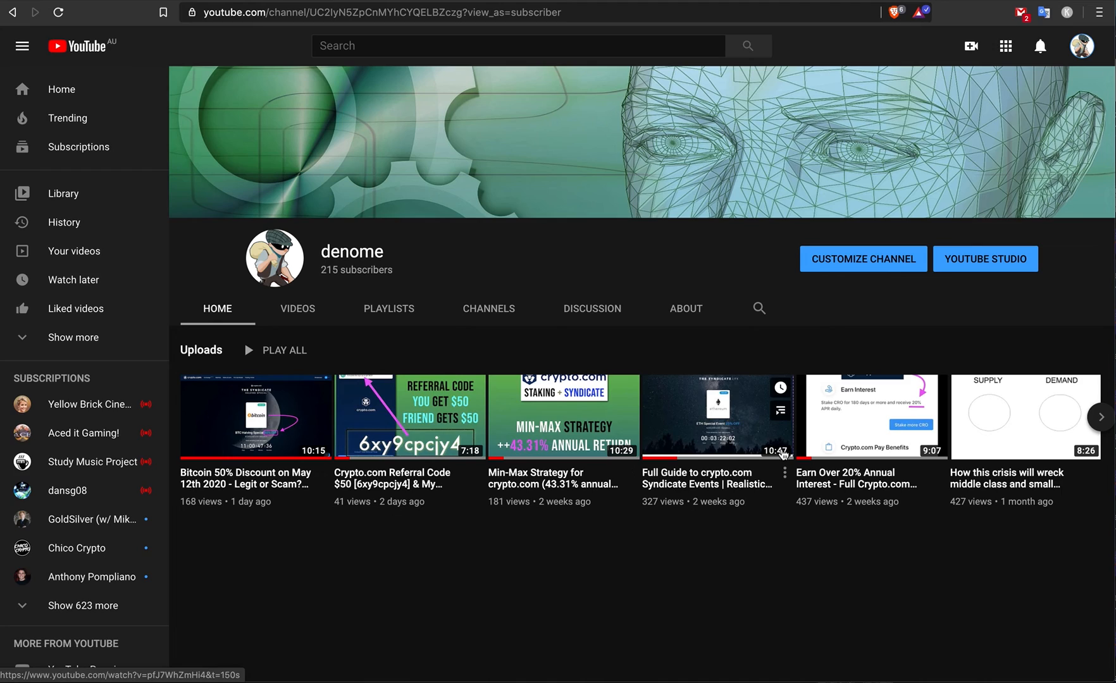
mouse_move(615, 563)
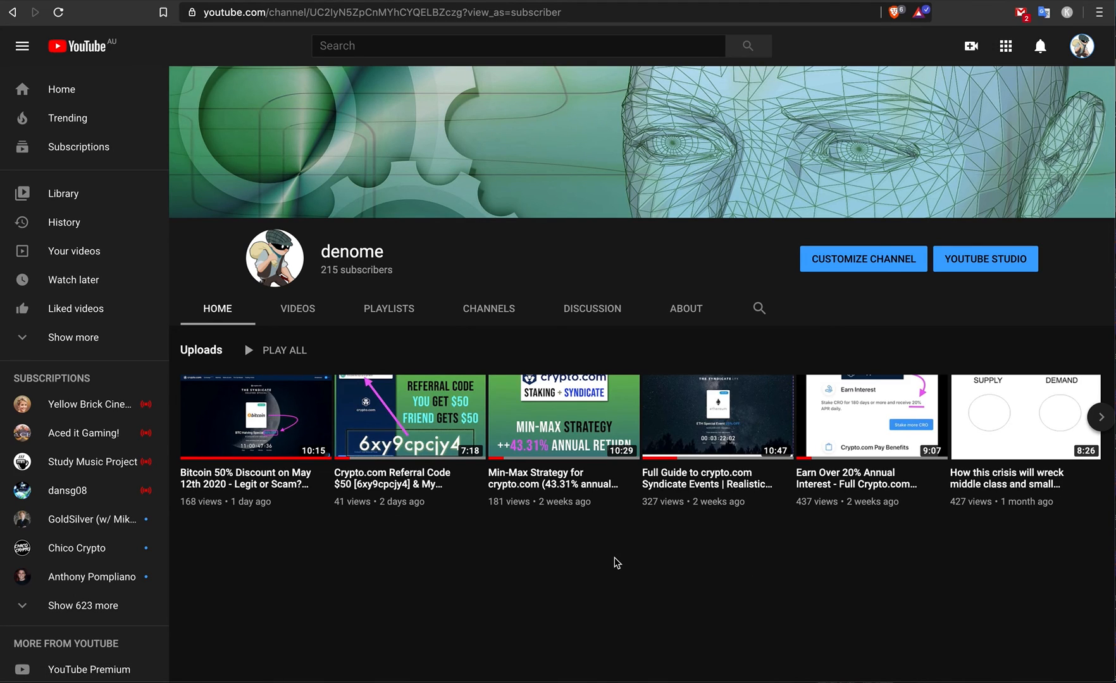
mouse_move(685, 295)
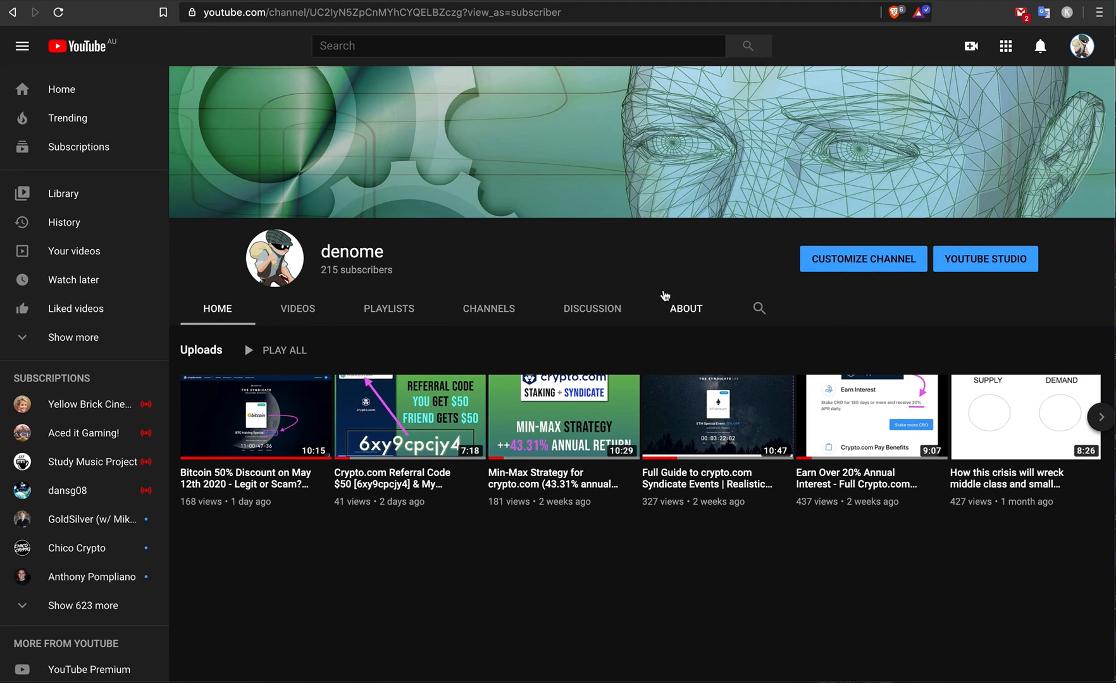
mouse_move(559, 251)
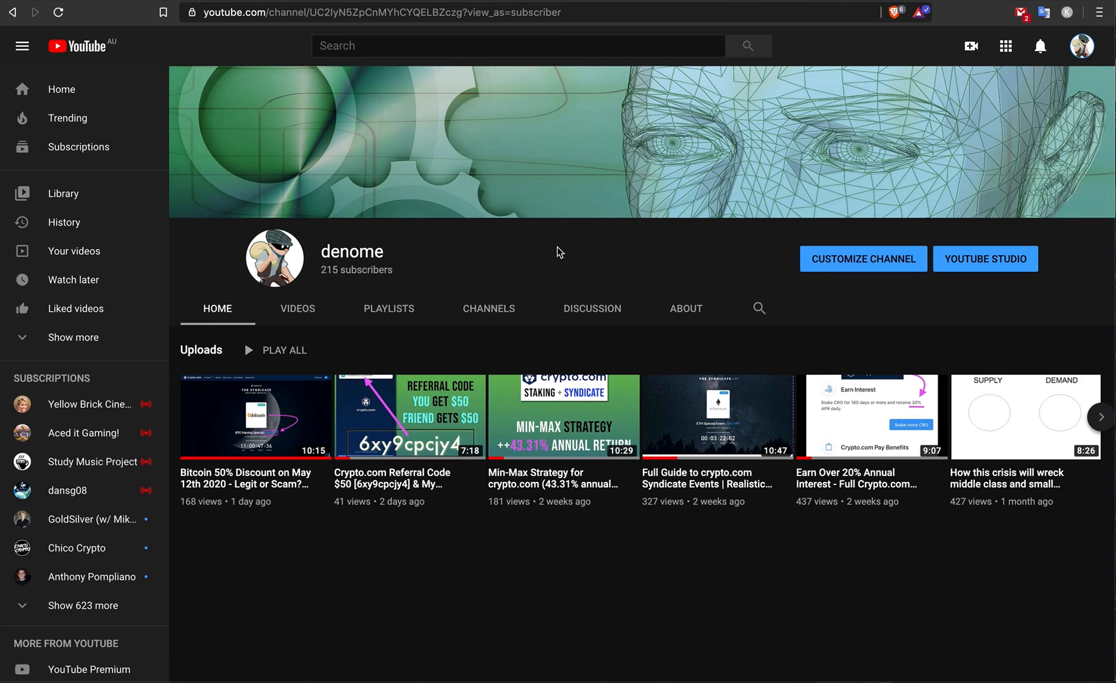